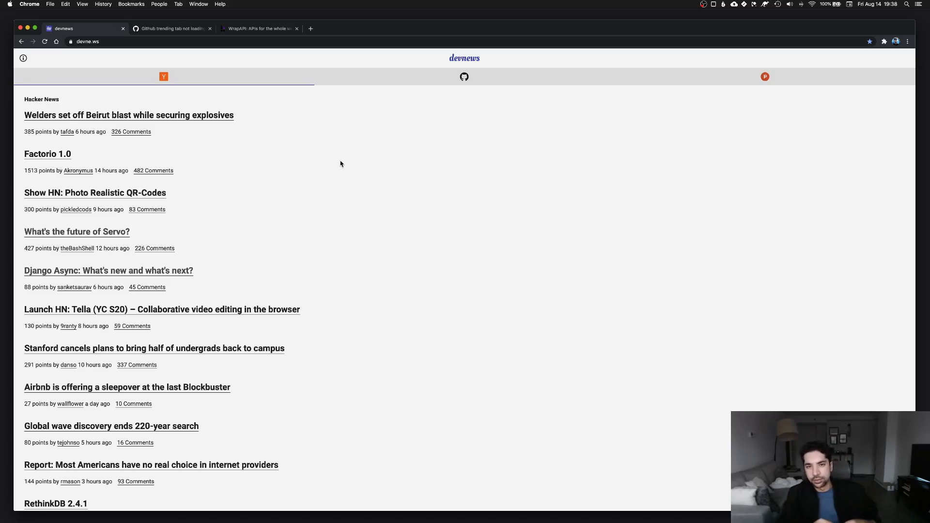
mouse_move(139, 117)
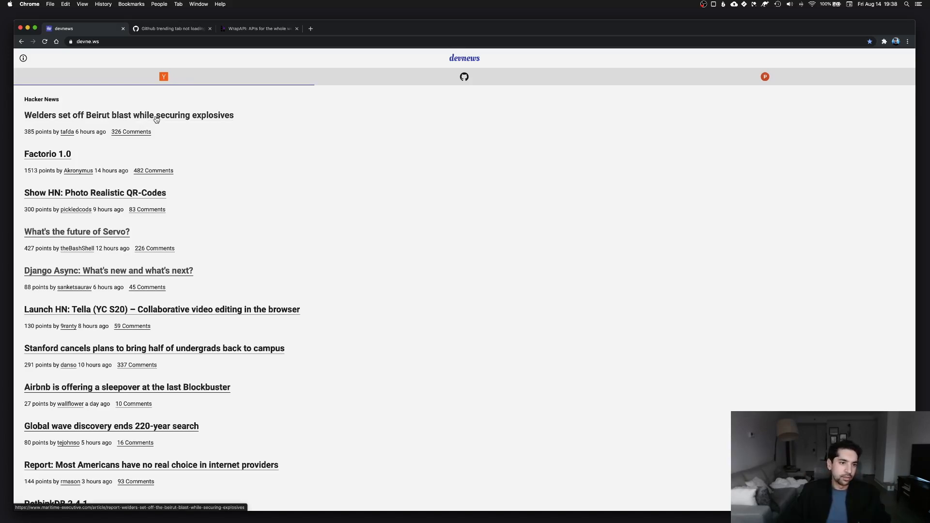
Scroll down through the devnews Hacker News stories list.
scroll("down", 3)
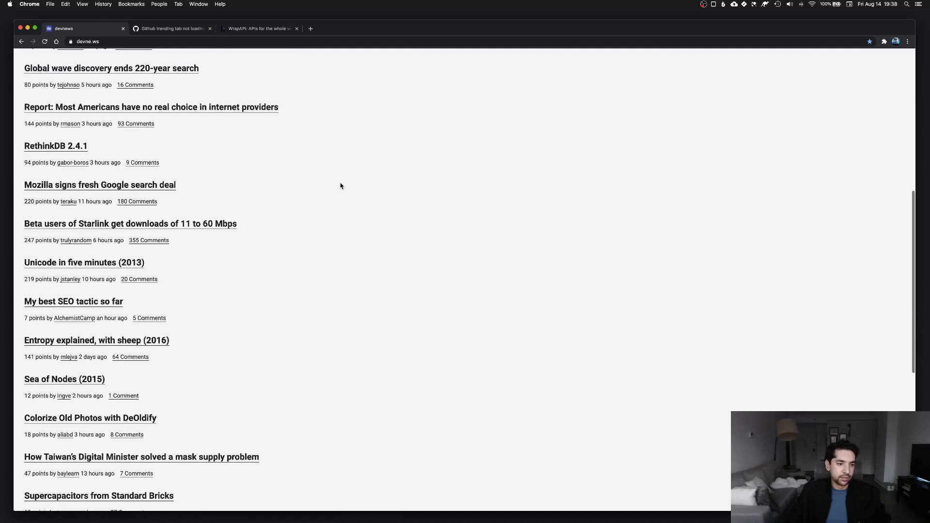
mouse_move(64, 133)
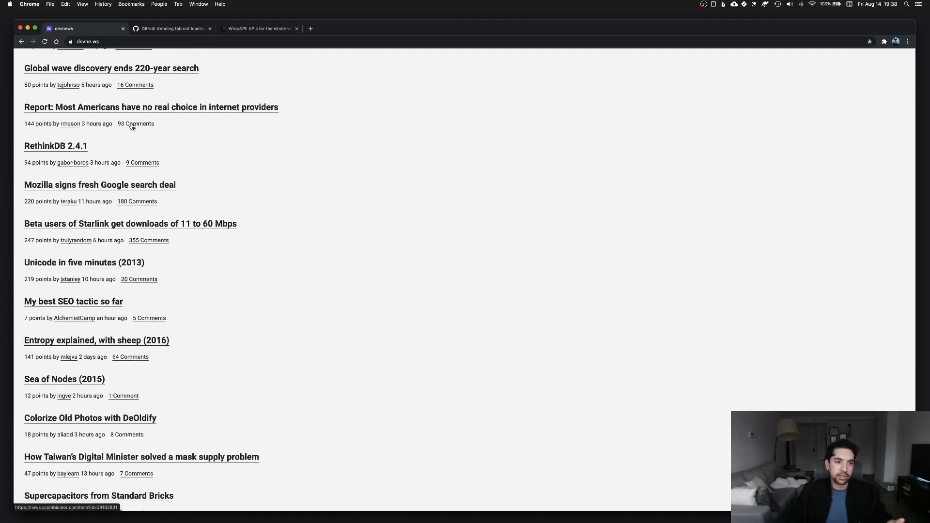
scroll("down", 3)
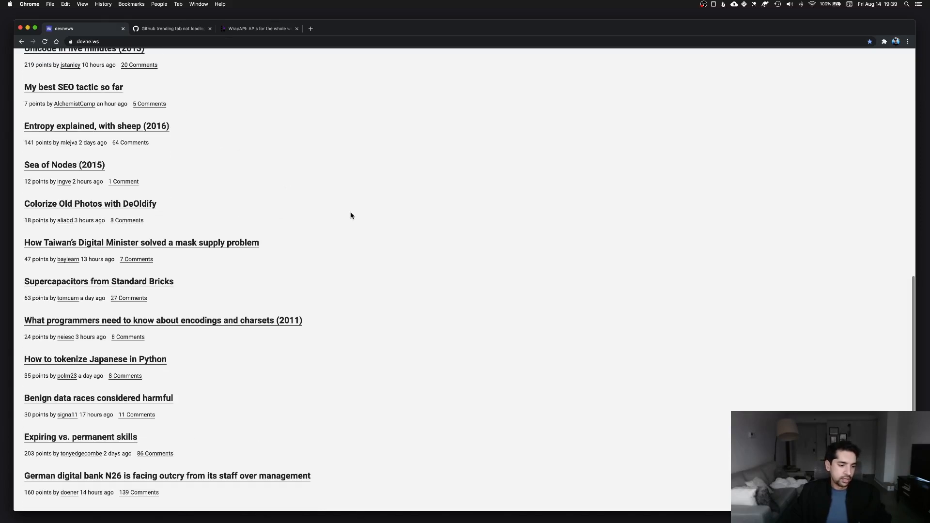
scroll("down", 3)
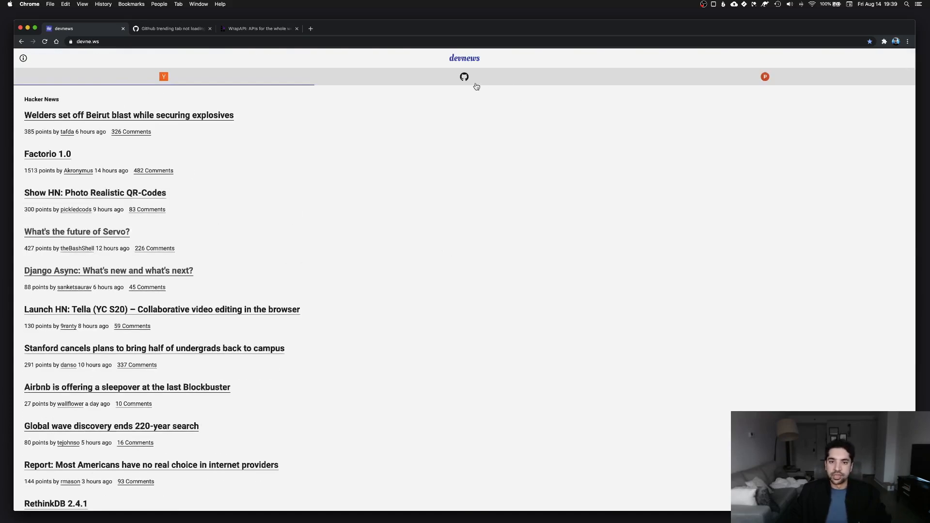
mouse_move(475, 84)
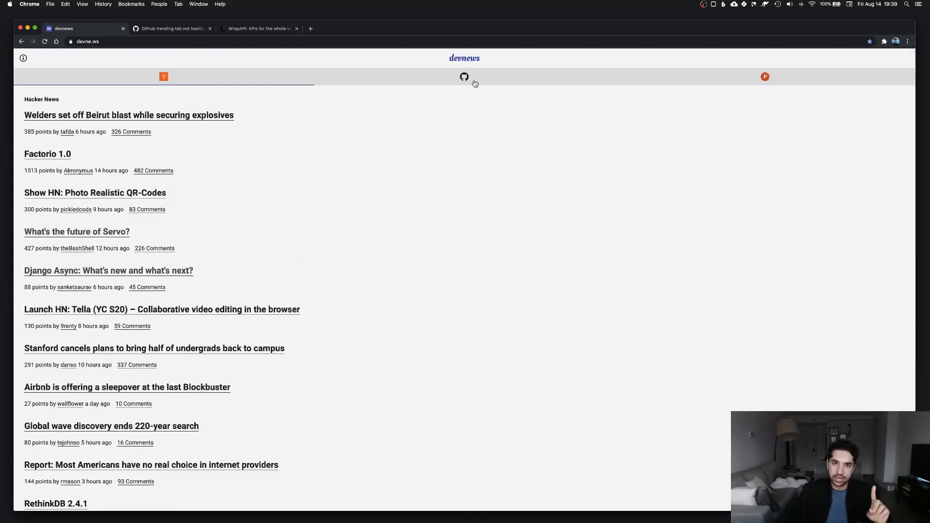
Check the Product Hunt feed, then open GitHub Trending, which shows only loading placeholders.
left_click(765, 76)
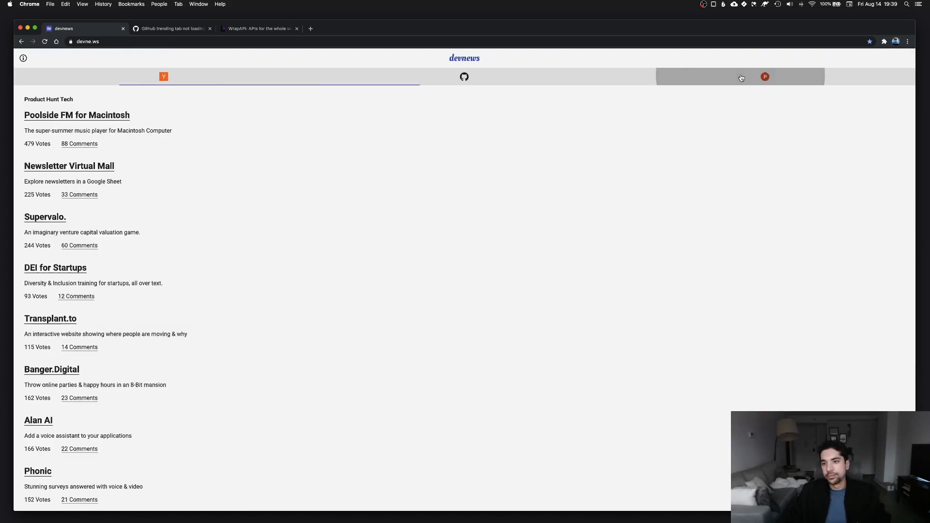
left_click(740, 76)
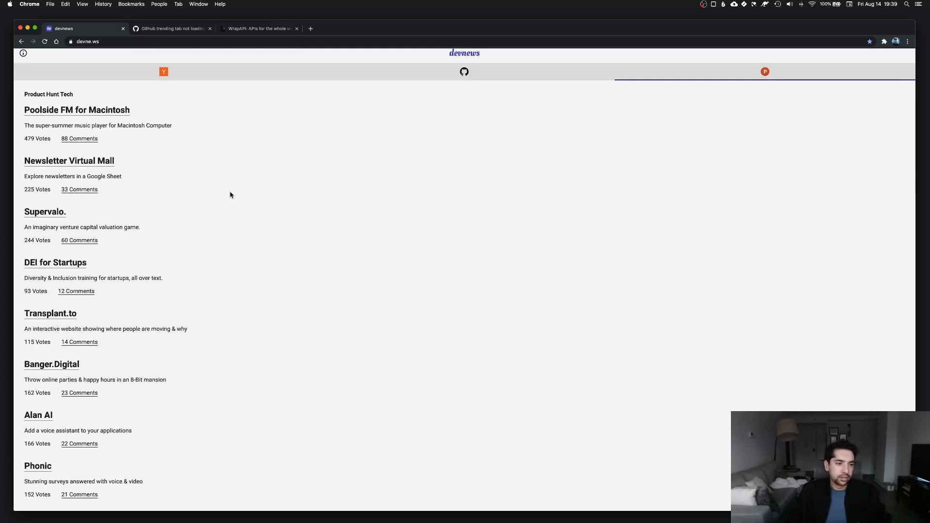
left_click(465, 76)
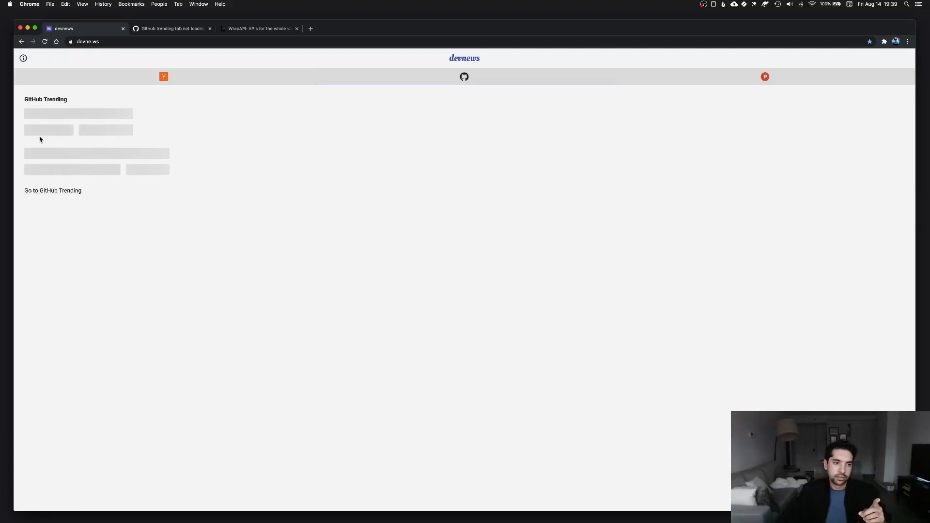
mouse_move(124, 152)
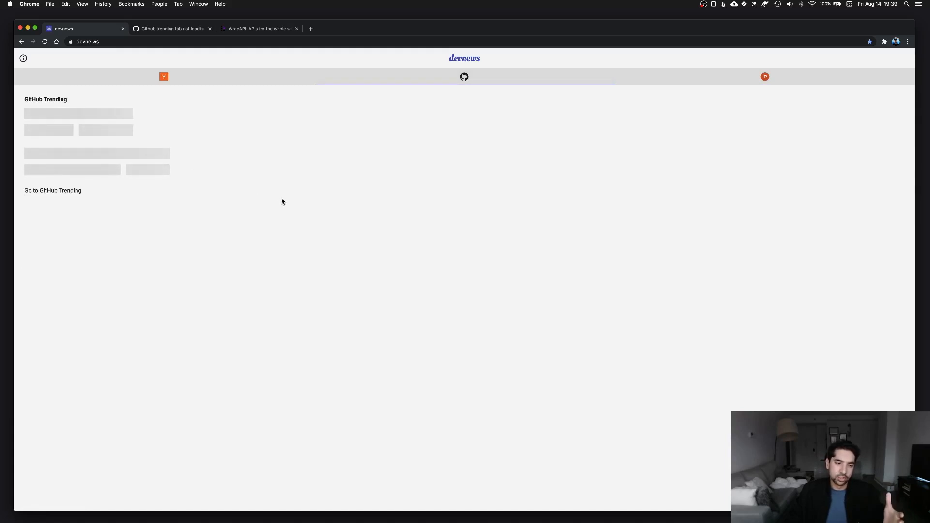
Scroll through github.com/trending's repository list, then bring up the WrapAPI homepage.
left_click(53, 190)
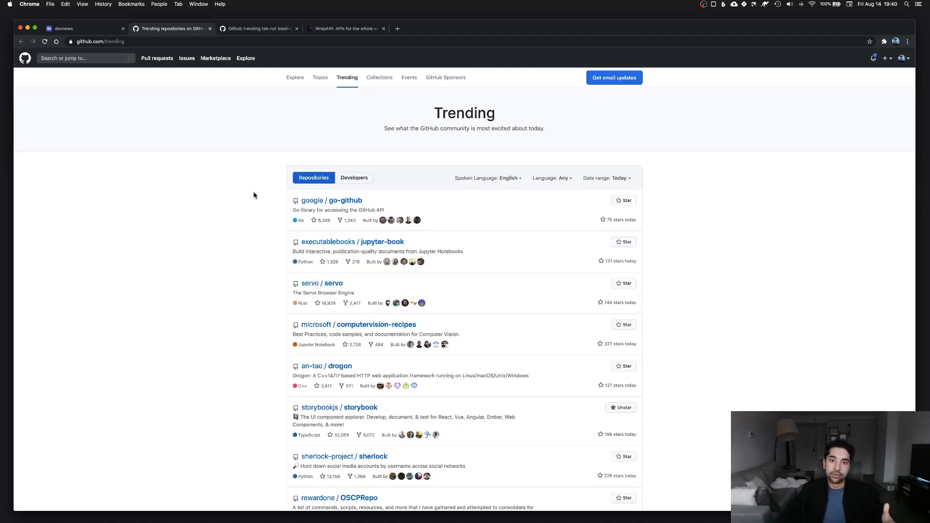
scroll("down", 3)
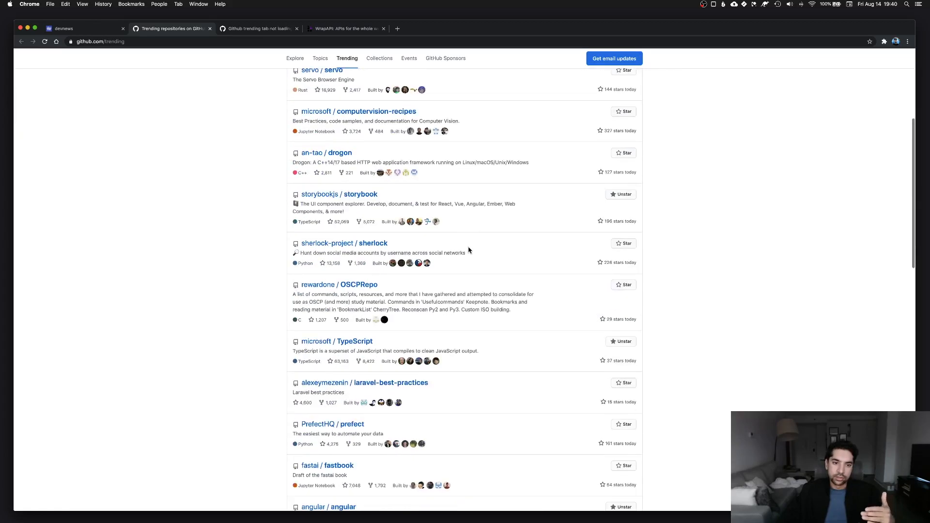
scroll("down", 3)
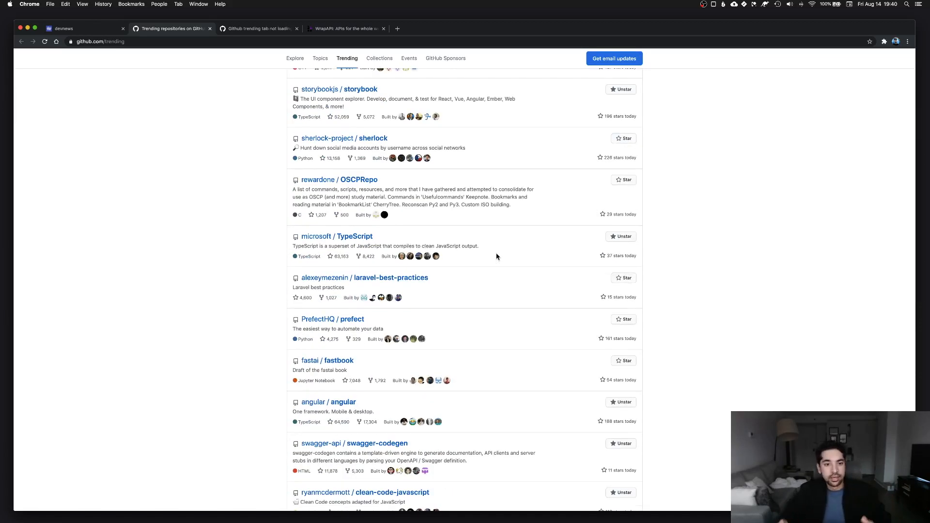
scroll("down", 3)
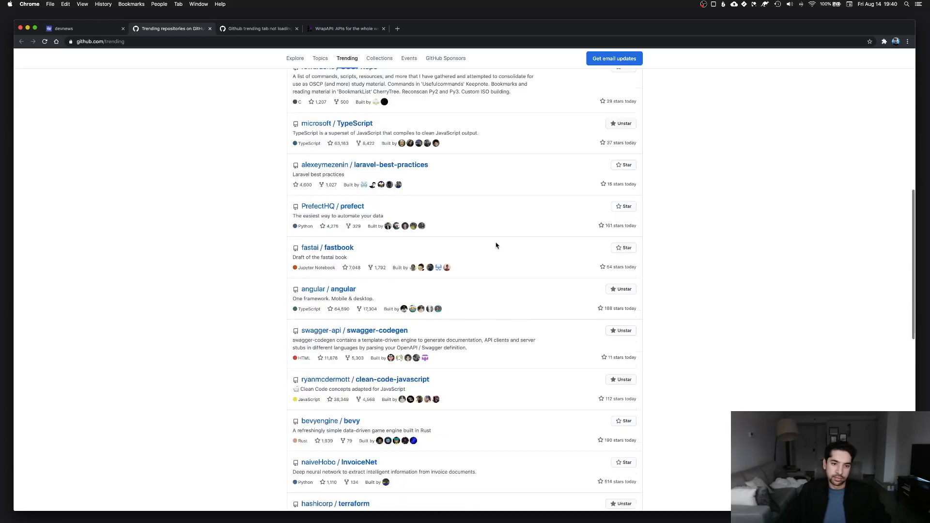
mouse_move(447, 221)
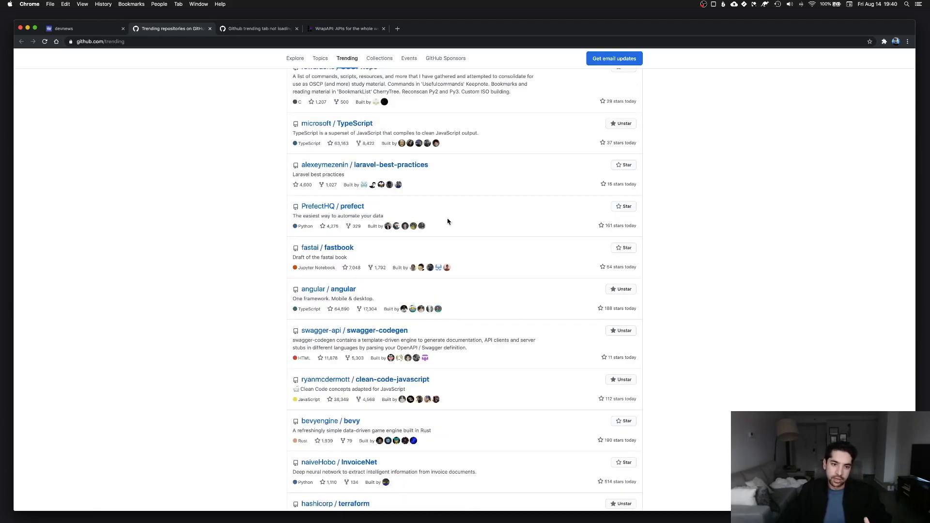
scroll("up", 3)
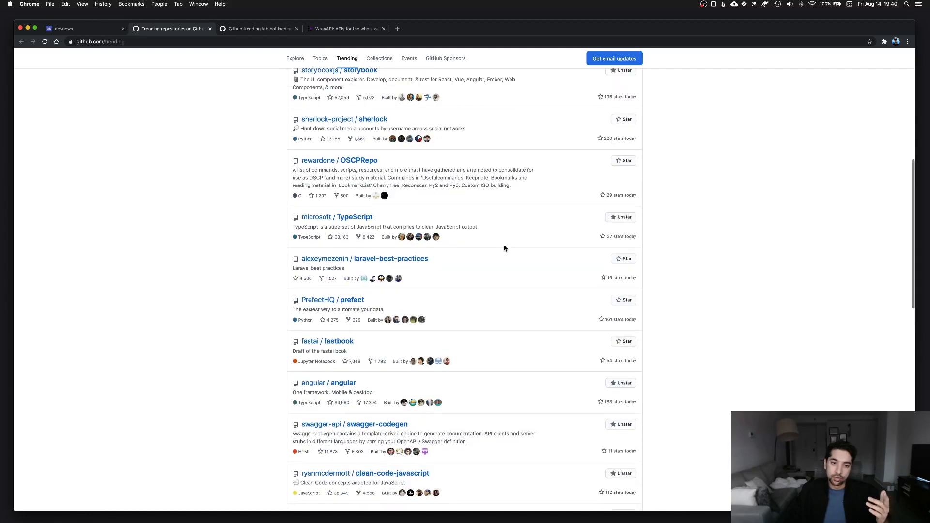
scroll("up", 3)
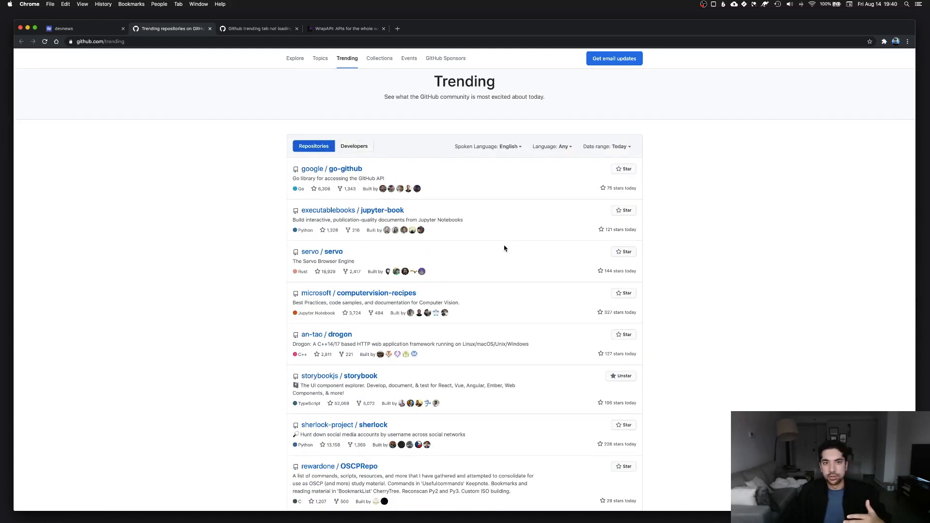
mouse_move(344, 172)
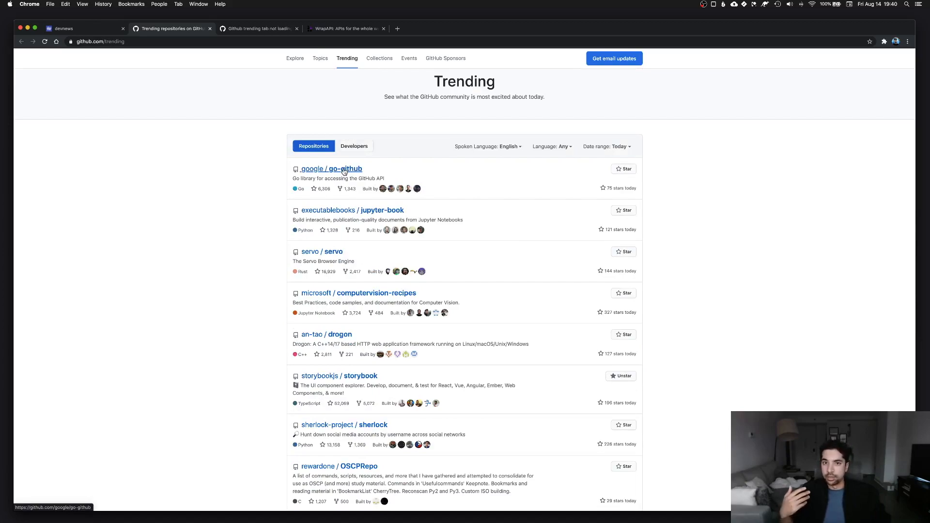
left_click(345, 28)
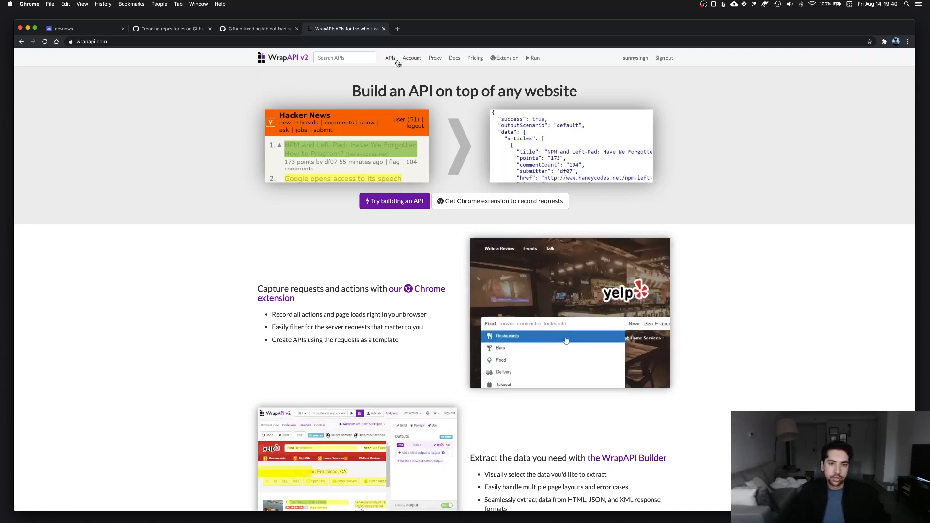
Open github/trending from WrapAPI's APIs list, dismiss the tour, and inspect the repositories CSS selector.
left_click(389, 58)
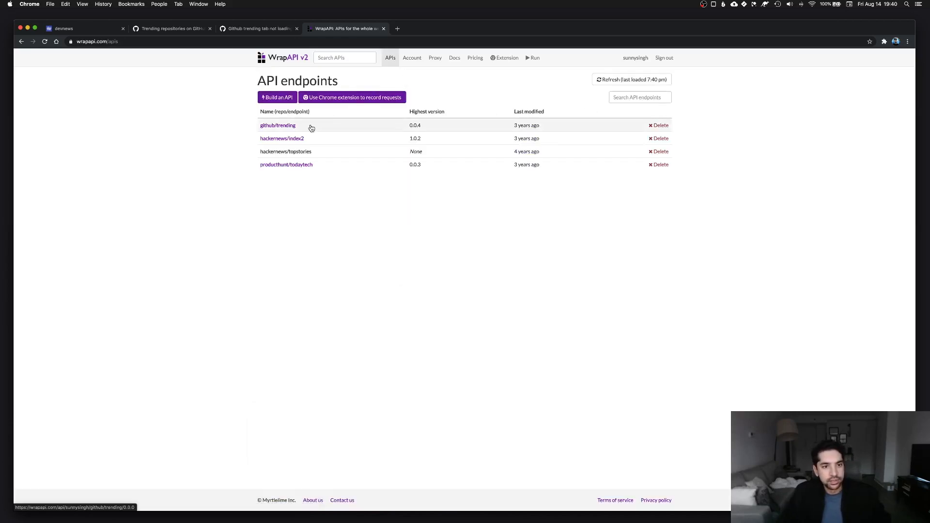
mouse_move(396, 87)
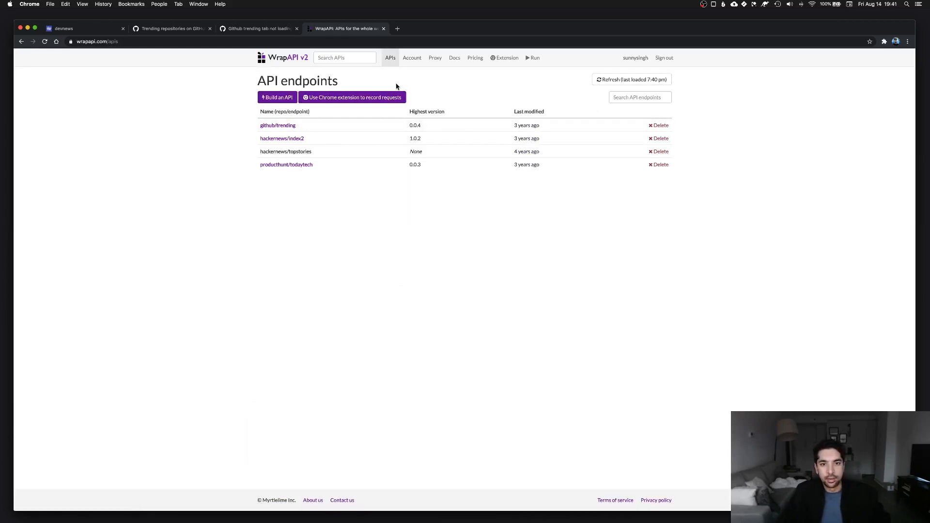
mouse_move(618, 63)
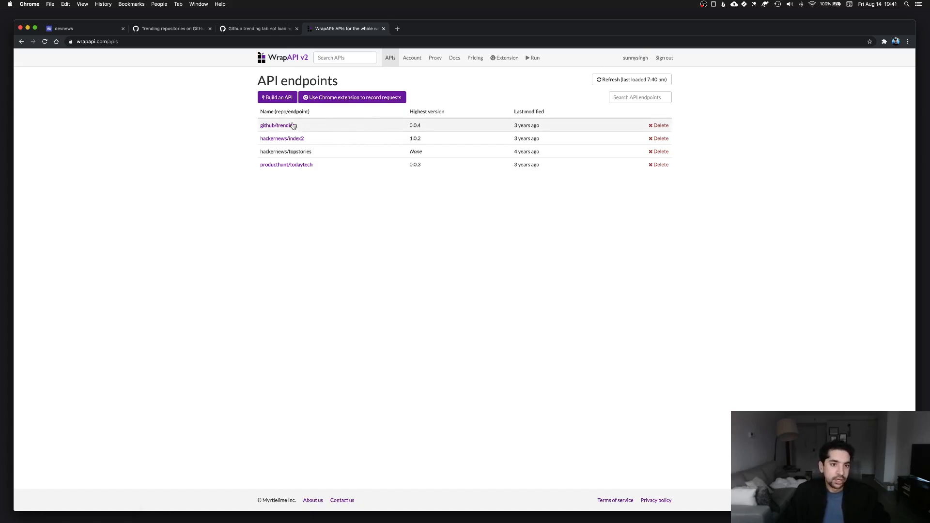
left_click(277, 125)
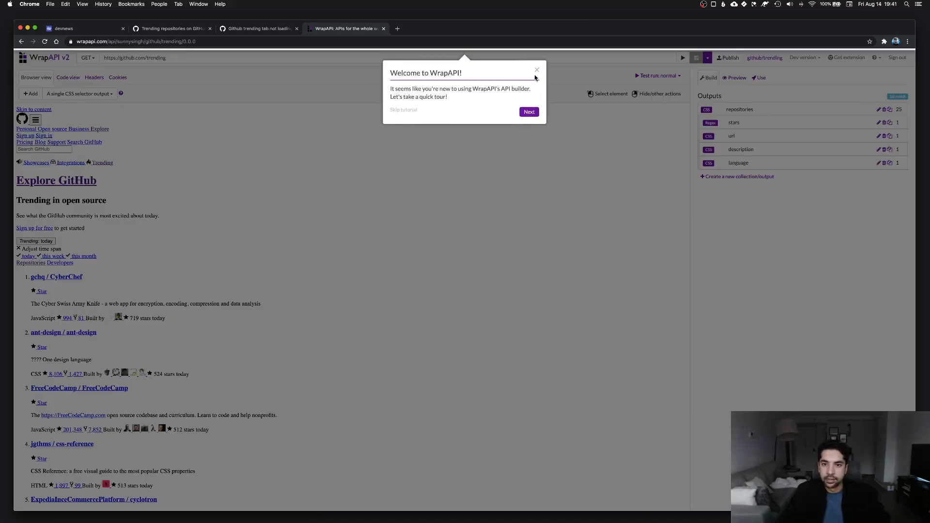
left_click(537, 69)
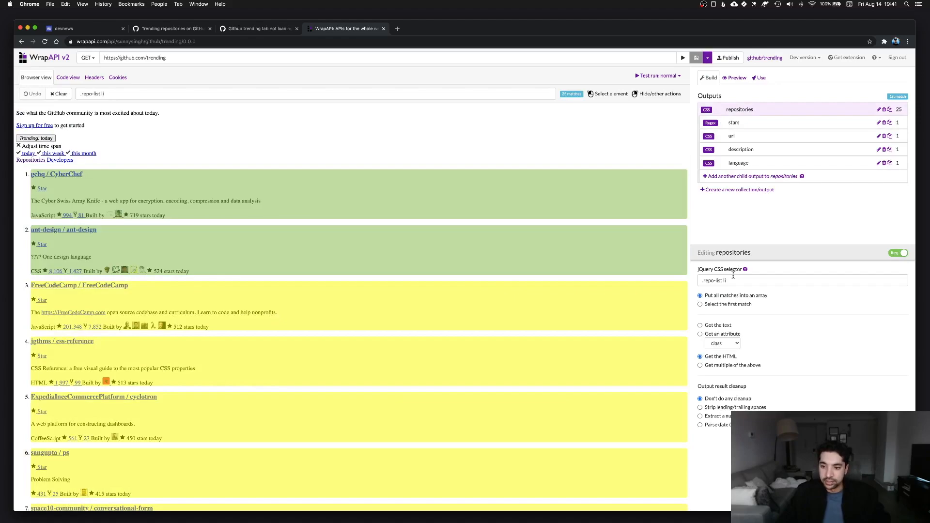
left_click(801, 280)
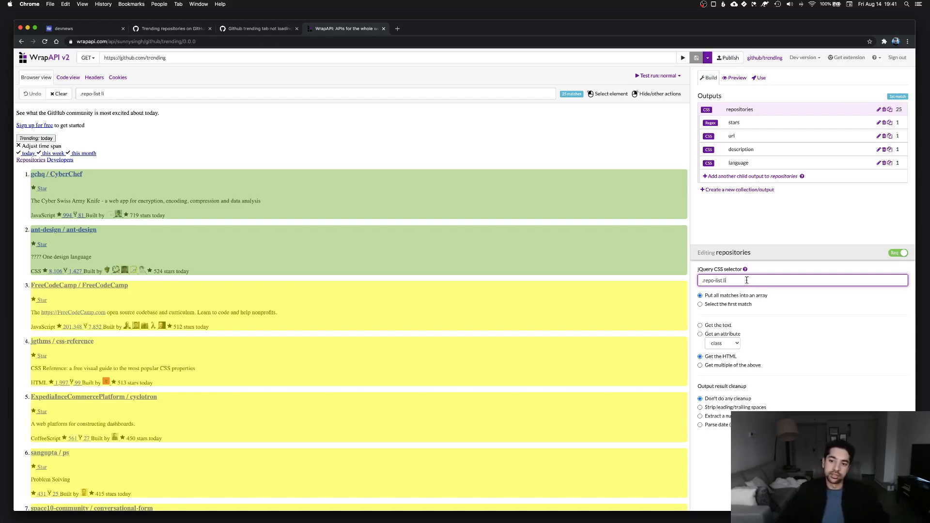
mouse_move(775, 301)
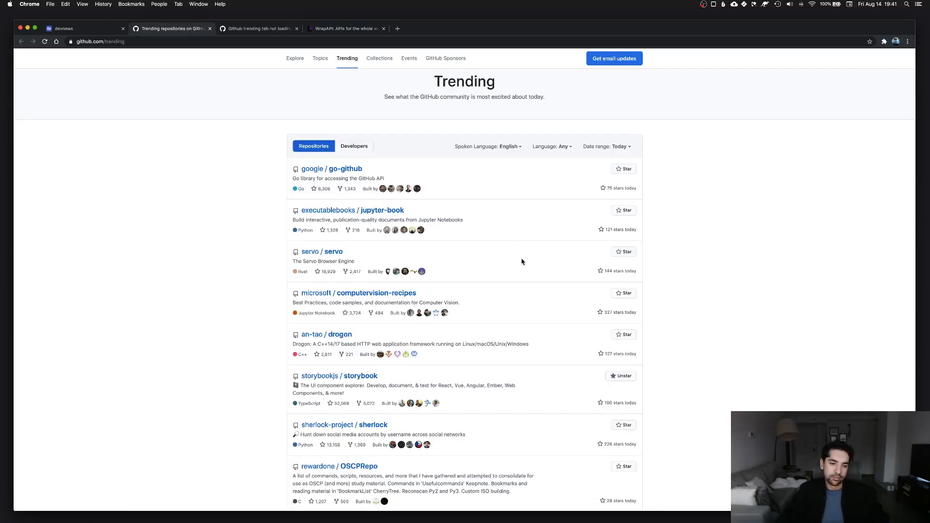
mouse_move(442, 211)
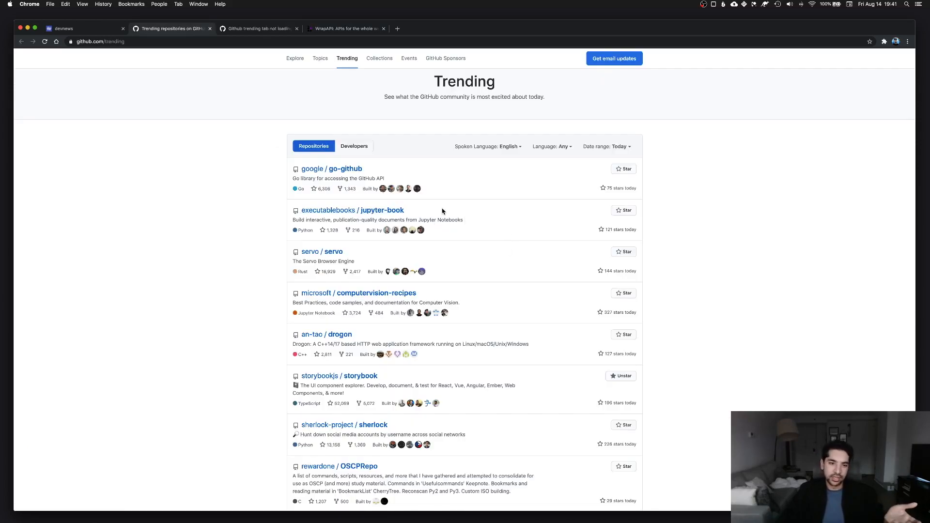
mouse_move(526, 231)
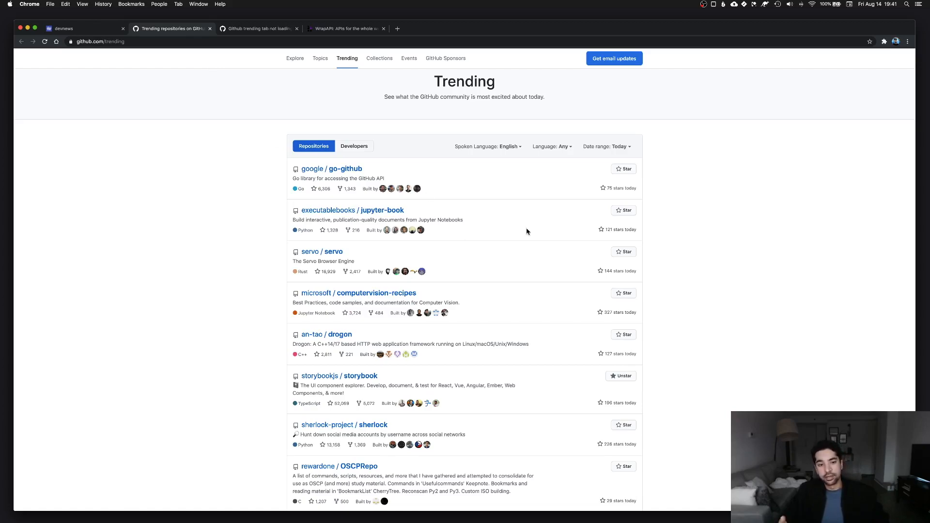
Revisit the devnews issue about the trending tab not loading, then return to WrapAPI.
left_click(256, 29)
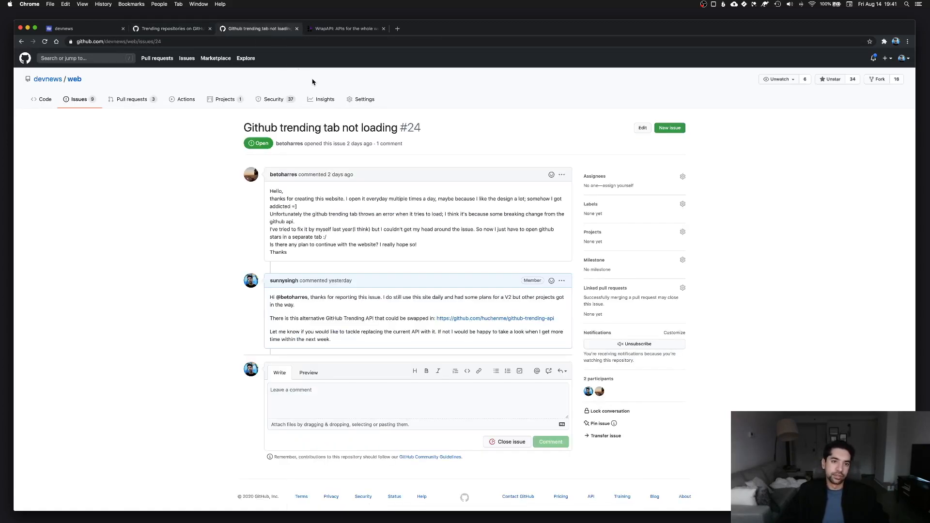
left_click(344, 29)
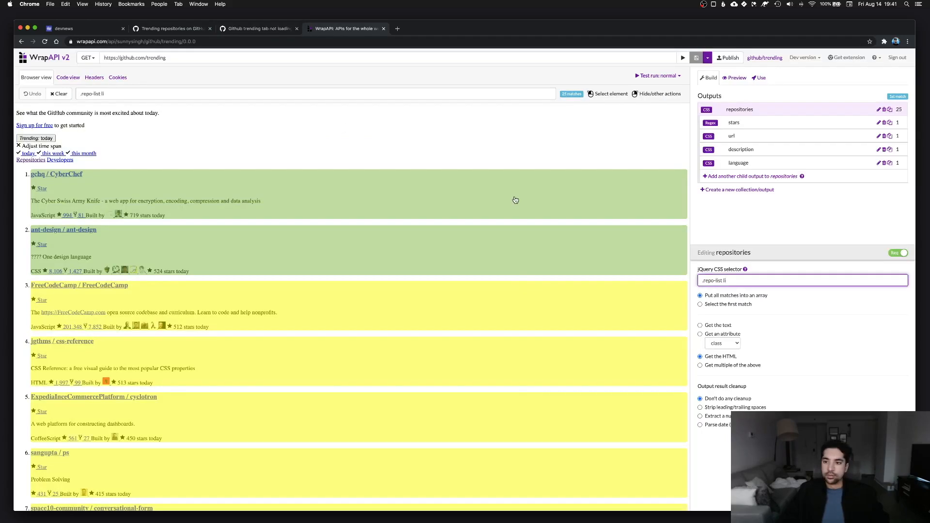
mouse_move(763, 242)
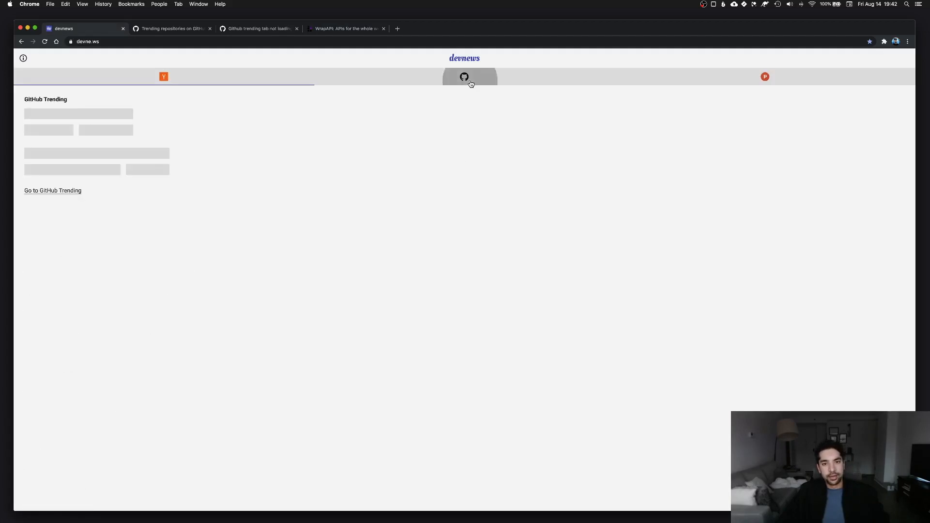
Toggle devnews between GitHub Trending and Hacker News; trending still shows placeholders.
left_click(465, 77)
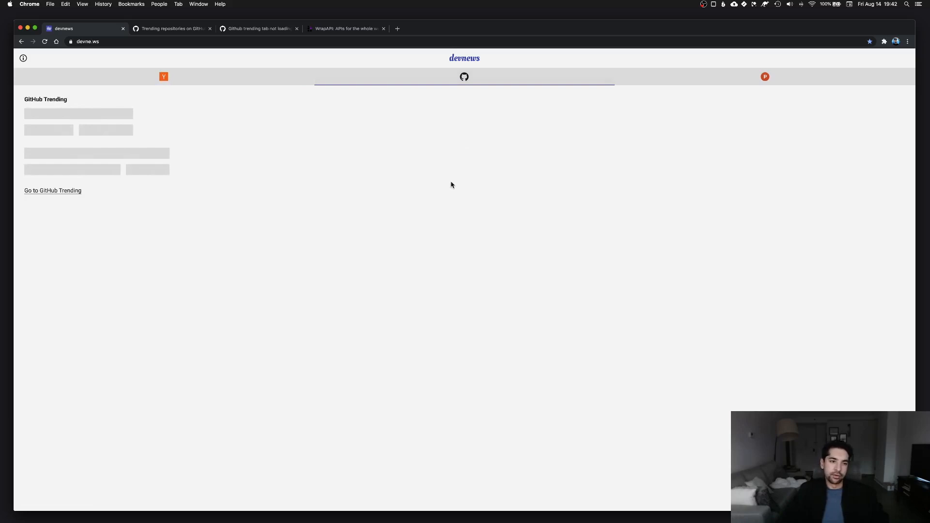
mouse_move(230, 82)
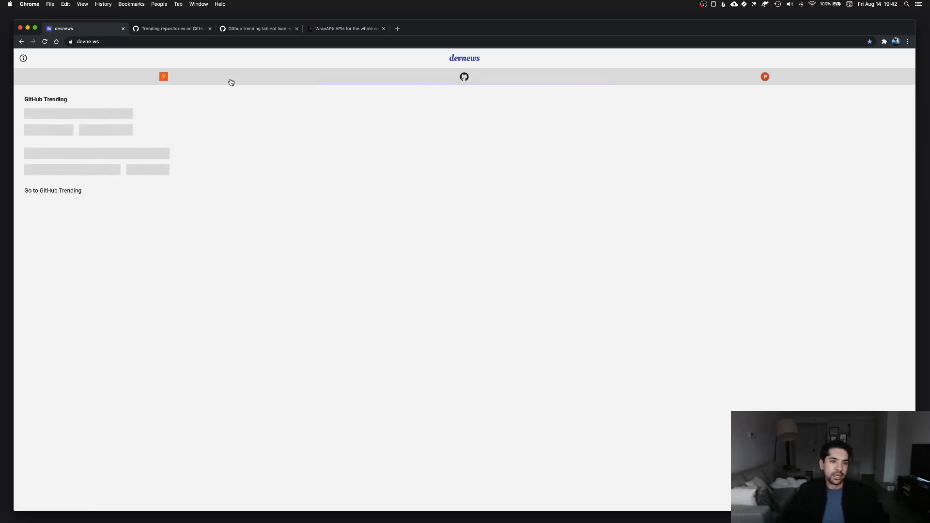
left_click(164, 76)
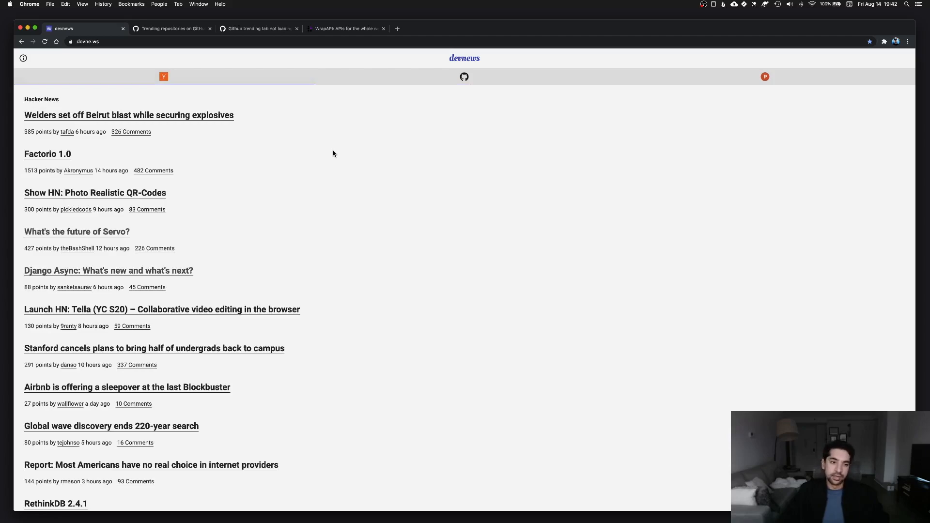
mouse_move(805, 95)
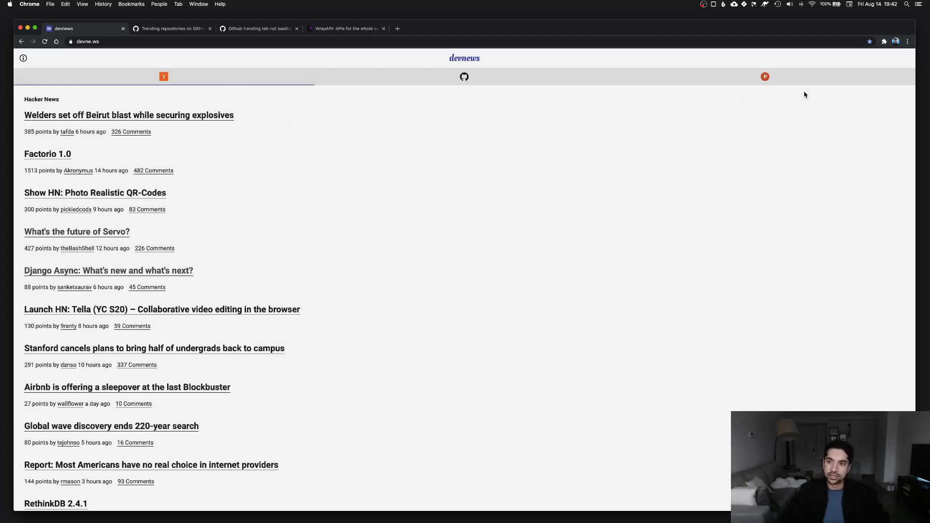
left_click(464, 77)
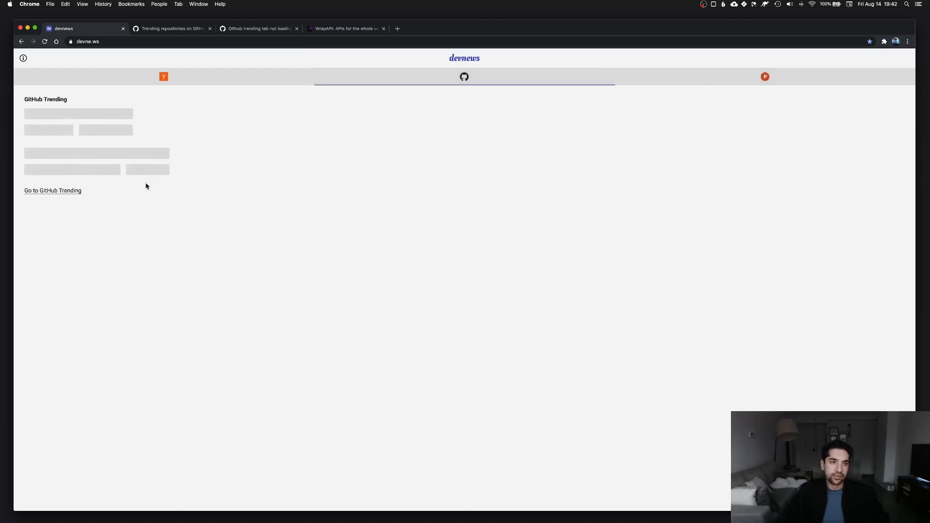
mouse_move(71, 194)
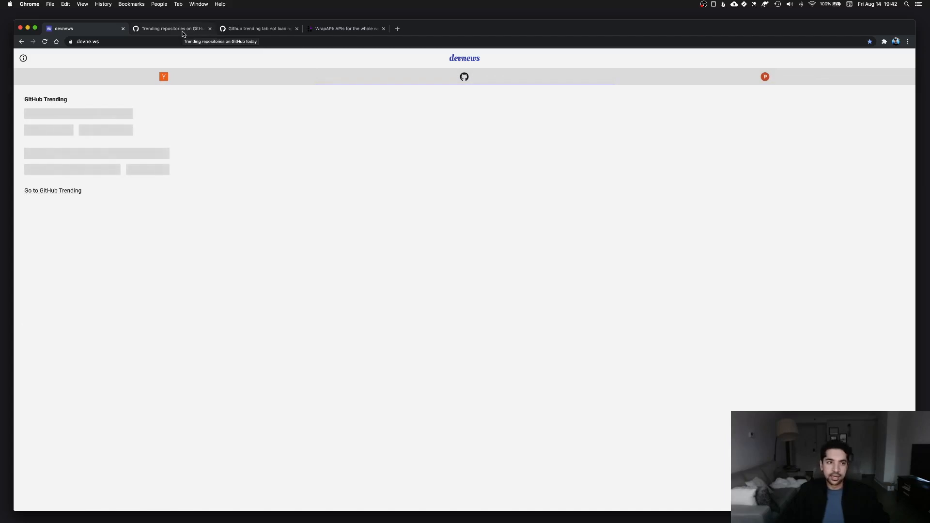
left_click(171, 29)
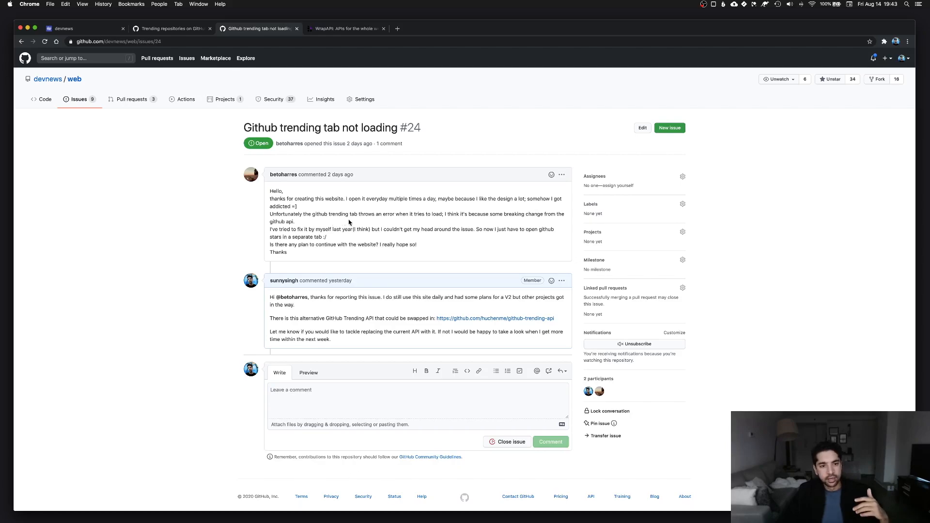
mouse_move(364, 224)
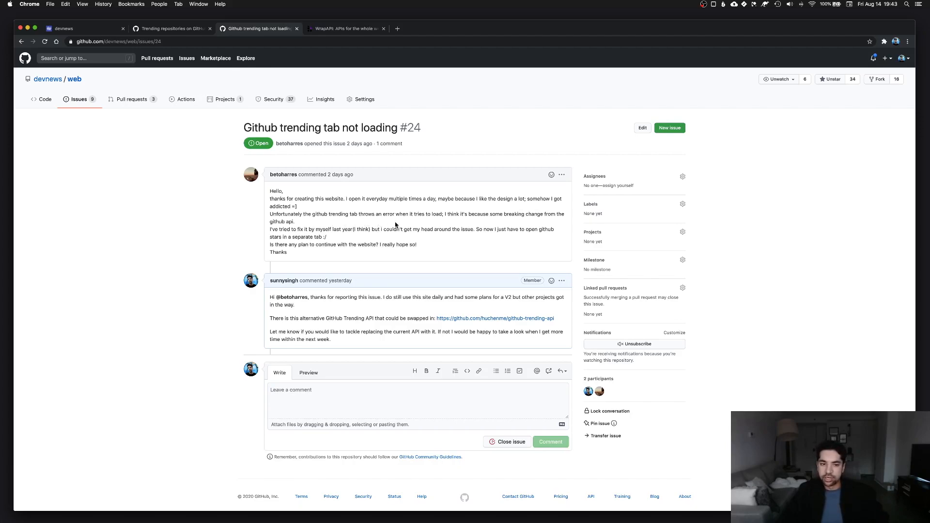
mouse_move(439, 243)
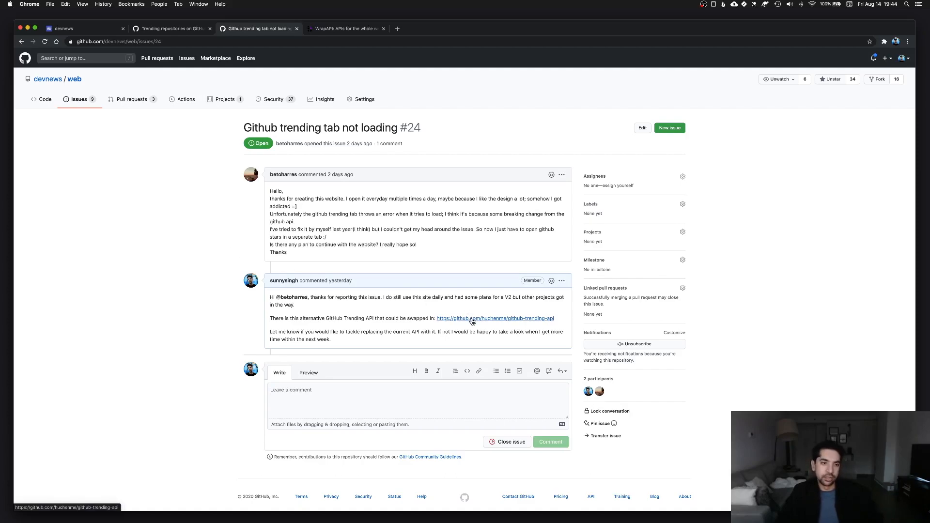
left_click(494, 319)
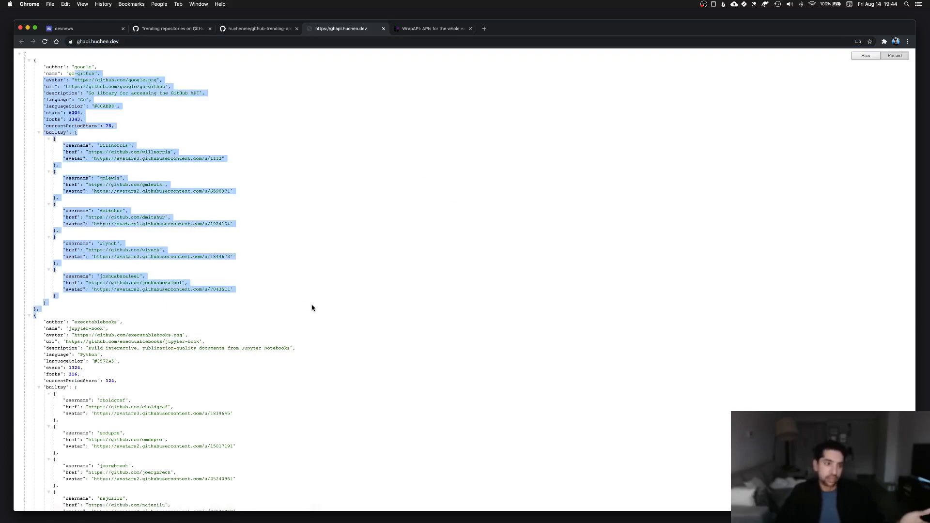
mouse_move(348, 290)
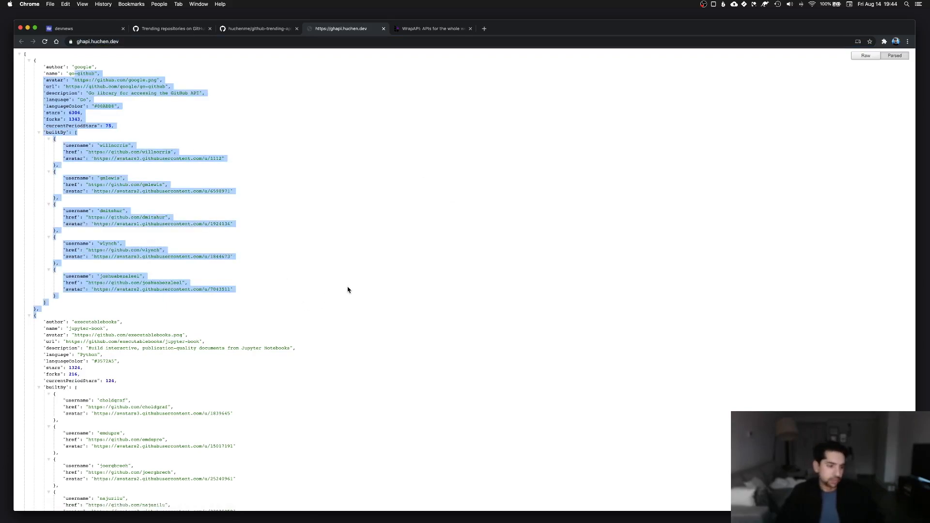
left_click(257, 28)
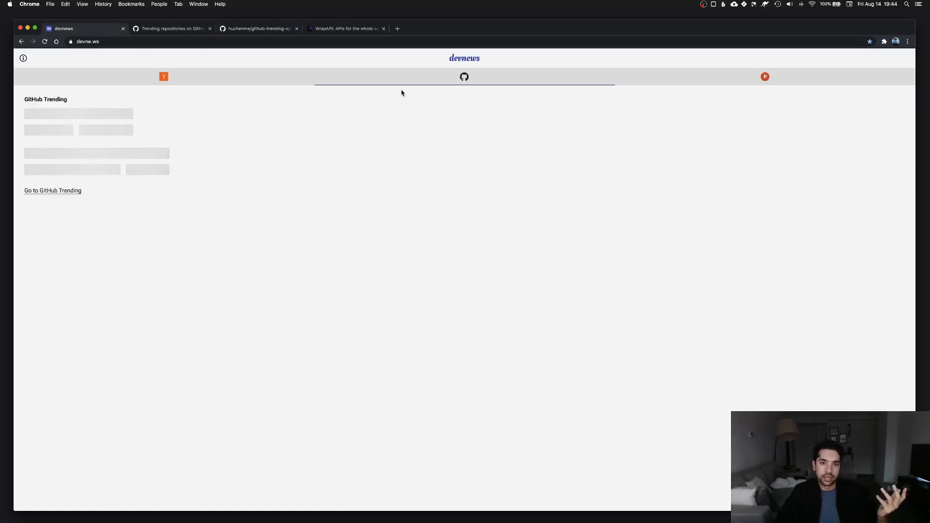
mouse_move(407, 80)
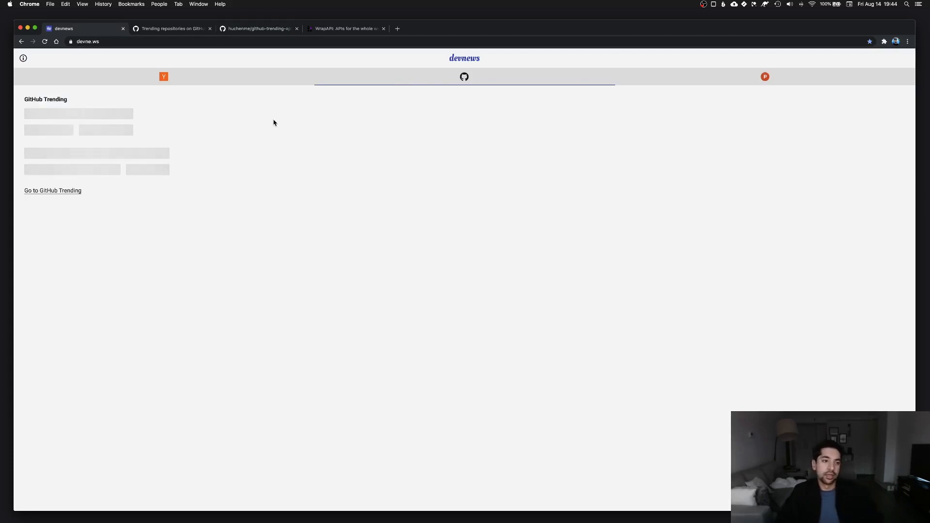
mouse_move(316, 144)
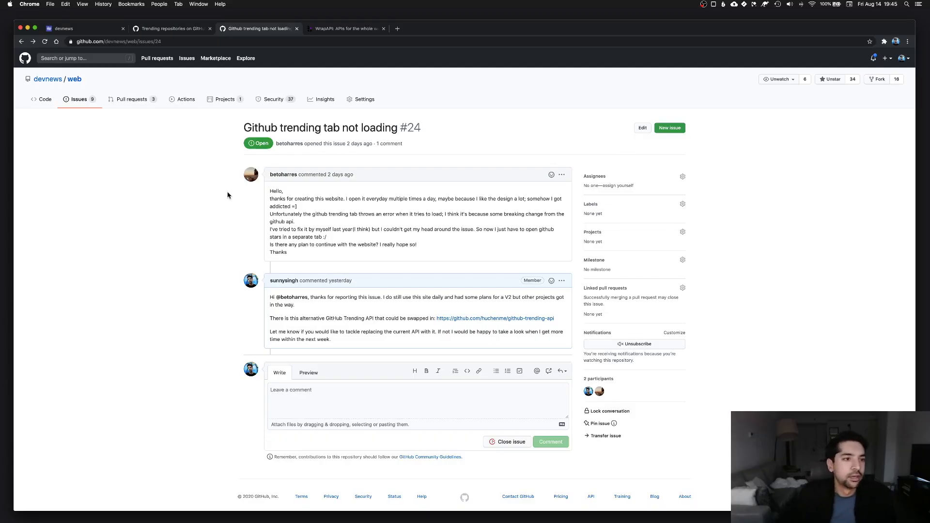
Delete the build folder, browse src, and open config/webpack.js in the Explorer.
left_click(83, 29)
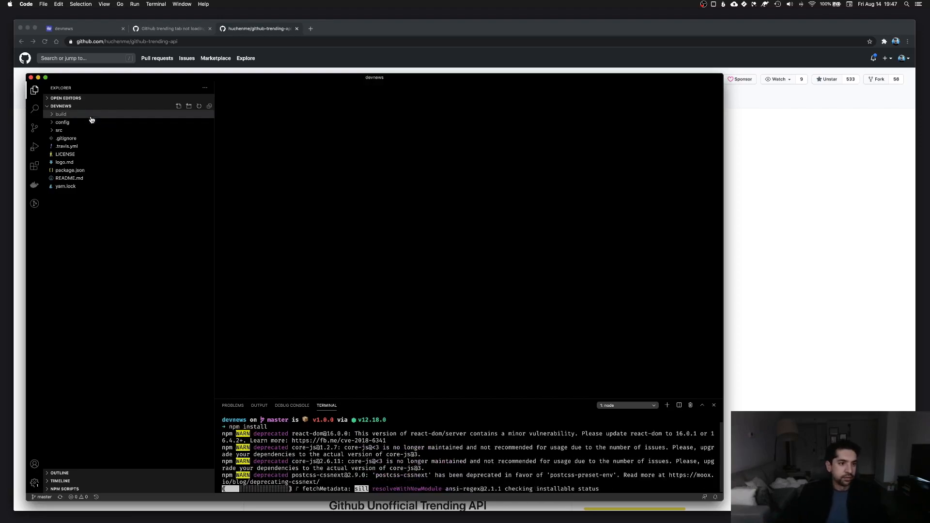
right_click(60, 114)
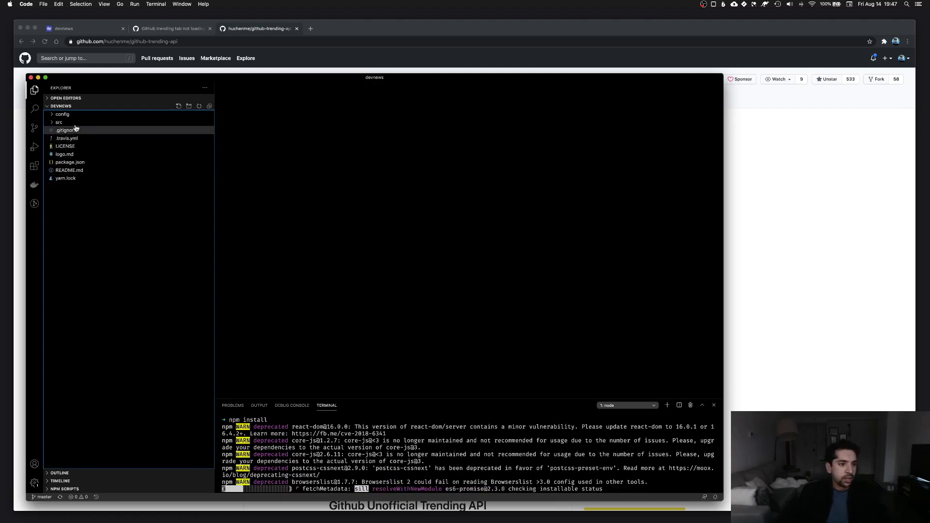
left_click(59, 122)
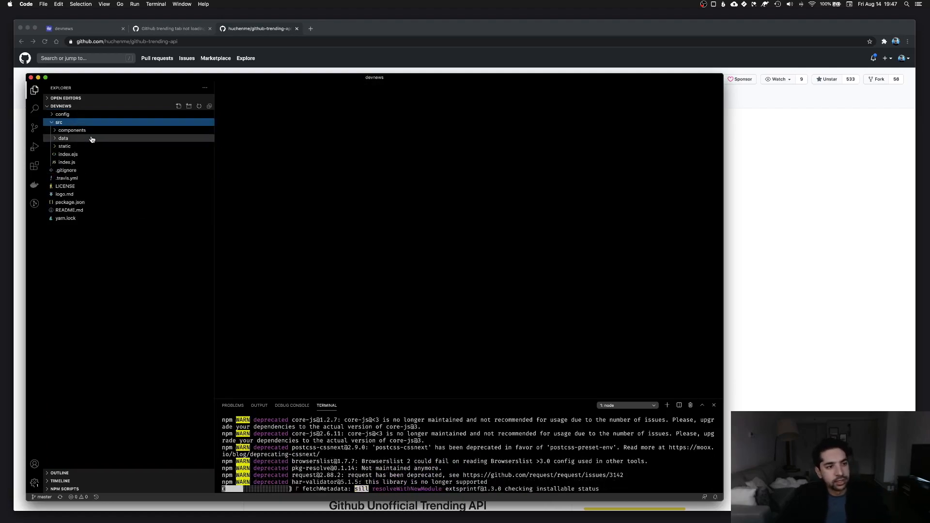
left_click(72, 130)
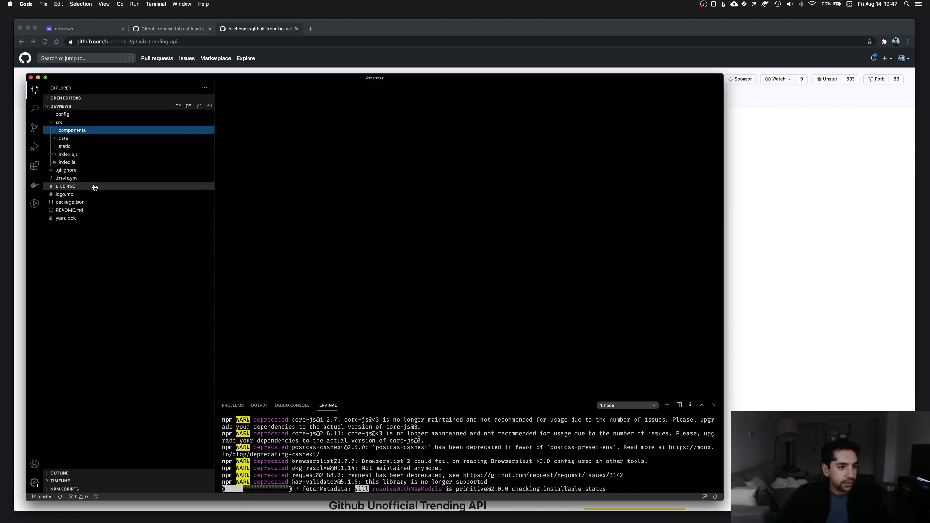
left_click(62, 114)
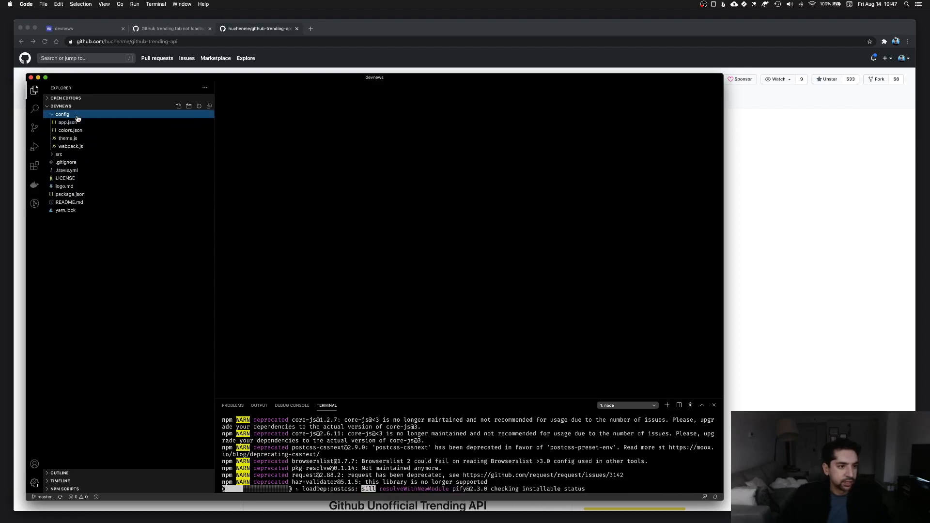
left_click(71, 146)
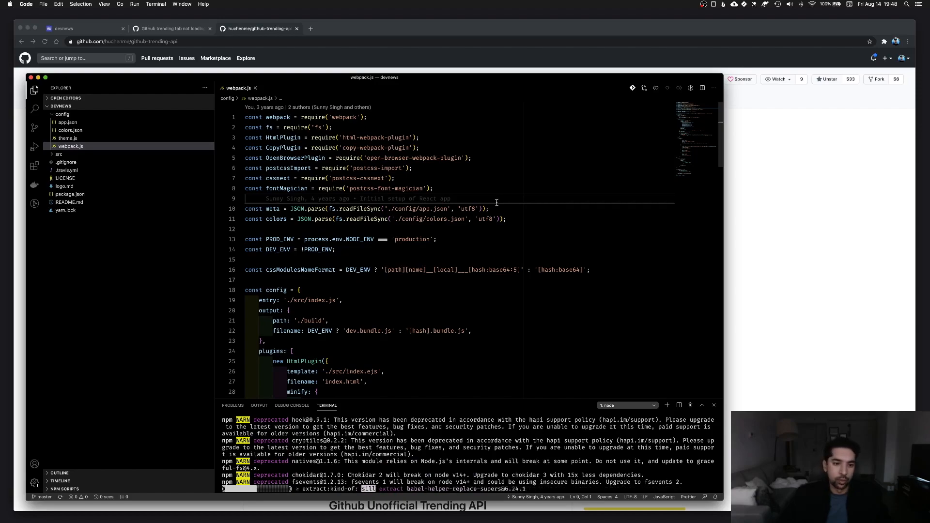
Quick-open package.json and webpack.js to review dependencies and build and deploy scripts.
type("packag")
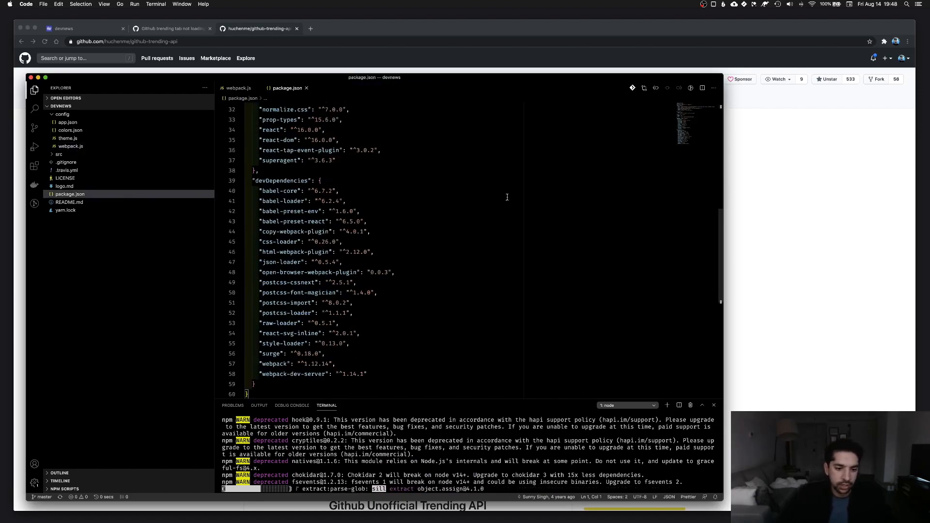
type("webpack")
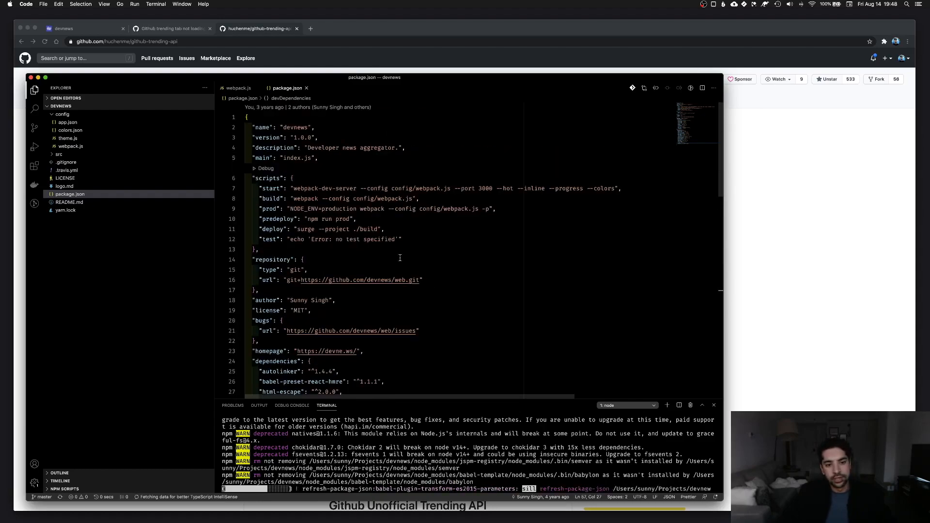
left_click(406, 249)
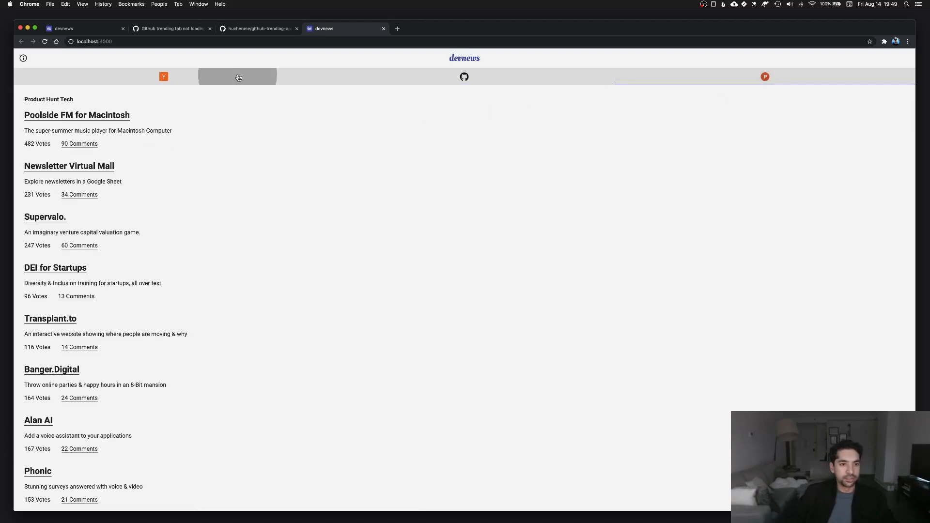
Switch local devnews to GitHub Trending, still placeholders, then back to Hacker News.
left_click(464, 77)
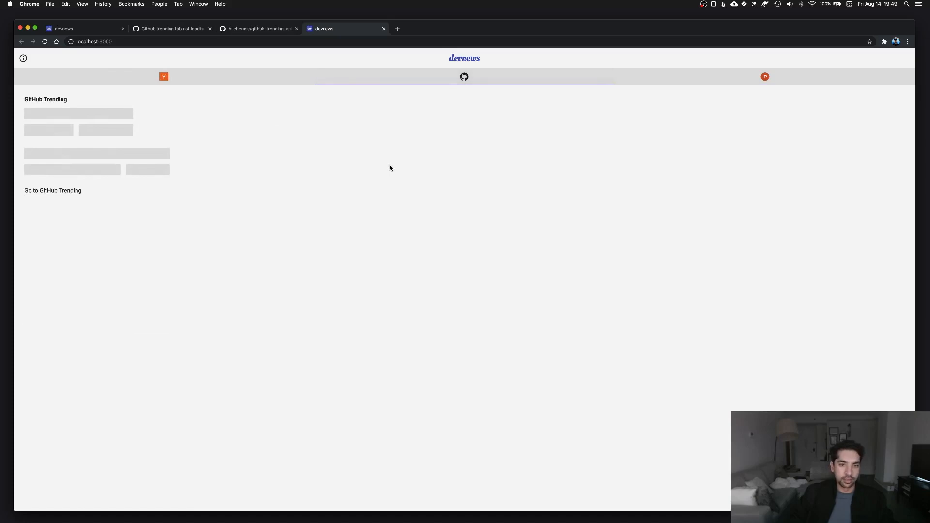
left_click(164, 77)
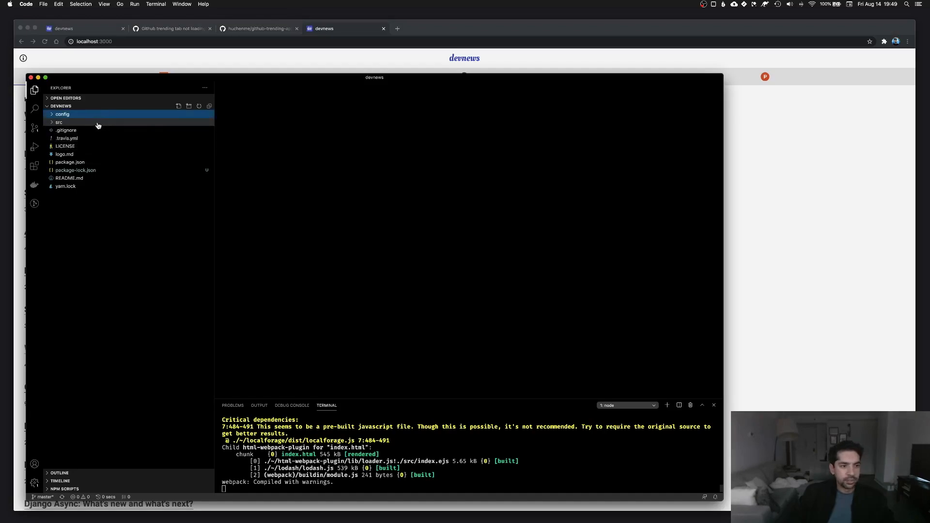
Expand src and browse the components and data folders in the Explorer.
left_click(59, 122)
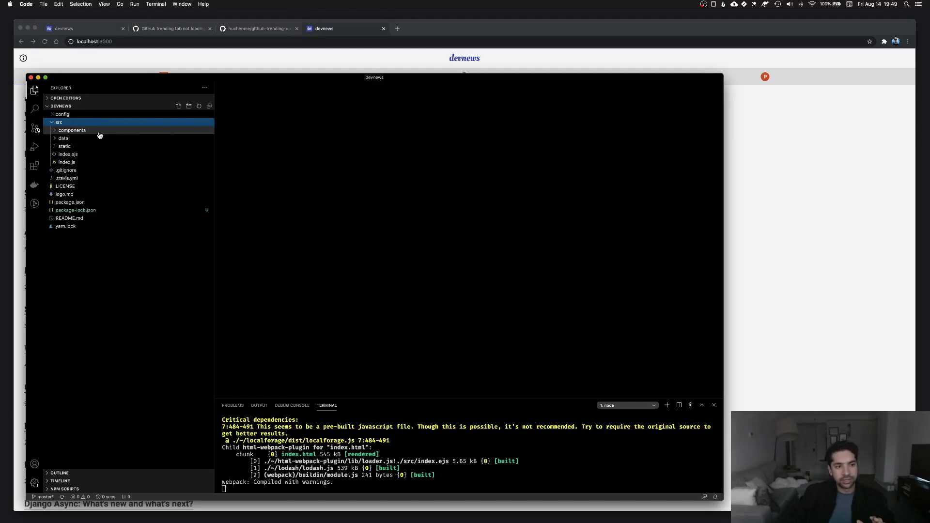
left_click(72, 130)
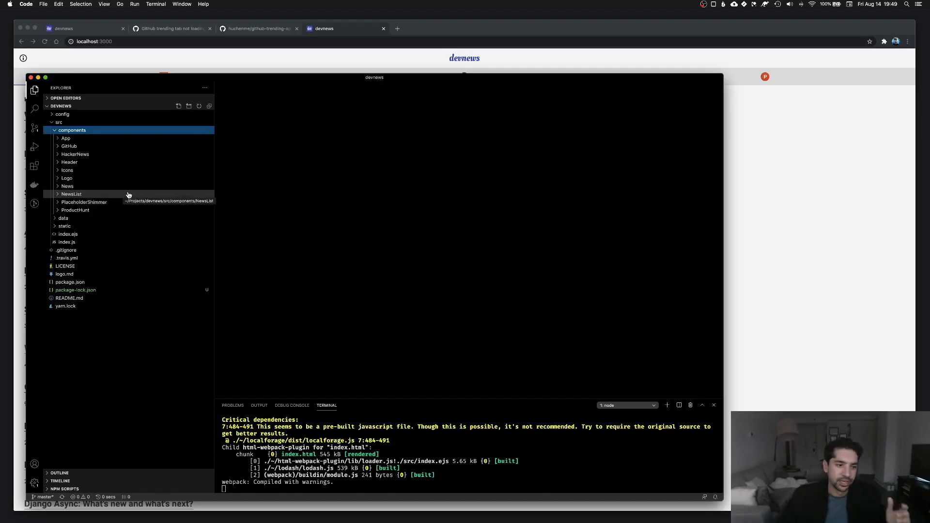
left_click(71, 194)
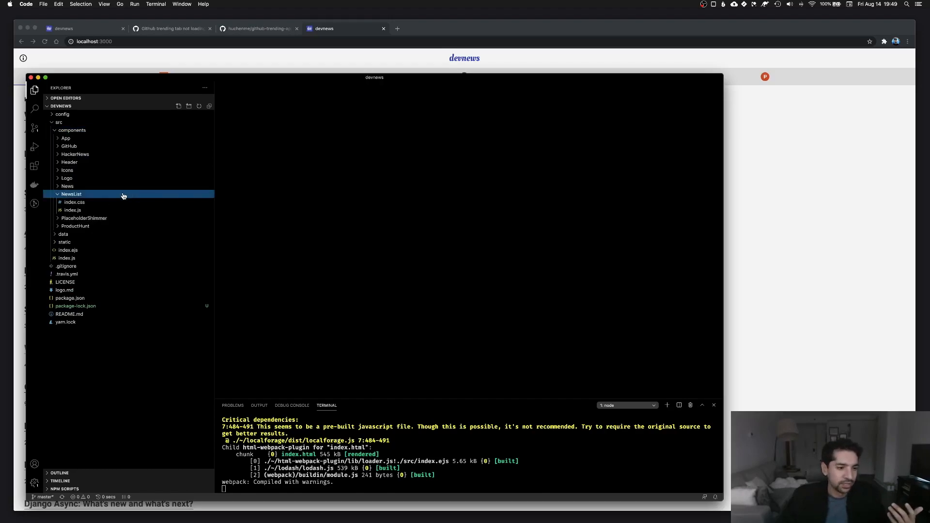
left_click(67, 186)
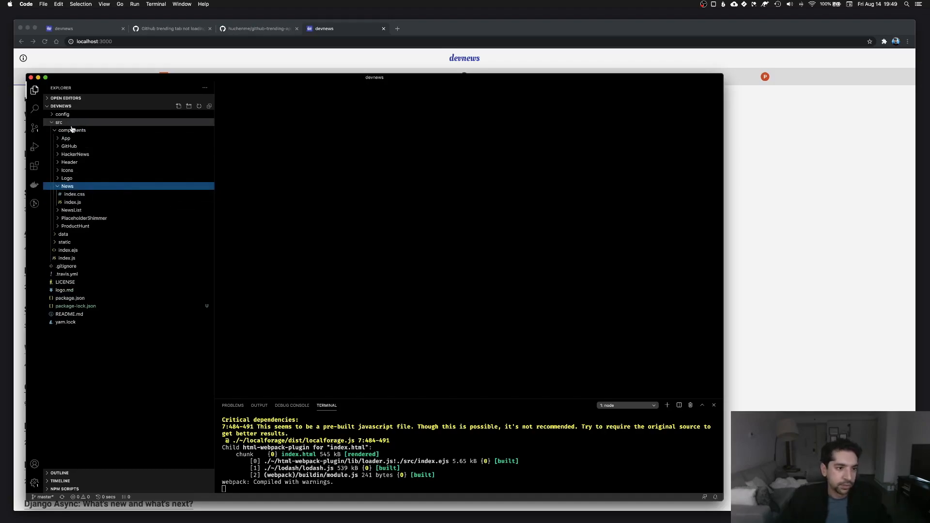
left_click(71, 130)
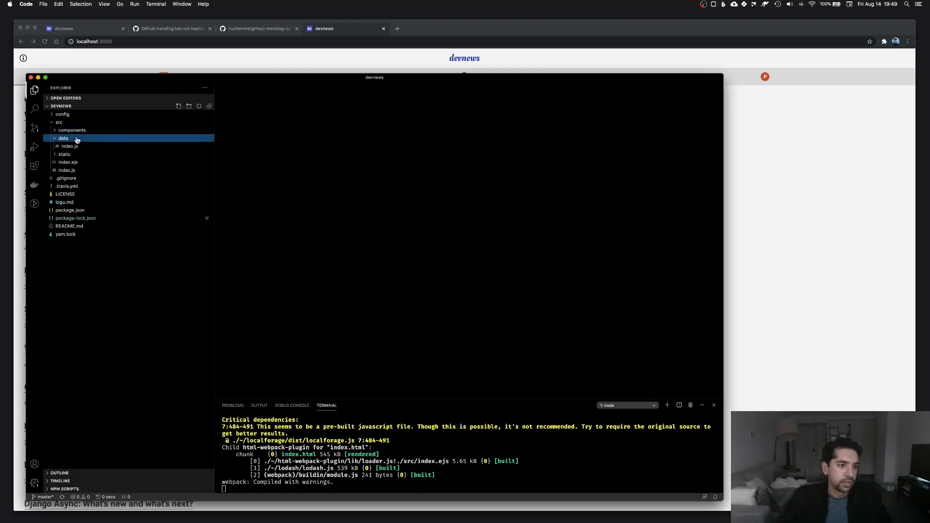
left_click(69, 146)
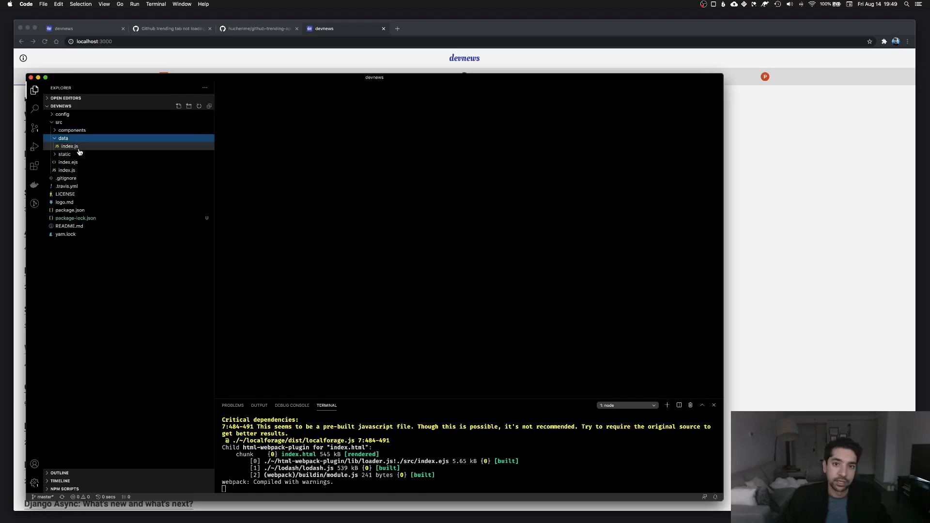
mouse_move(69, 146)
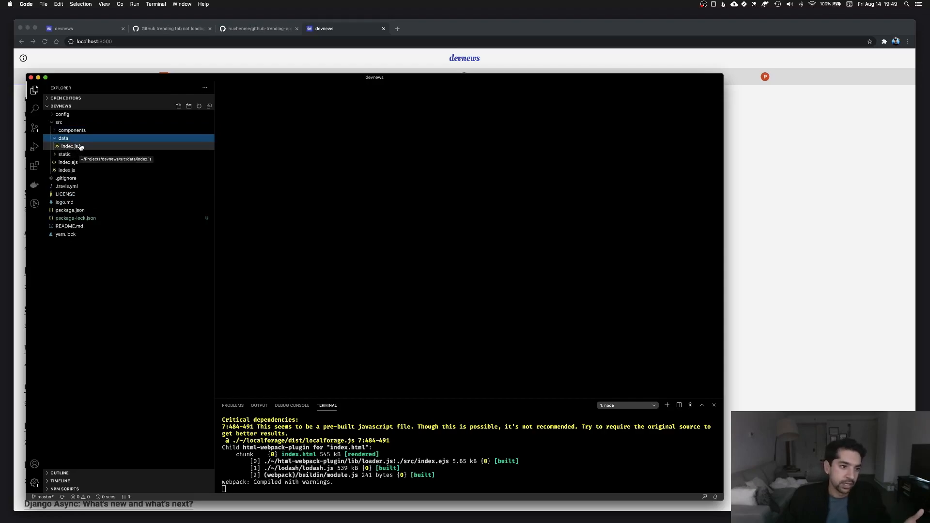
Open the index.ejs template, then the News component's index.js.
left_click(64, 146)
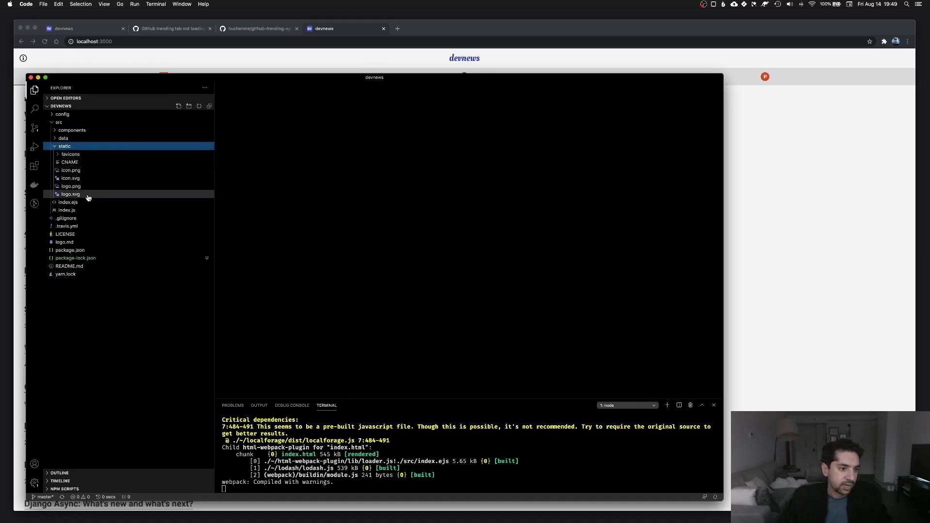
left_click(64, 146)
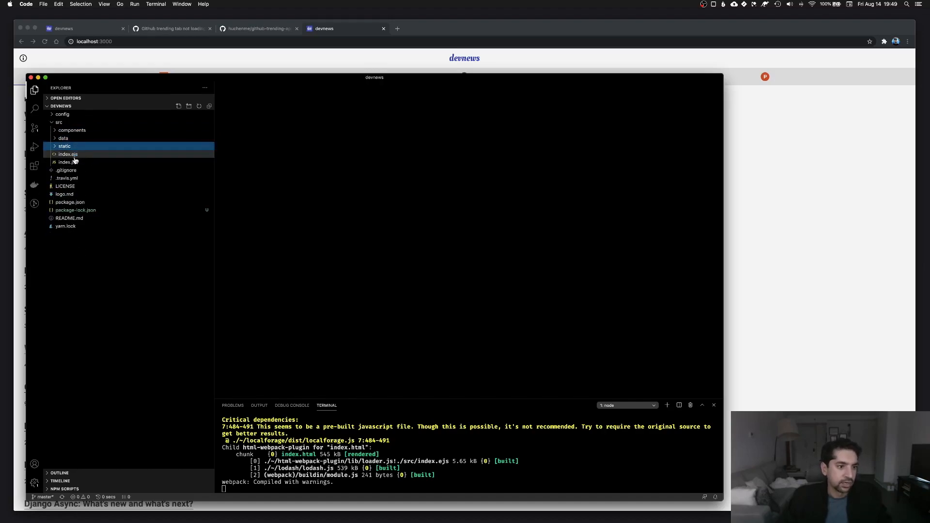
double_click(67, 154)
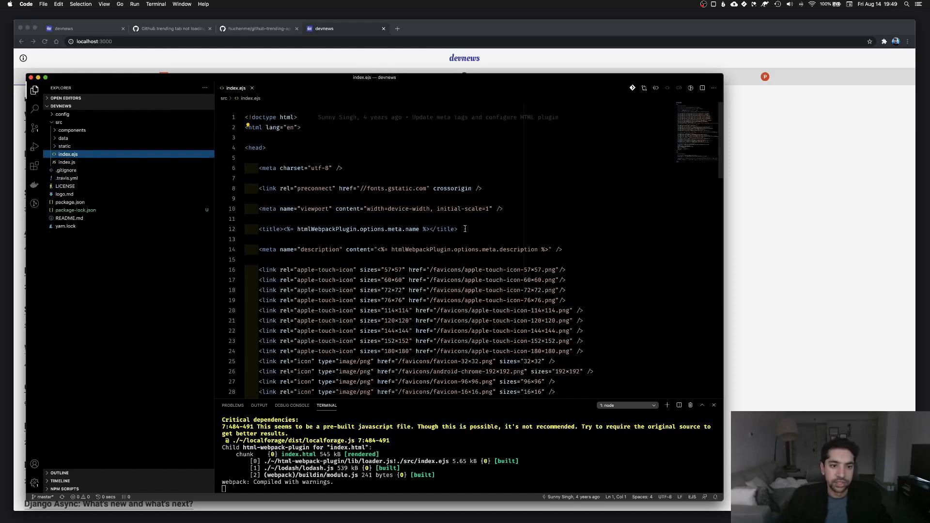
scroll("down", 3)
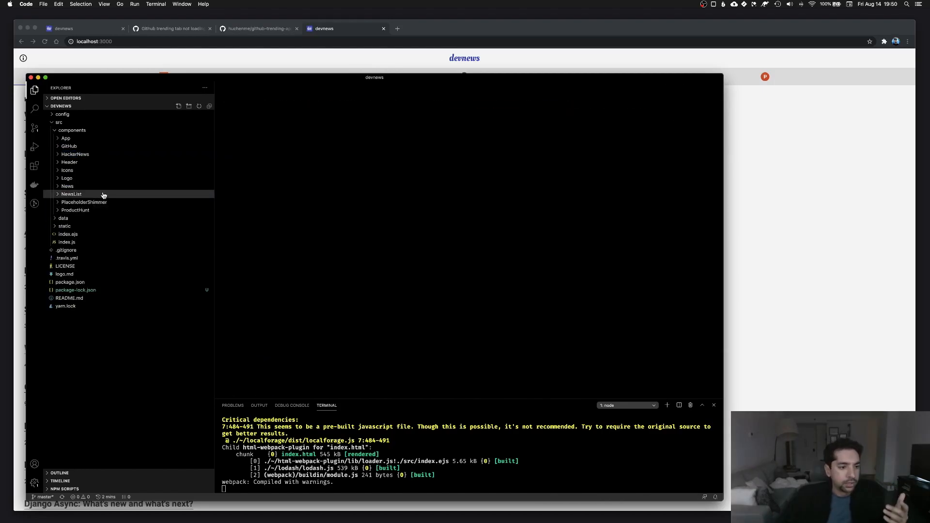
left_click(66, 185)
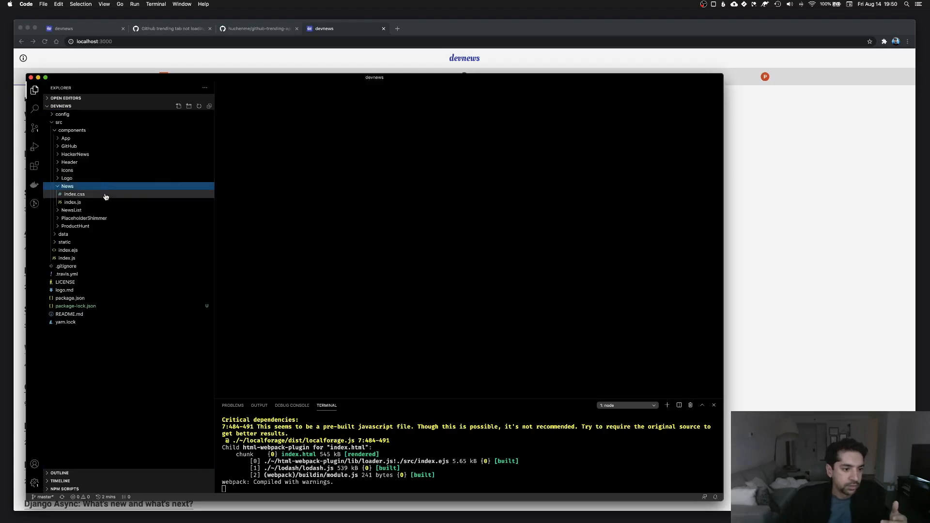
left_click(72, 201)
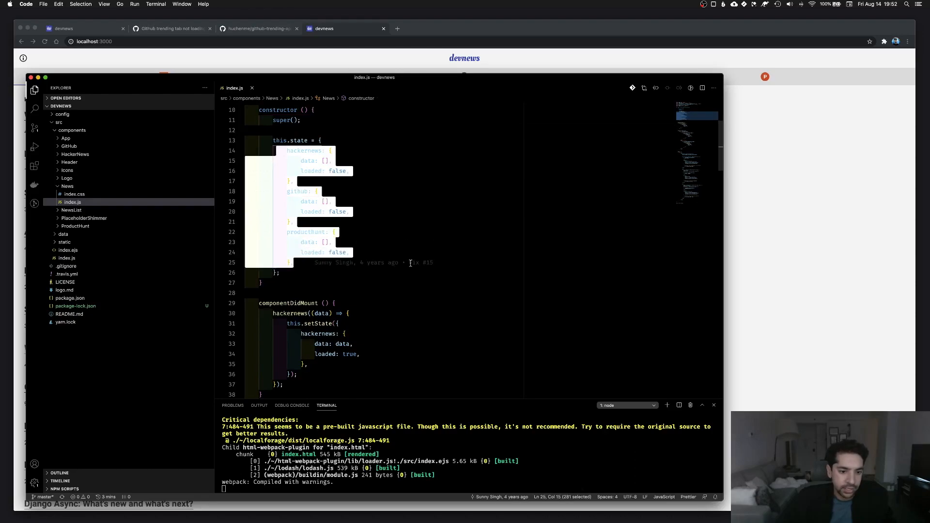
Open src/data/index.js and review the github fetcher's WrapAPI trending baseUrl.
scroll("down", 3)
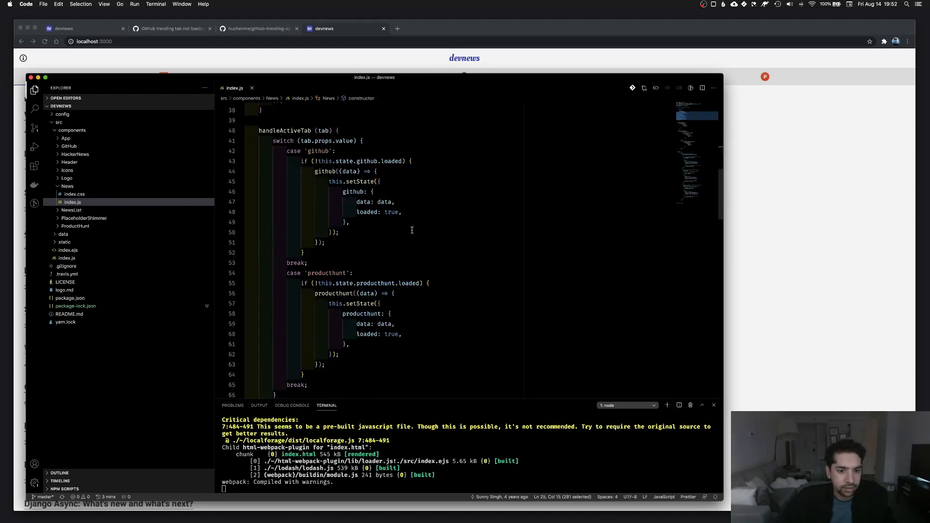
left_click(338, 130)
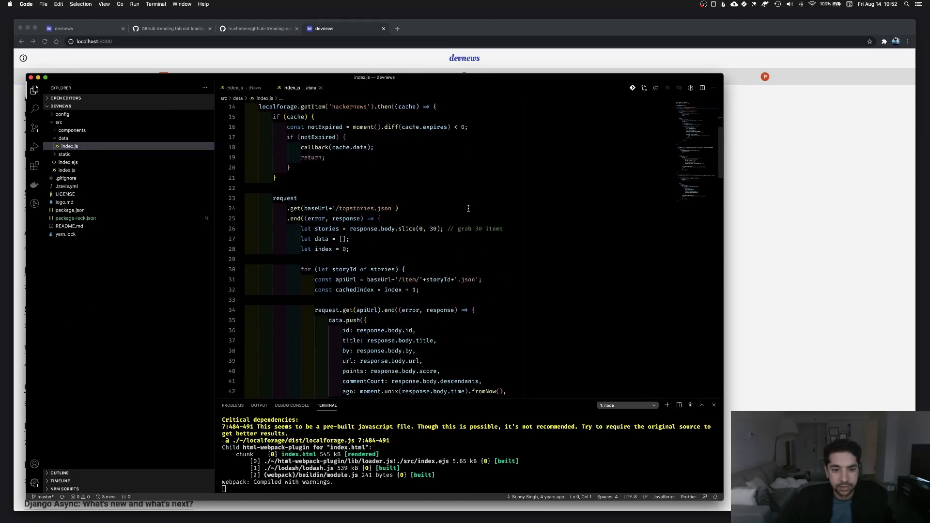
scroll("down", 3)
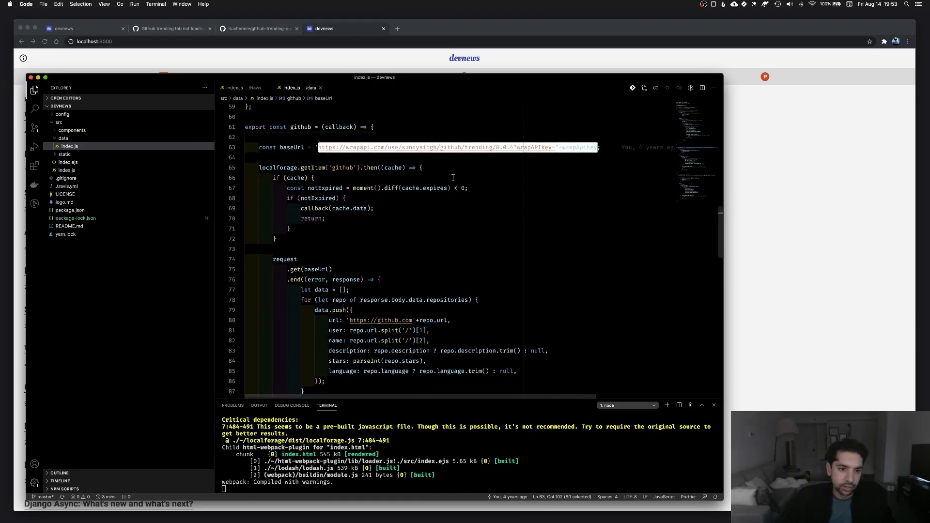
scroll("down", 3)
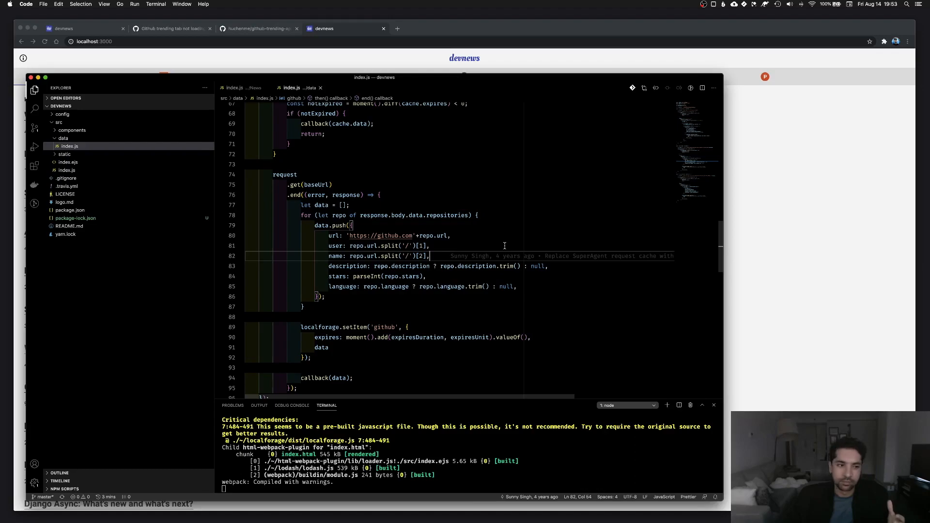
left_click(71, 129)
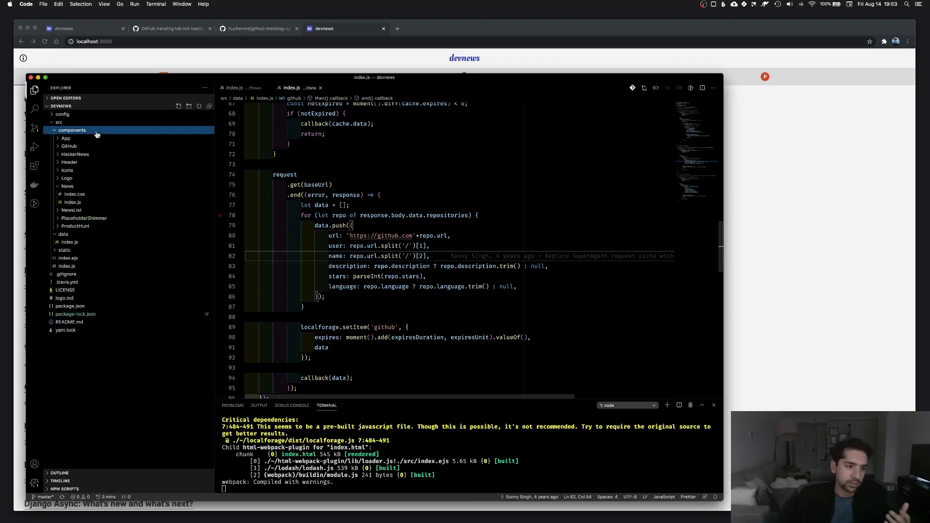
left_click(71, 130)
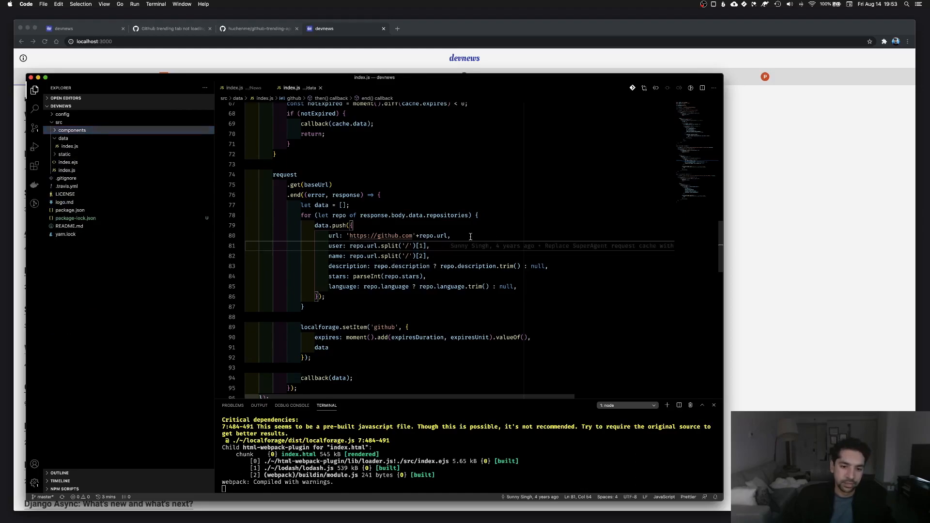
left_click(470, 235)
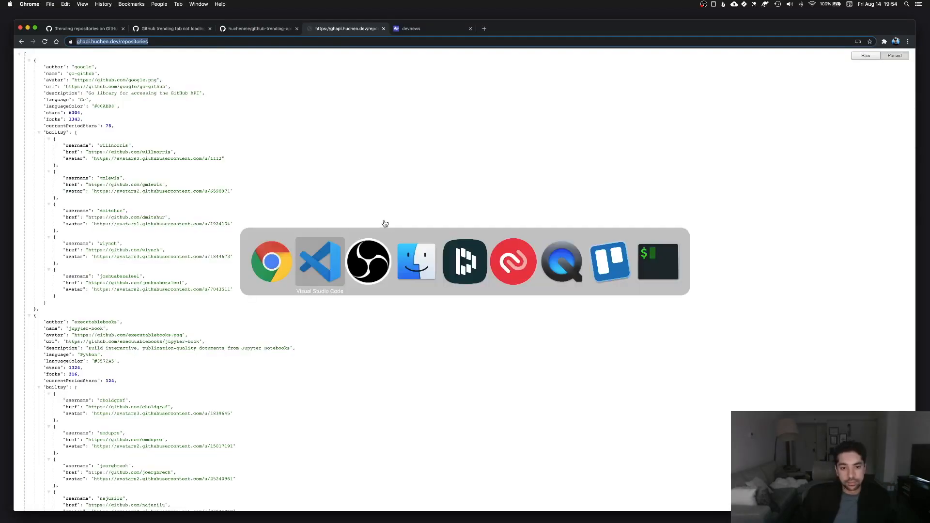
Open the GitHub Trending tab in local devnews, where the console reports undefined 'repositories'.
left_click(319, 261)
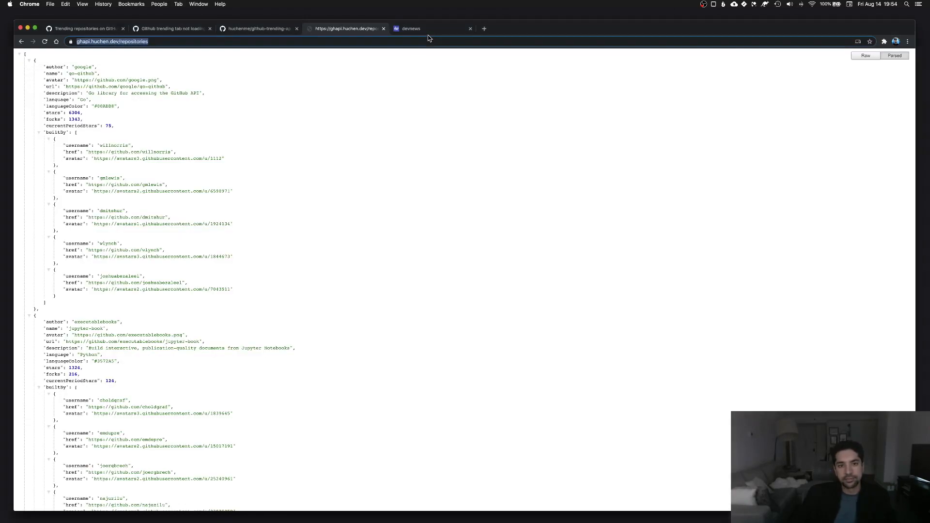
left_click(433, 29)
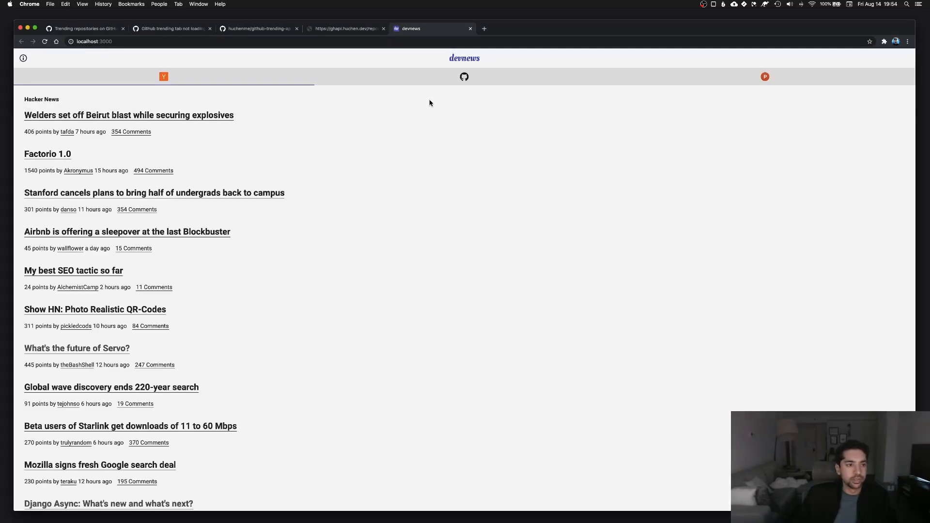
left_click(464, 76)
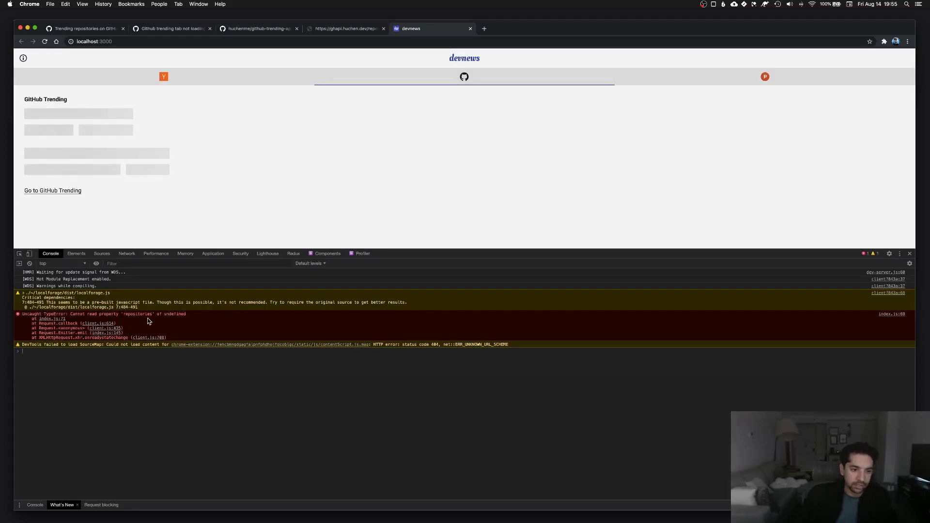
Point the GitHub fetcher's baseUrl at ghapi.huchen.dev/repositories and save it.
left_click(344, 29)
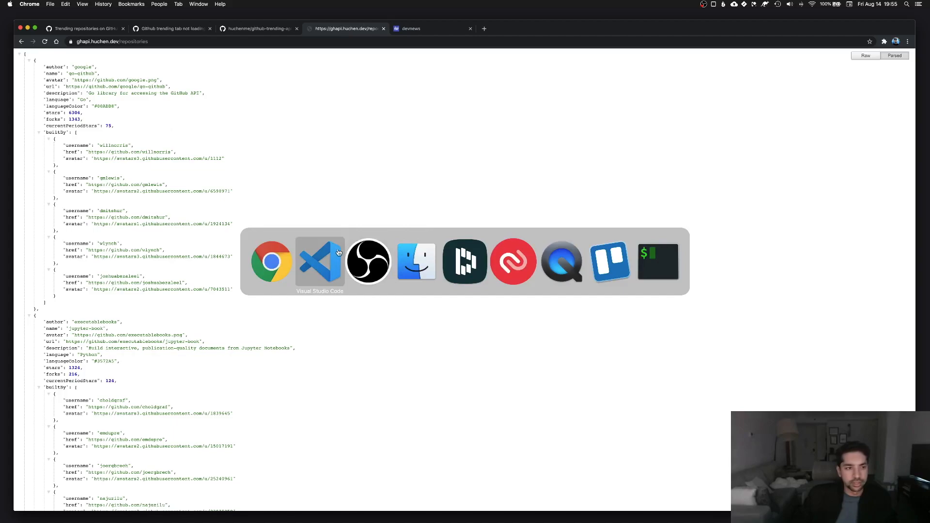
left_click(320, 261)
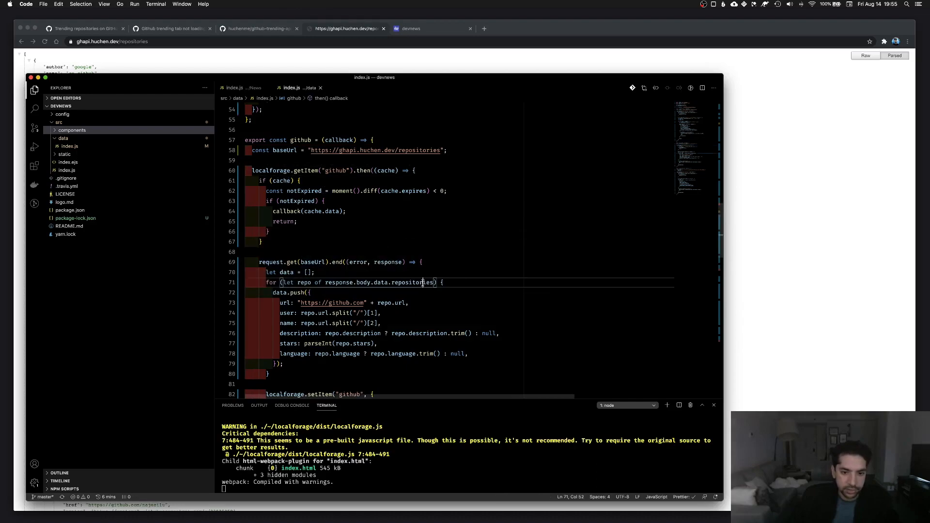
key("Backspace")
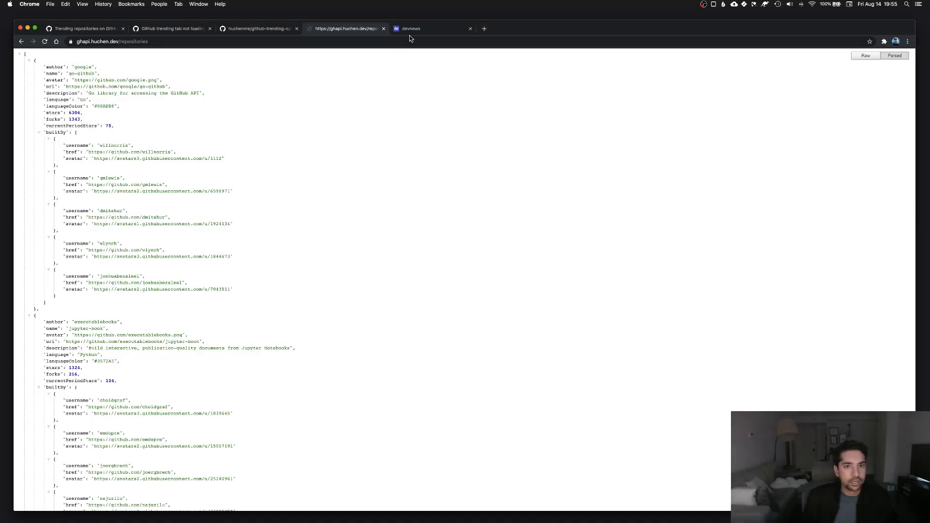
Loop over response.body.data, save, and reload devnews at localhost:3000.
left_click(431, 29)
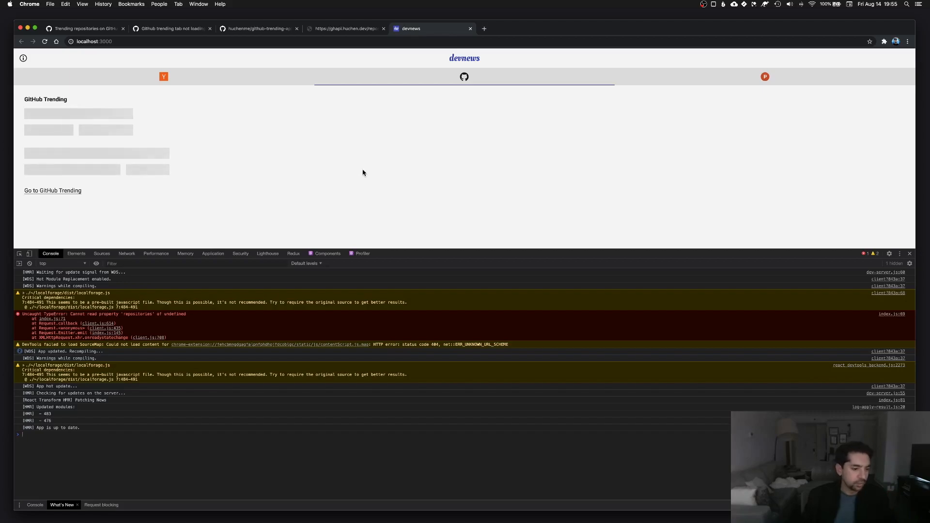
mouse_move(134, 435)
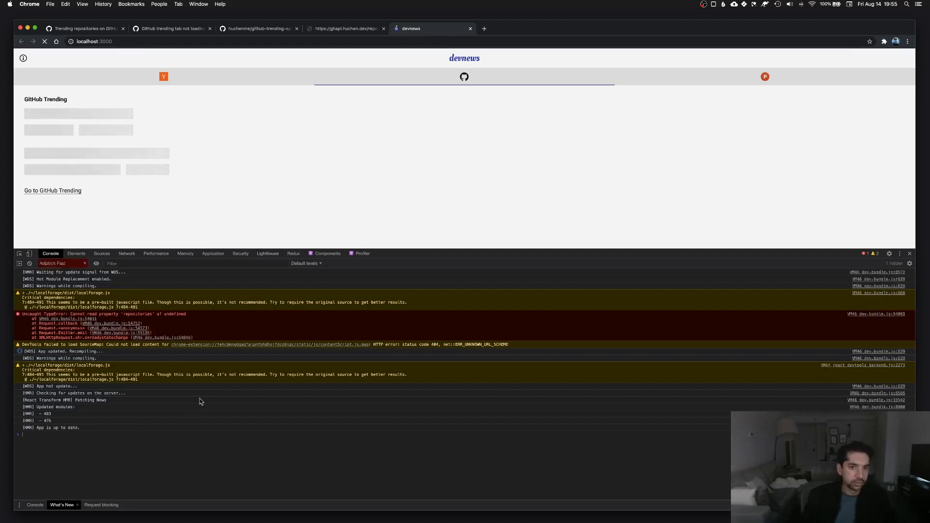
left_click(464, 76)
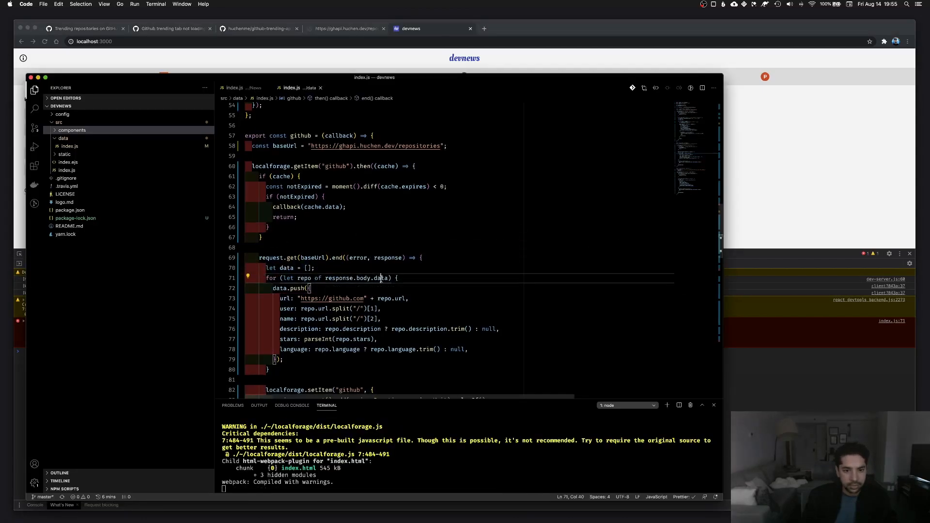
key("Backspace")
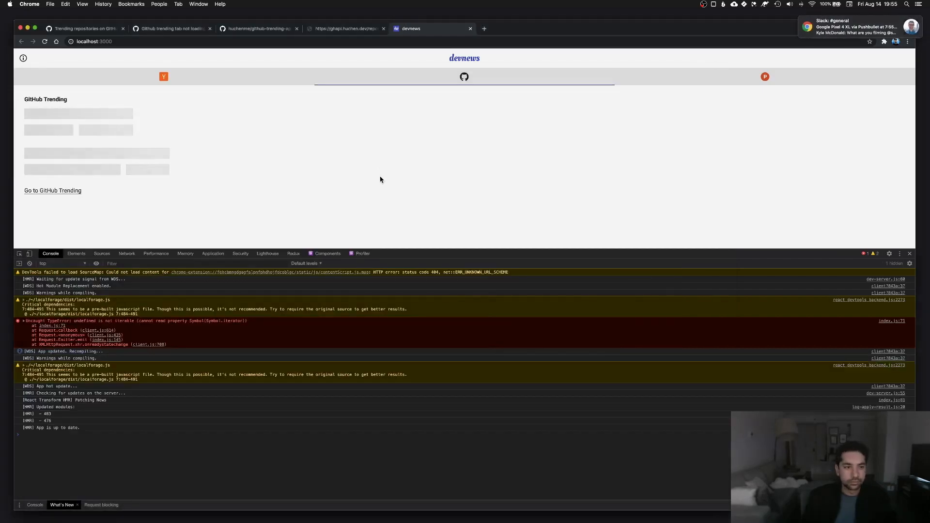
mouse_move(872, 36)
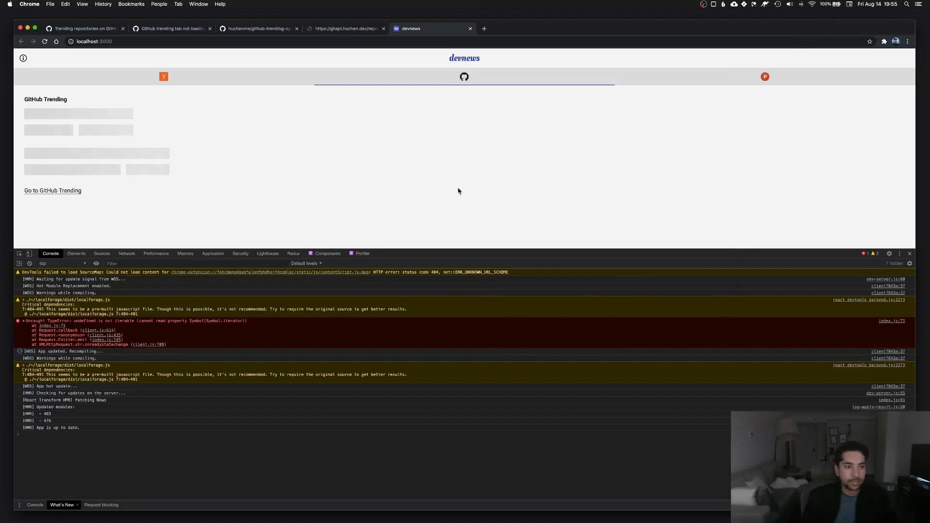
mouse_move(452, 192)
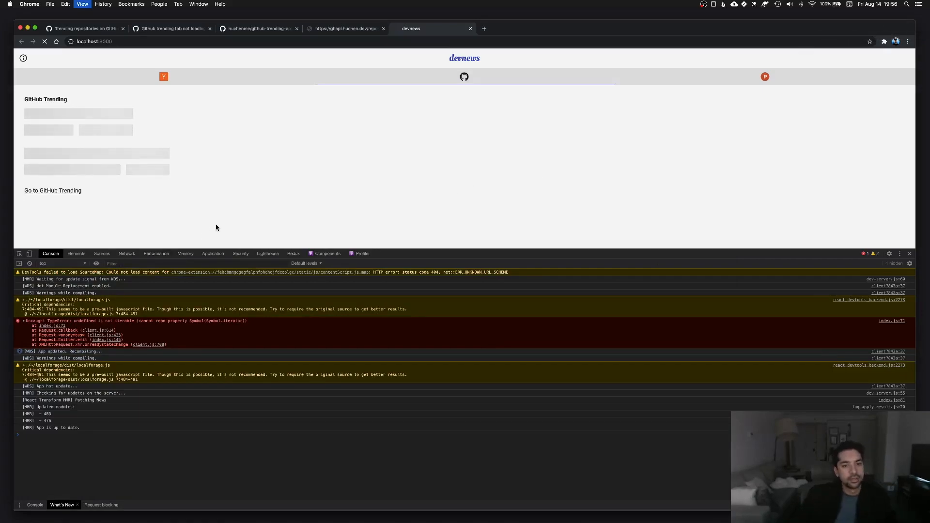
left_click(164, 76)
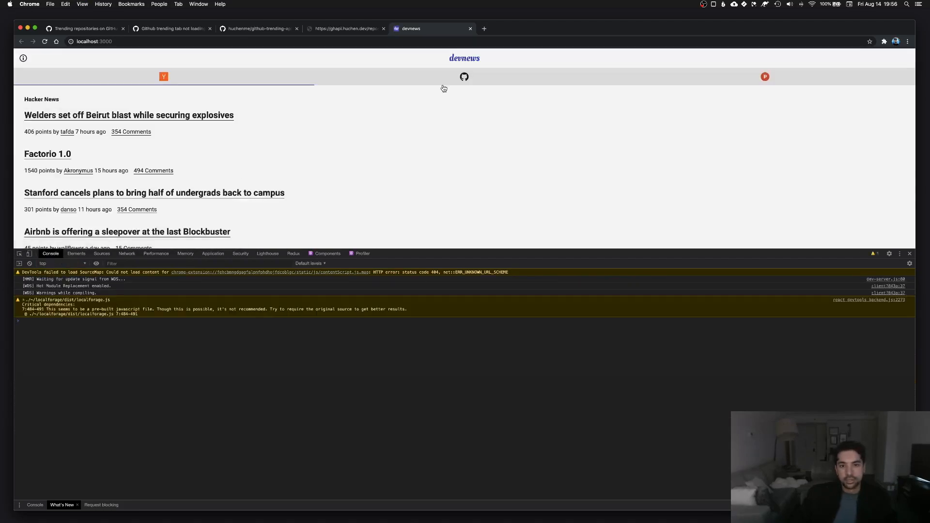
left_click(464, 77)
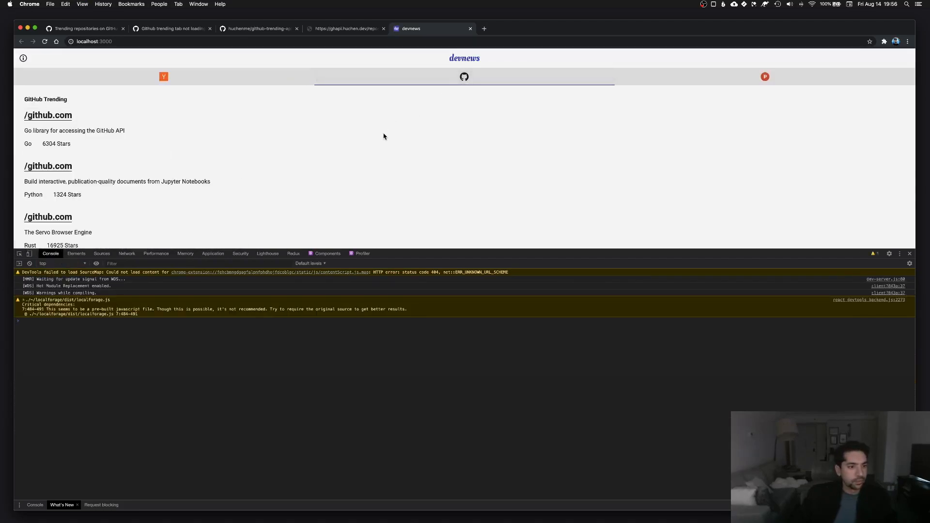
scroll("down", 3)
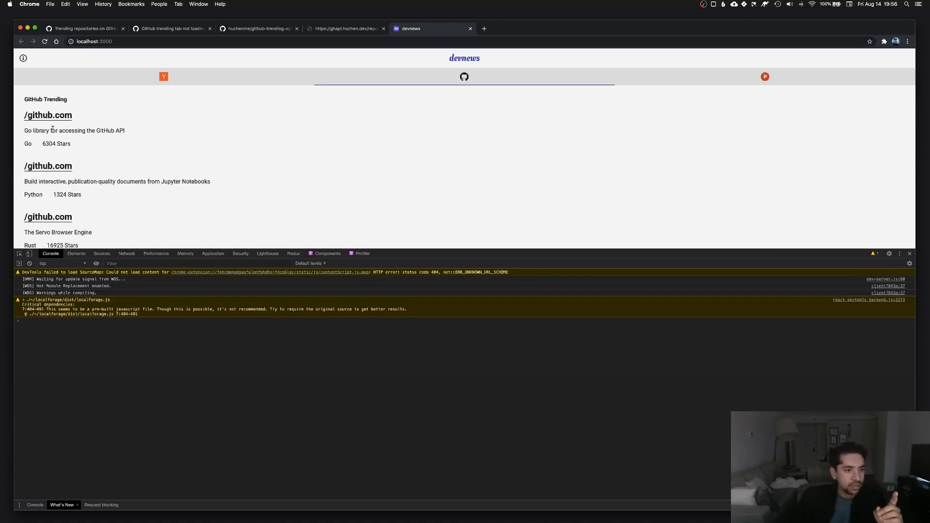
left_click_drag(44, 130, 124, 130)
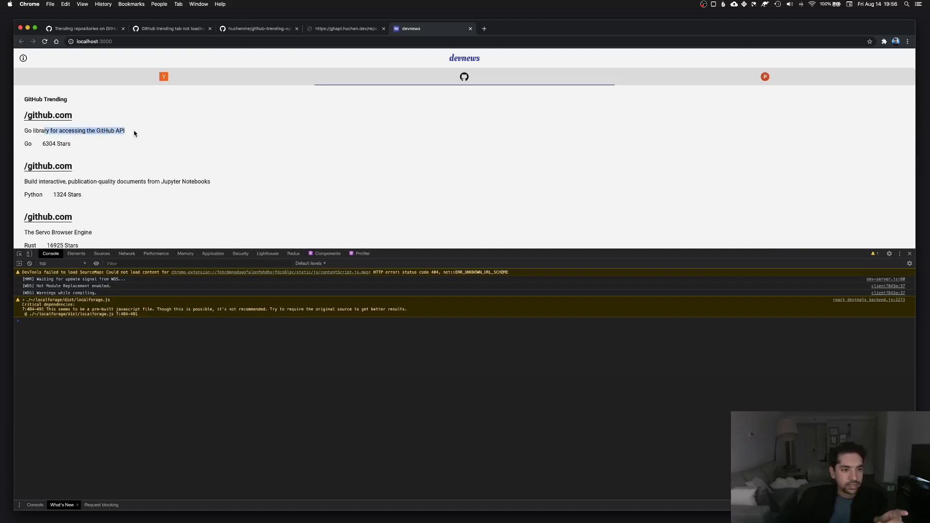
left_click(171, 28)
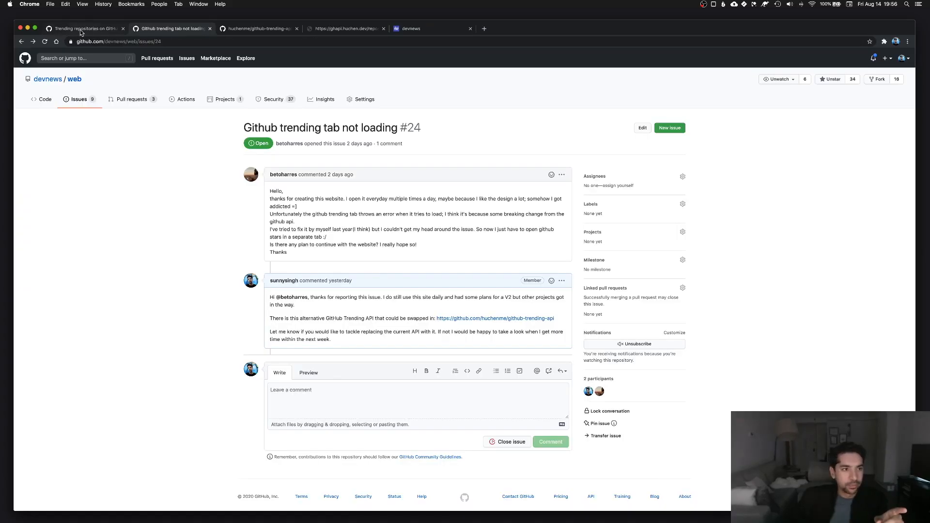
left_click(83, 28)
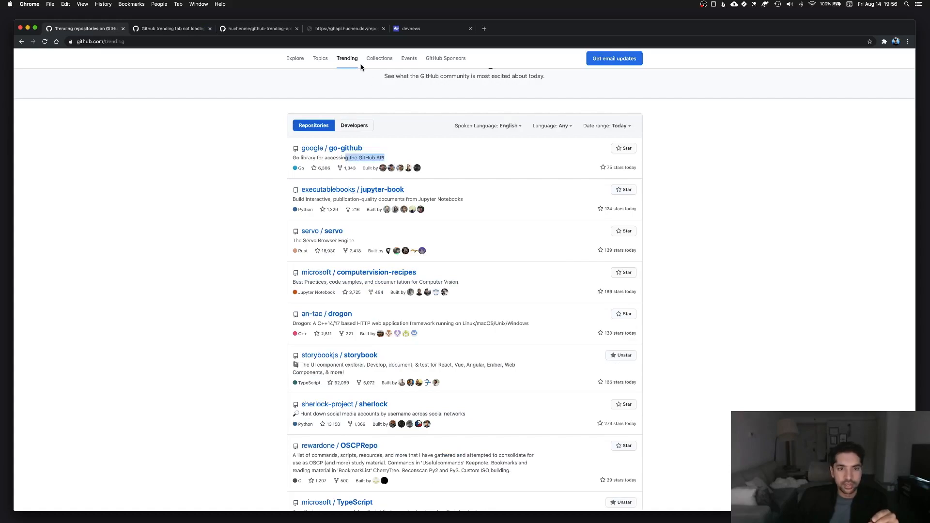
left_click(344, 29)
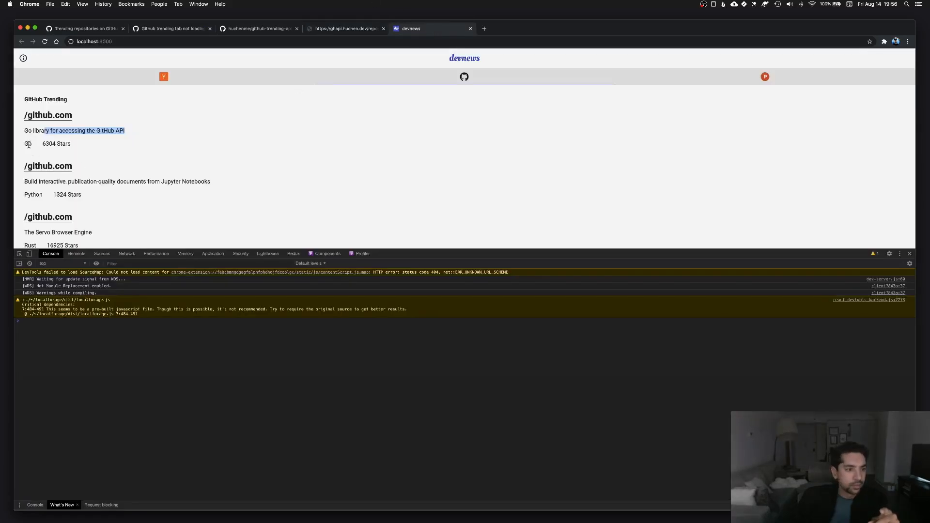
scroll("down", 3)
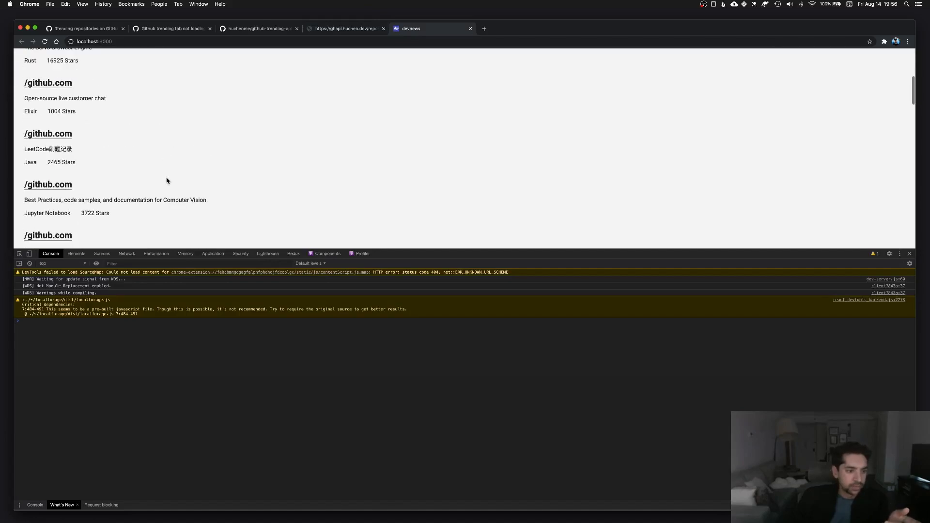
scroll("down", 3)
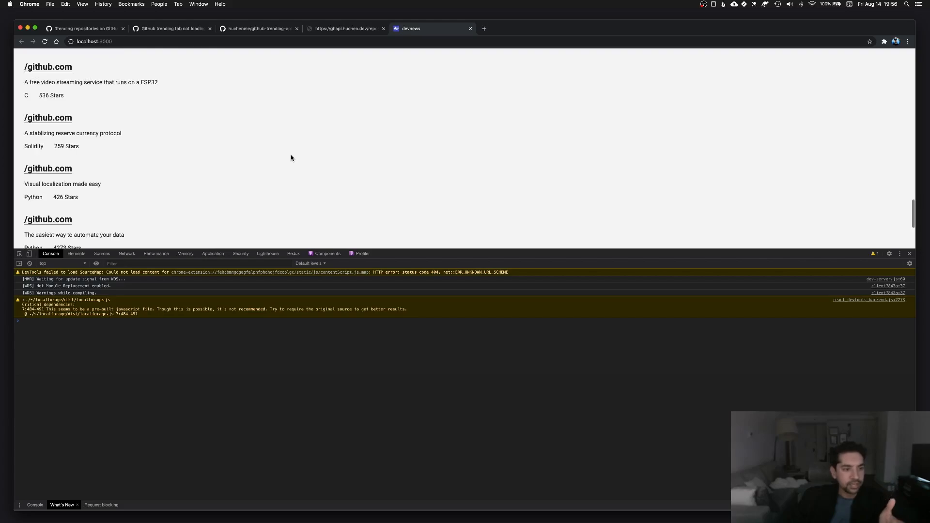
Check the ghapi JSON fields and map each repository's name from repo.name.
left_click(344, 28)
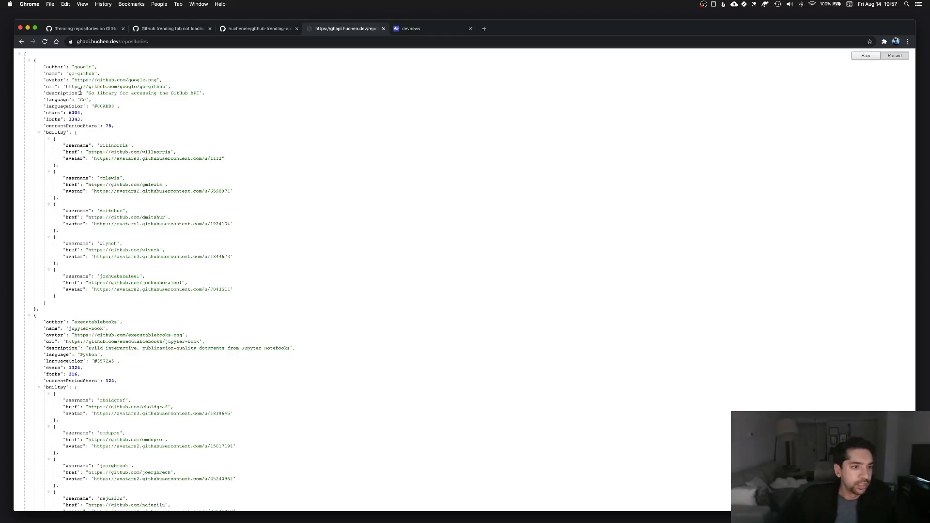
left_click(131, 87)
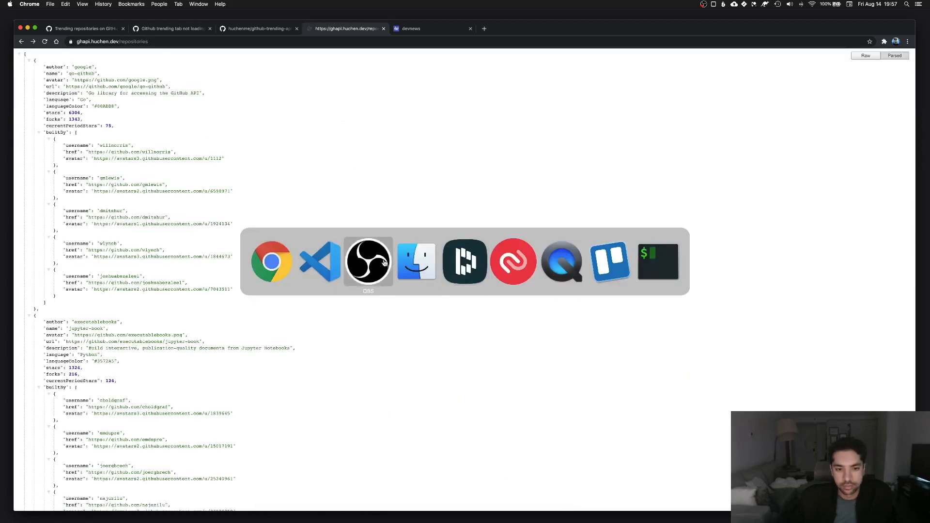
left_click(320, 261)
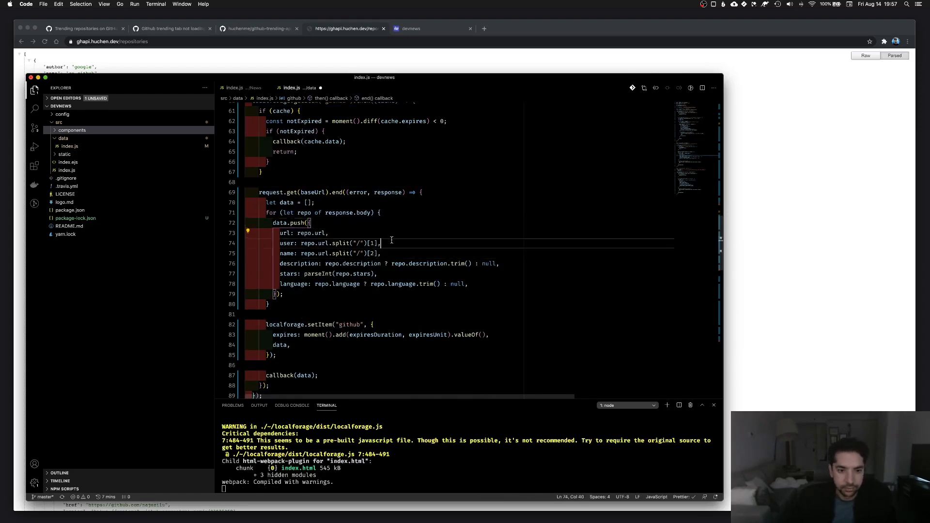
left_click(301, 244)
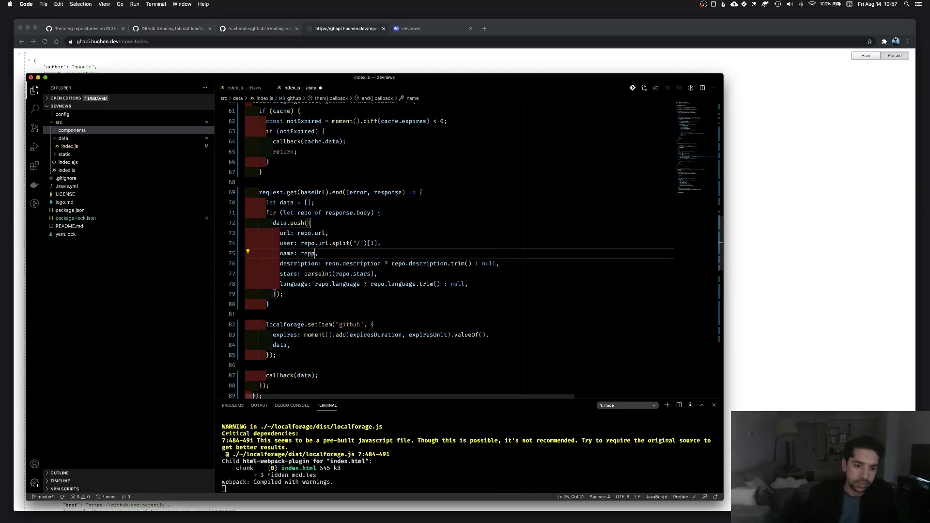
Begin replacing the URL-splitting user expression with repo.author.
left_click(345, 28)
type(".name")
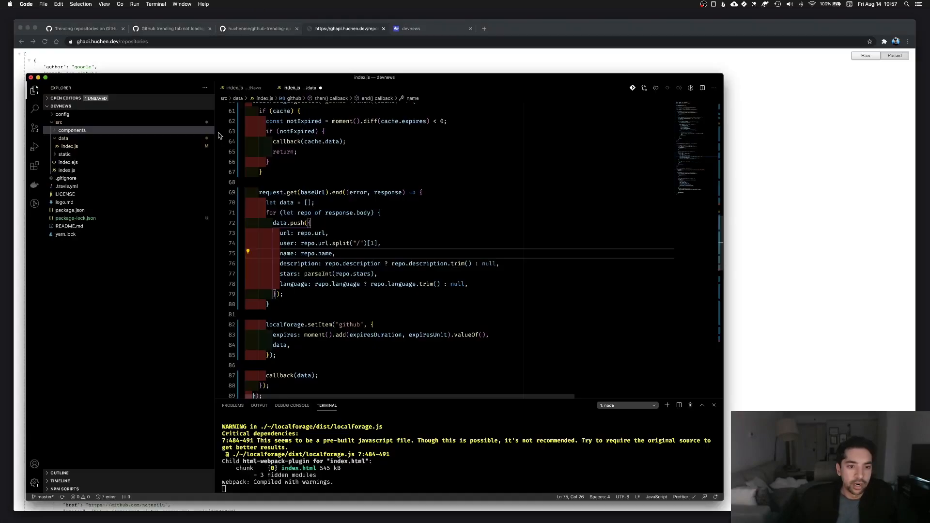
left_click_drag(307, 244, 379, 243)
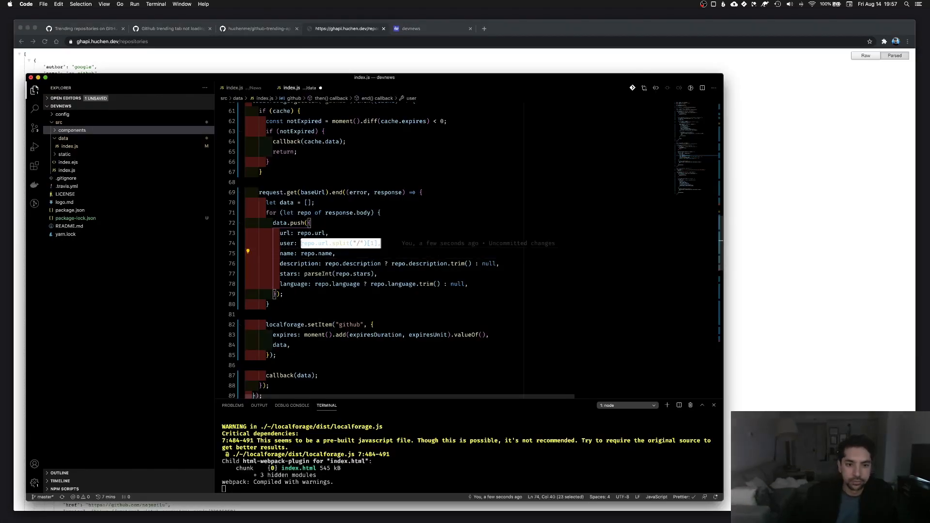
type("repo.auth")
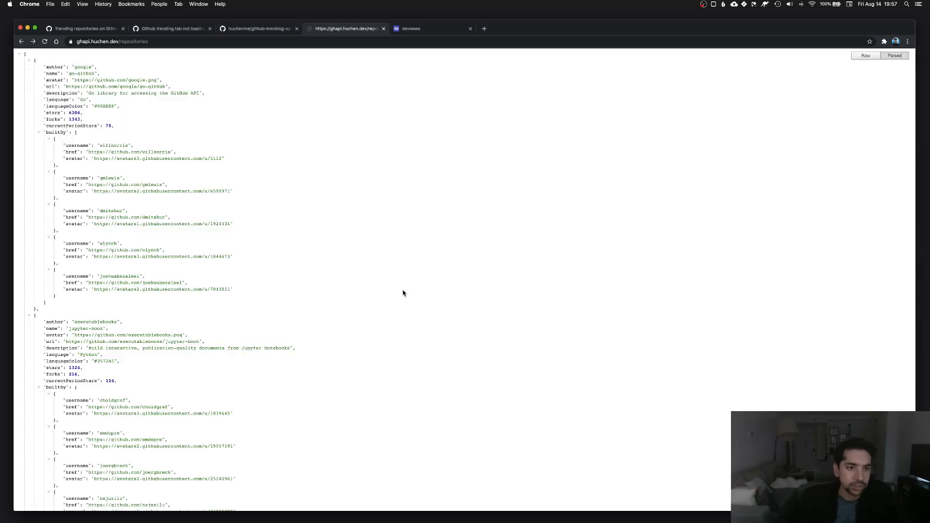
Reload localhost:3000 and view the GitHub Trending tab, still showing '/github.com' titles.
left_click(427, 28)
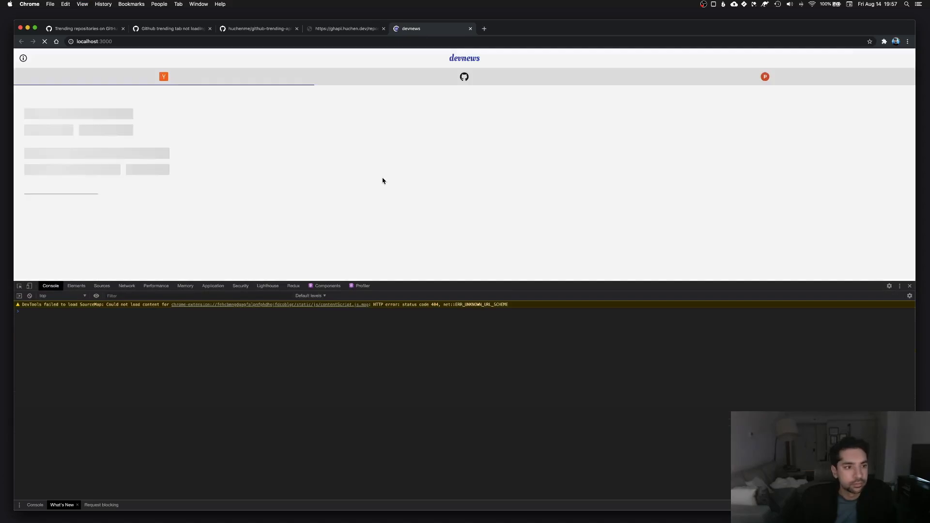
left_click(464, 76)
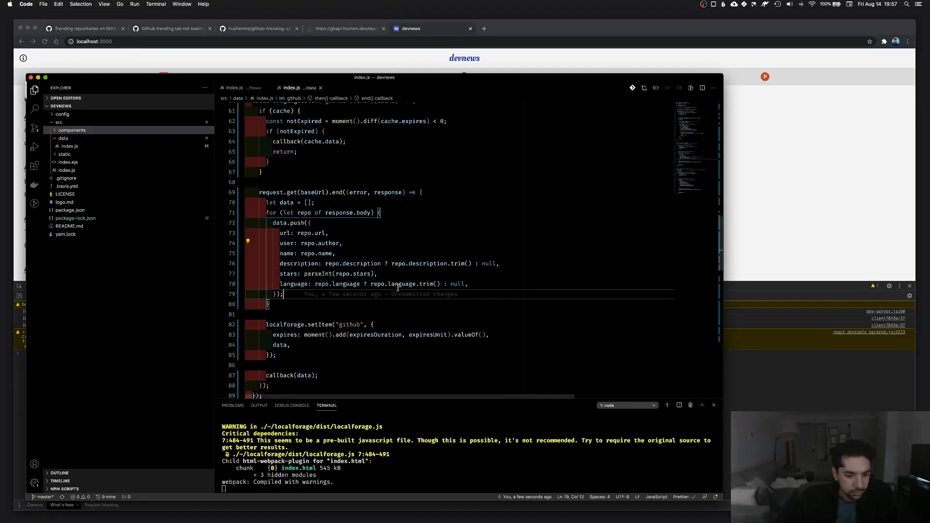
left_click(432, 28)
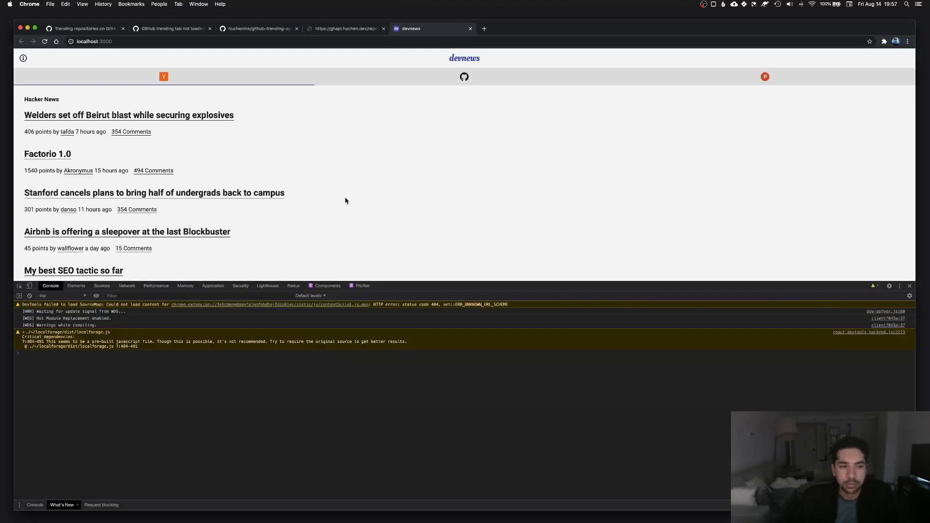
left_click(465, 76)
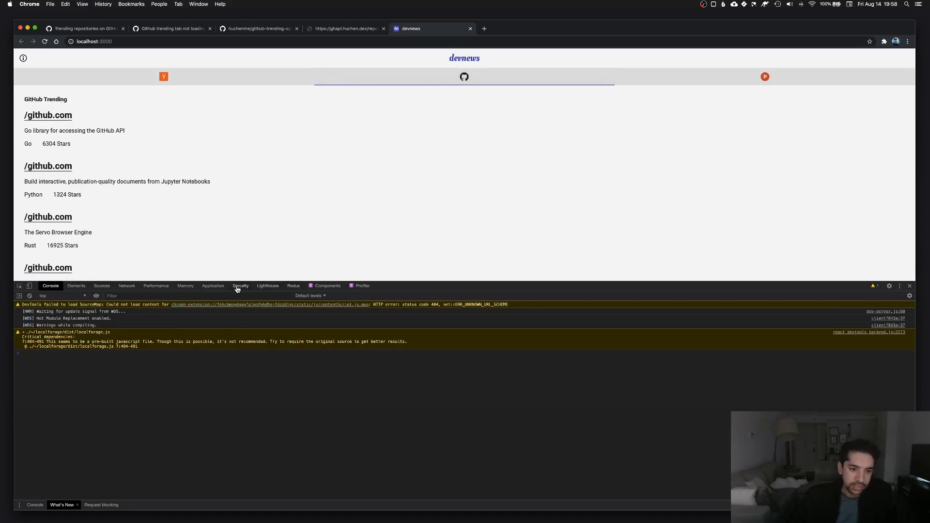
Inspect devnews's local and session storage for localhost in DevTools Application.
left_click(213, 286)
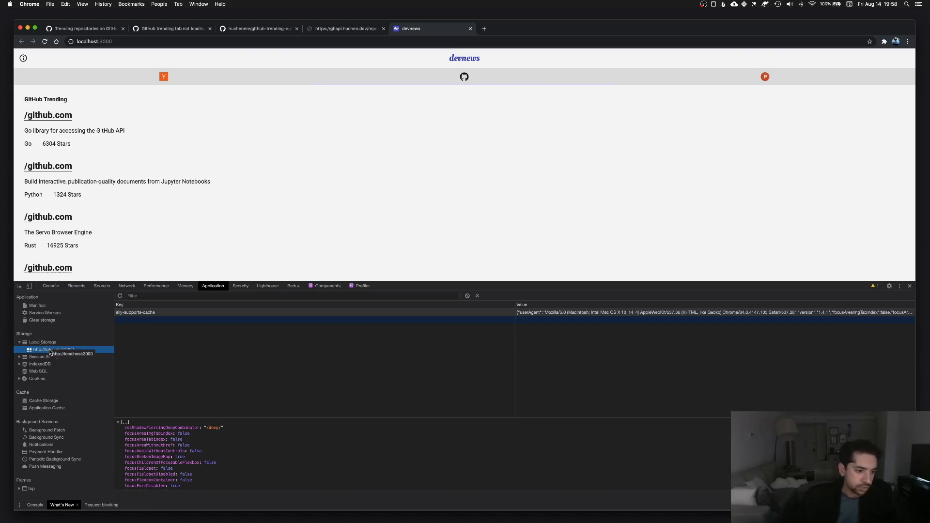
left_click(53, 349)
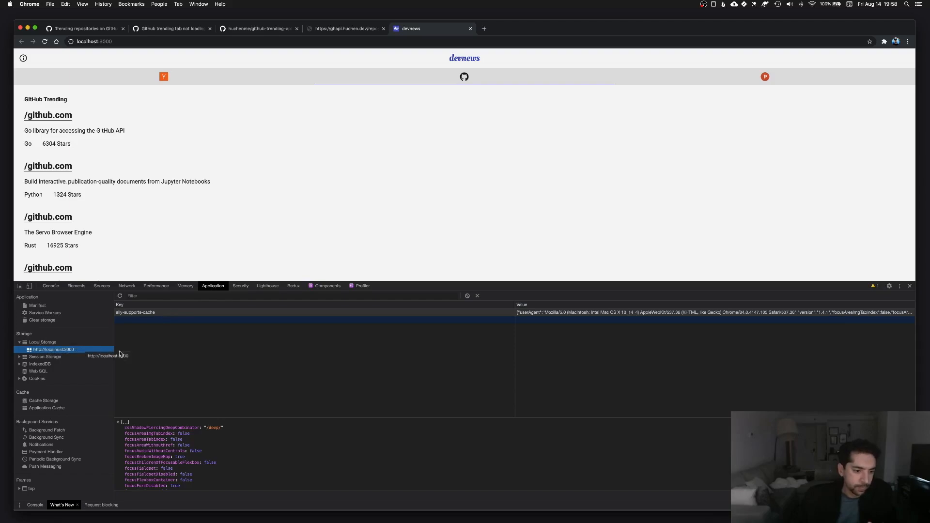
left_click(135, 312)
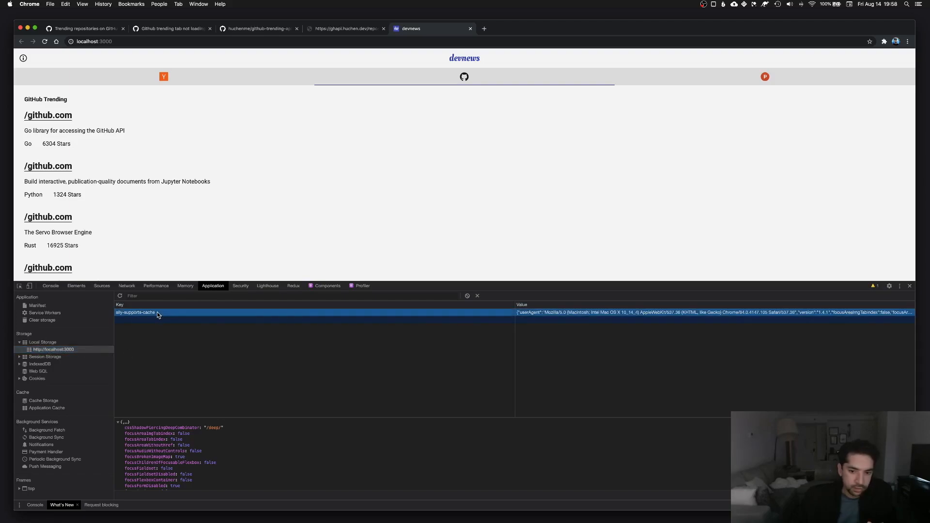
mouse_move(47, 356)
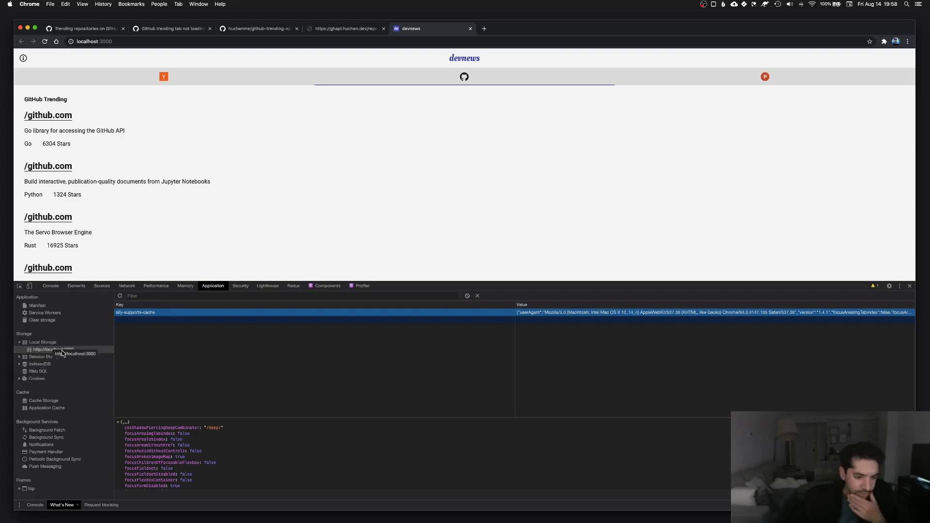
scroll("down", 3)
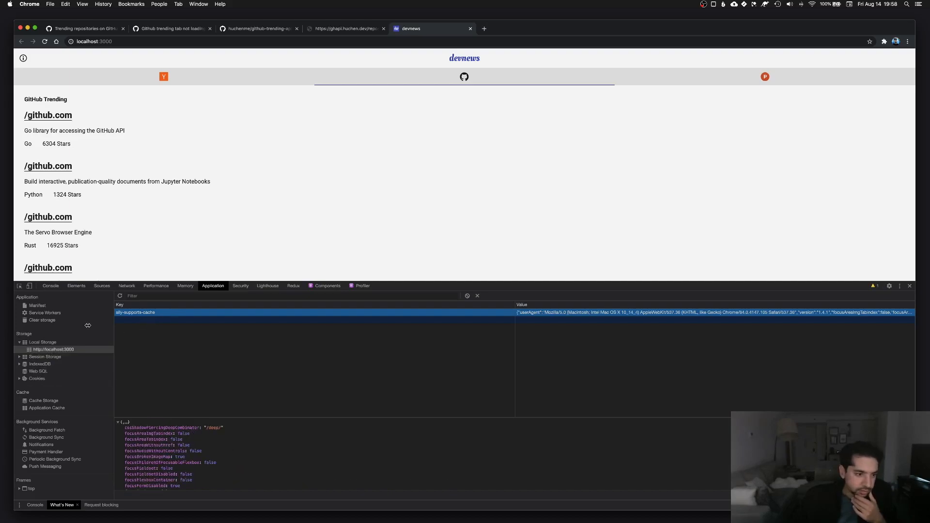
left_click(42, 343)
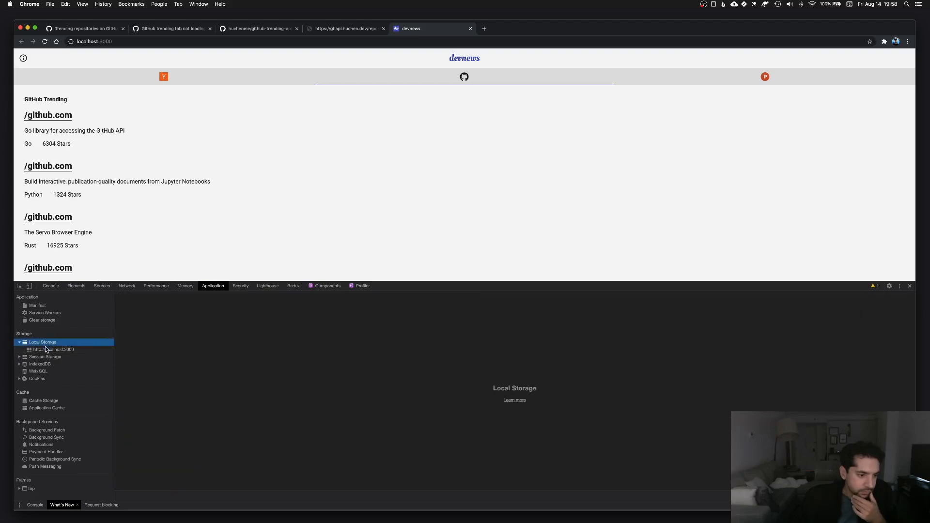
left_click(54, 349)
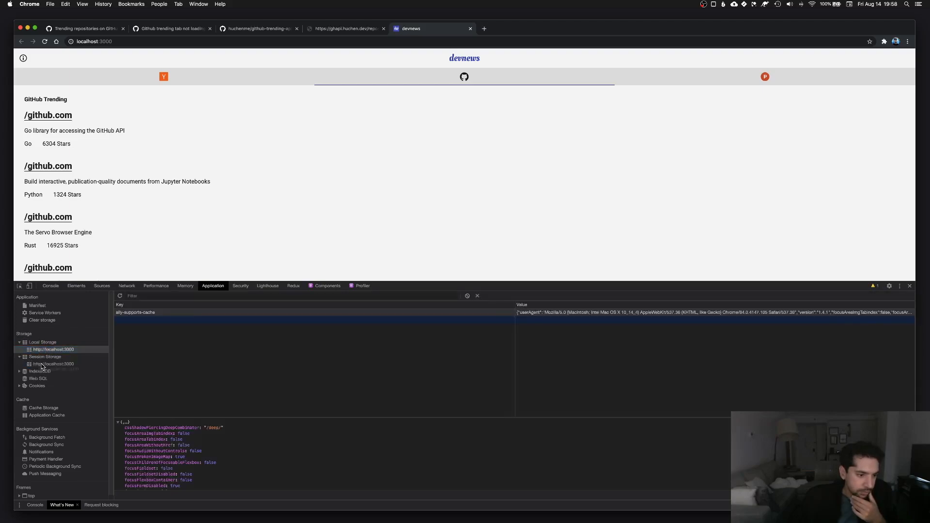
left_click(54, 364)
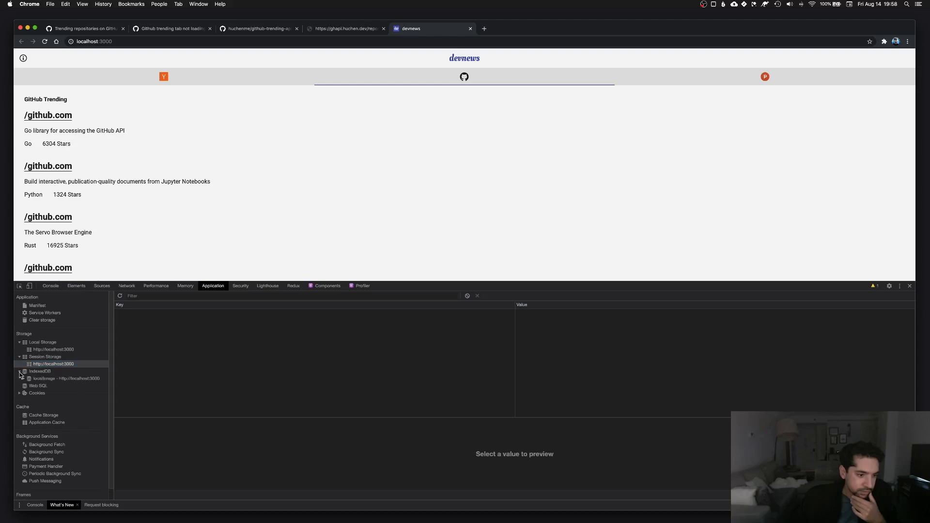
Delete the localforage IndexedDB database and browse GitHub Trending repos like google/go-github.
left_click(66, 379)
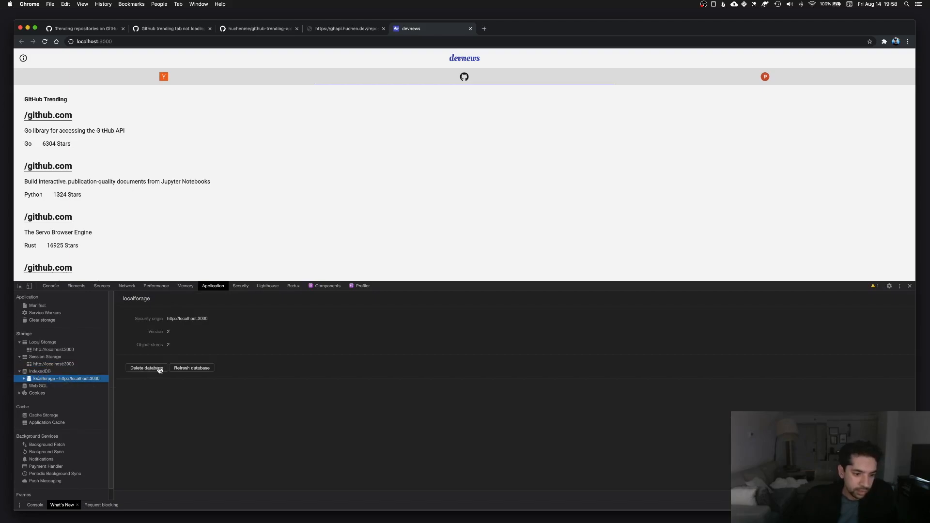
left_click(147, 367)
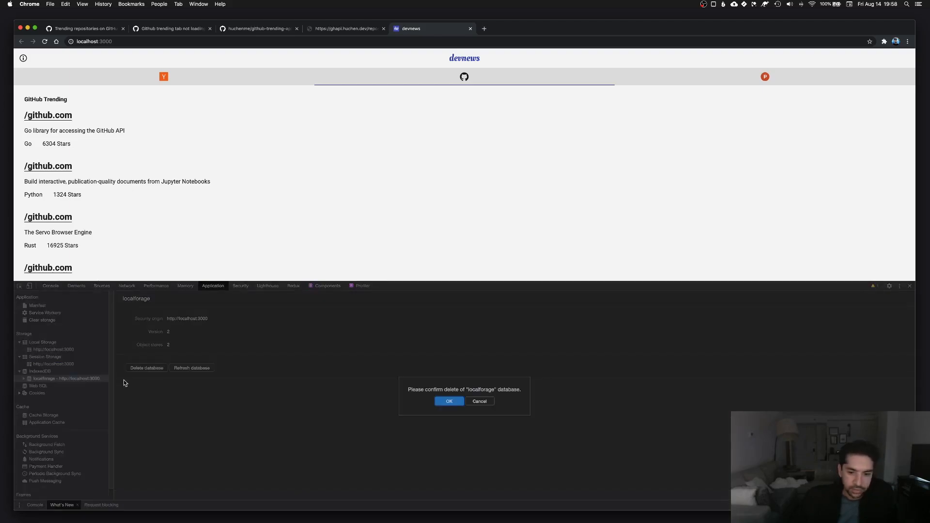
left_click(449, 401)
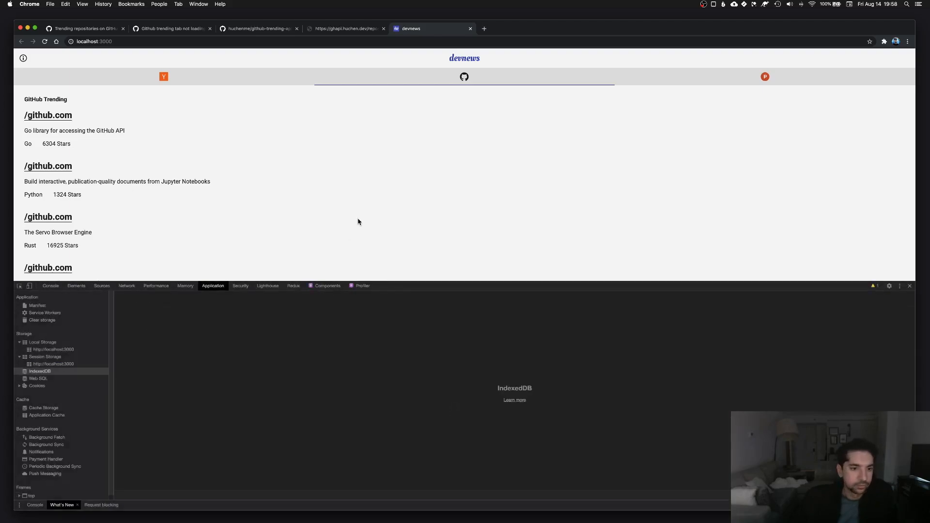
left_click(164, 77)
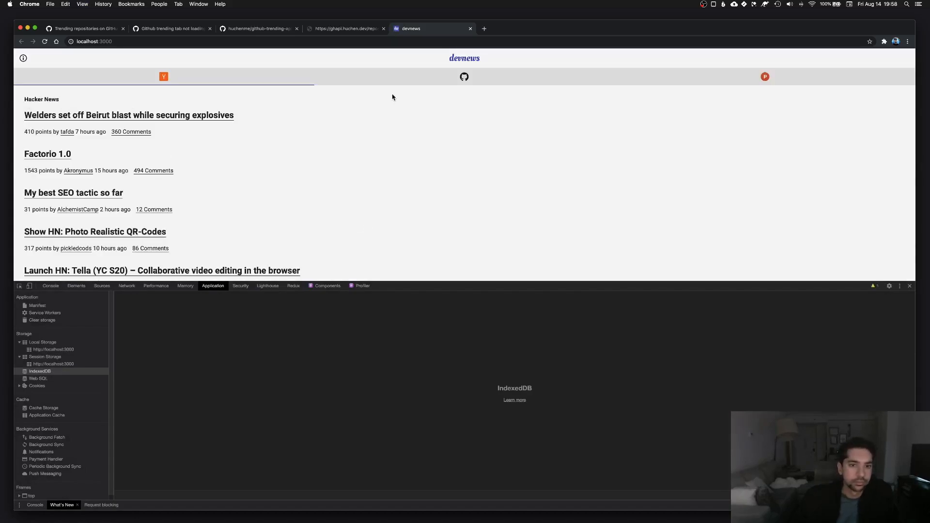
left_click(464, 77)
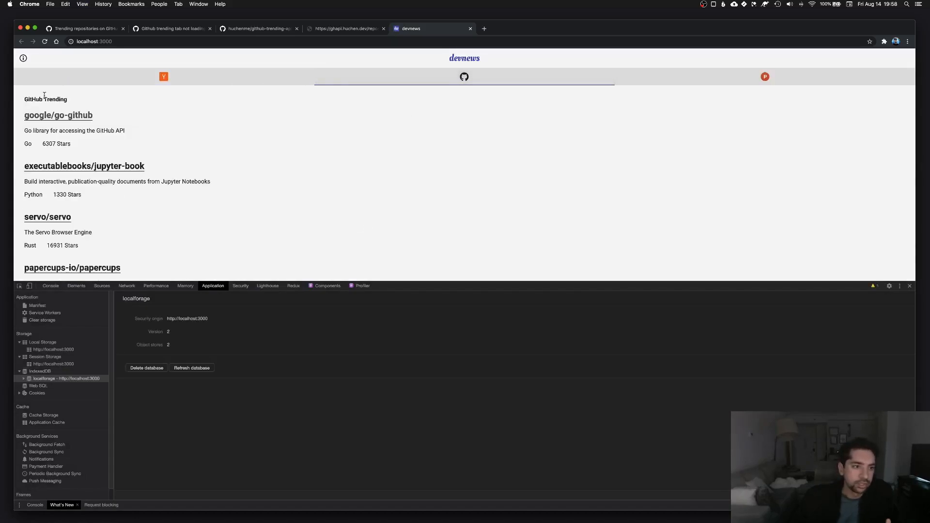
scroll("down", 3)
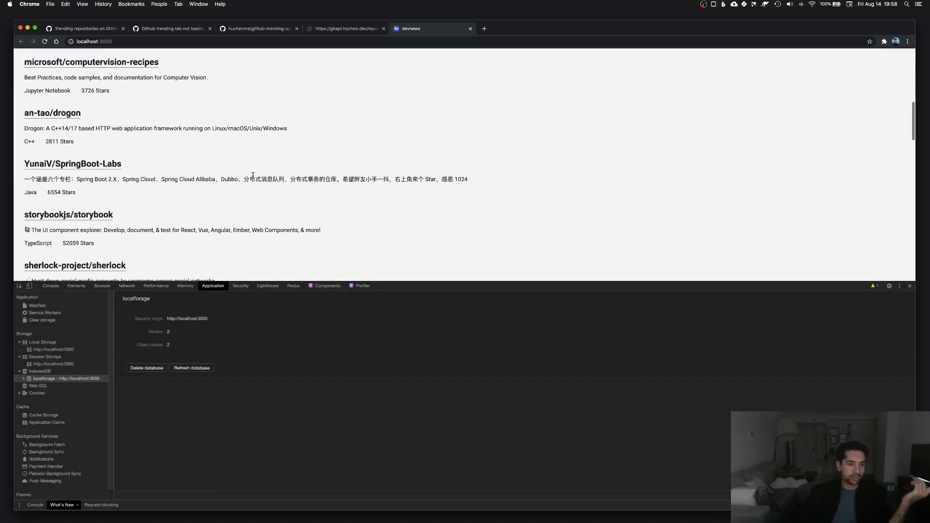
scroll("down", 3)
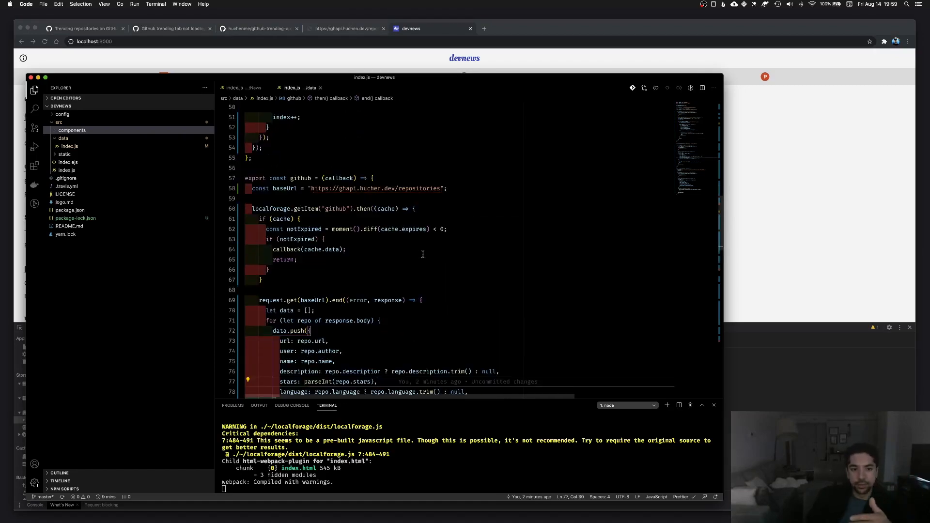
mouse_move(376, 188)
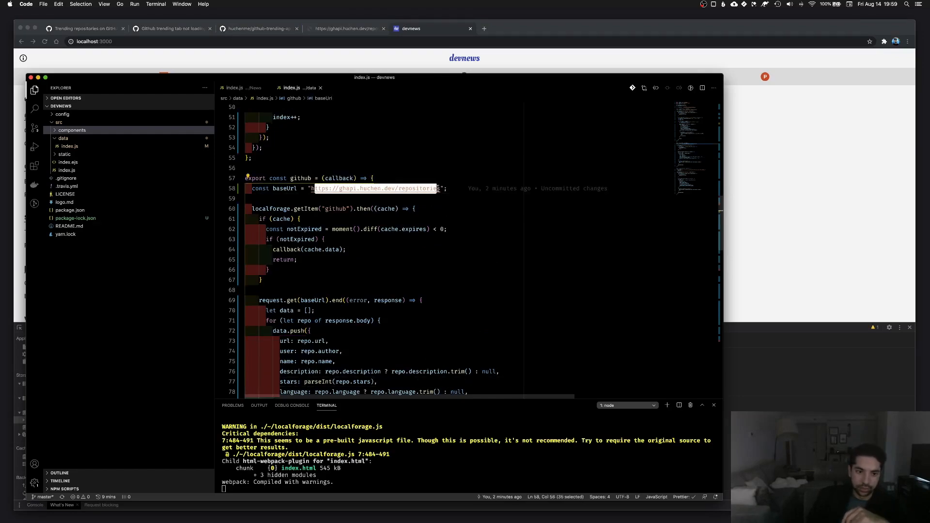
scroll("down", 3)
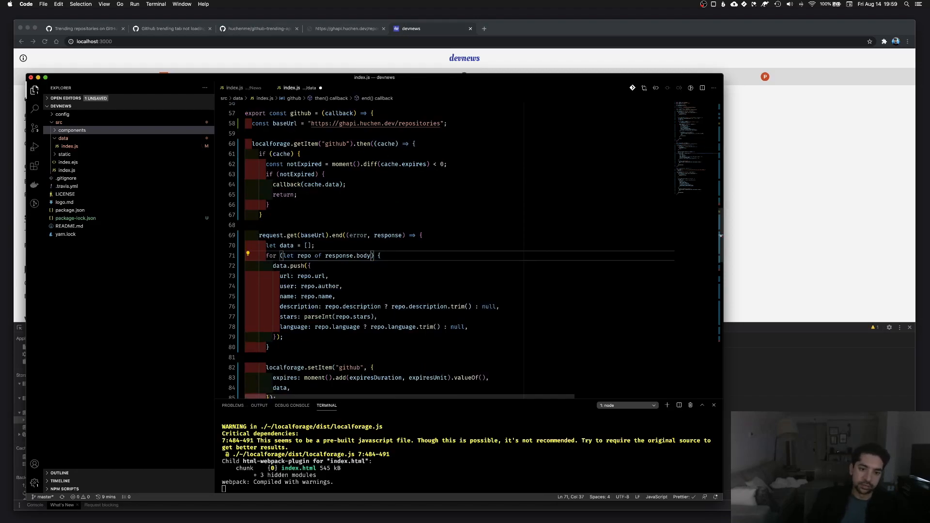
type(".data")
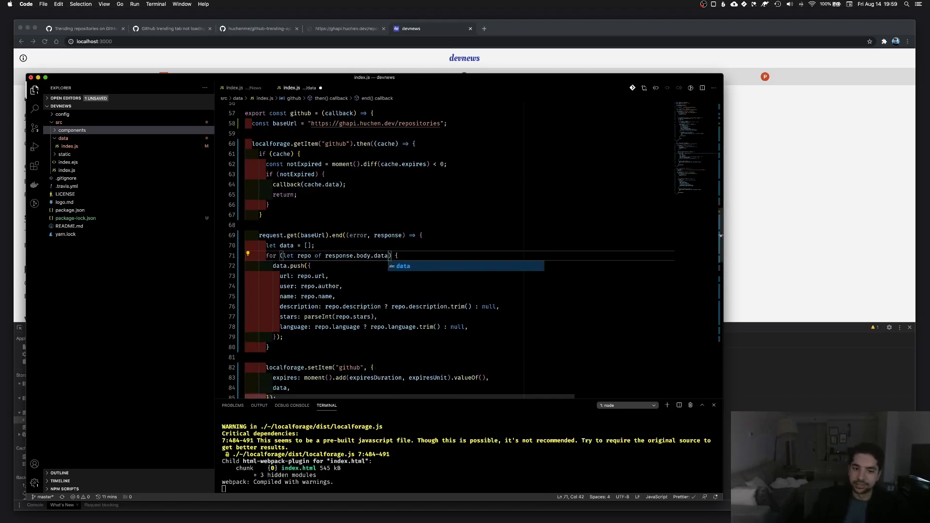
type(".")
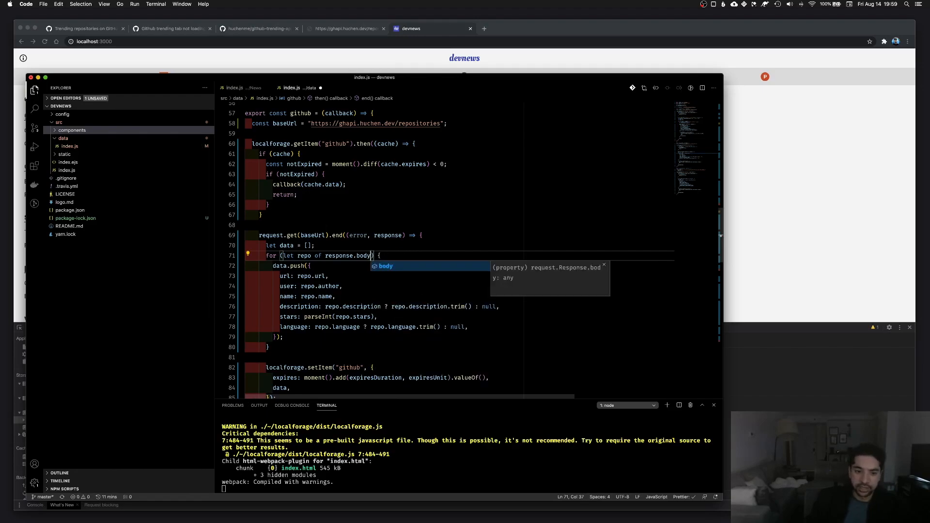
scroll("down", 3)
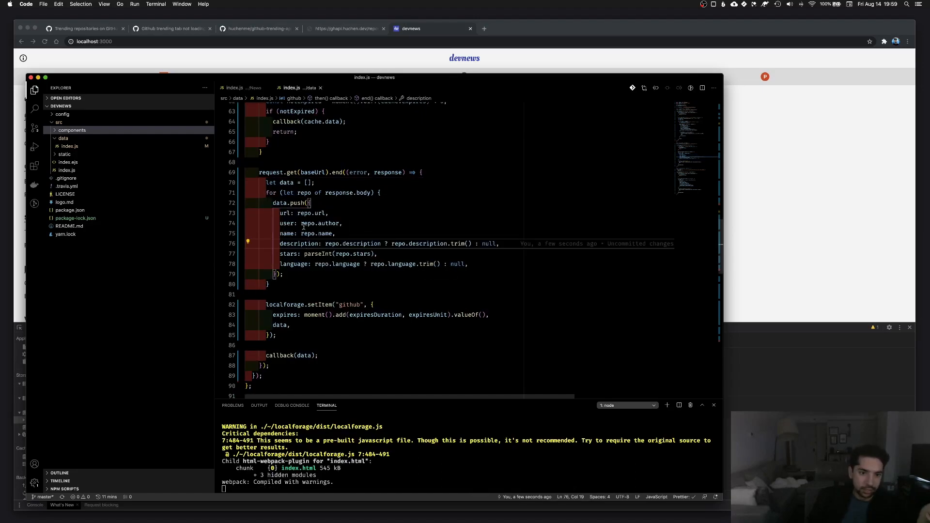
double_click(320, 223)
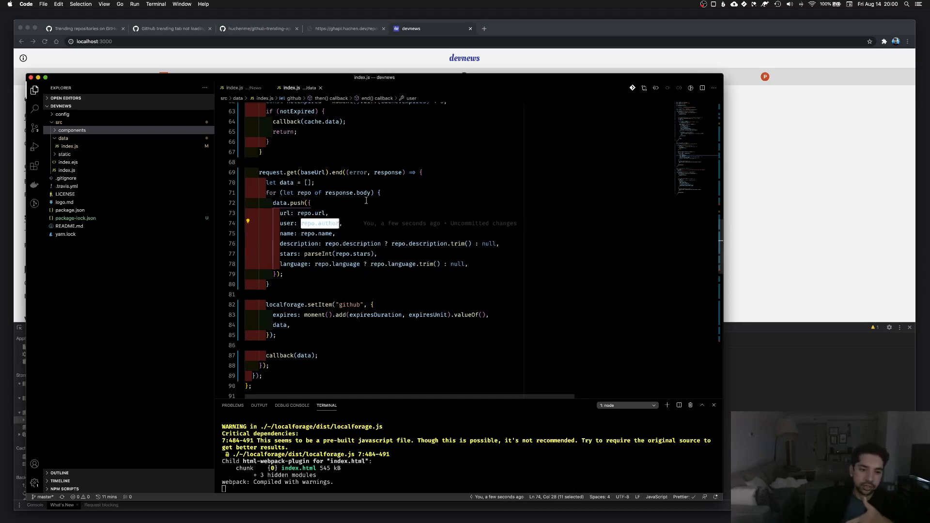
mouse_move(218, 214)
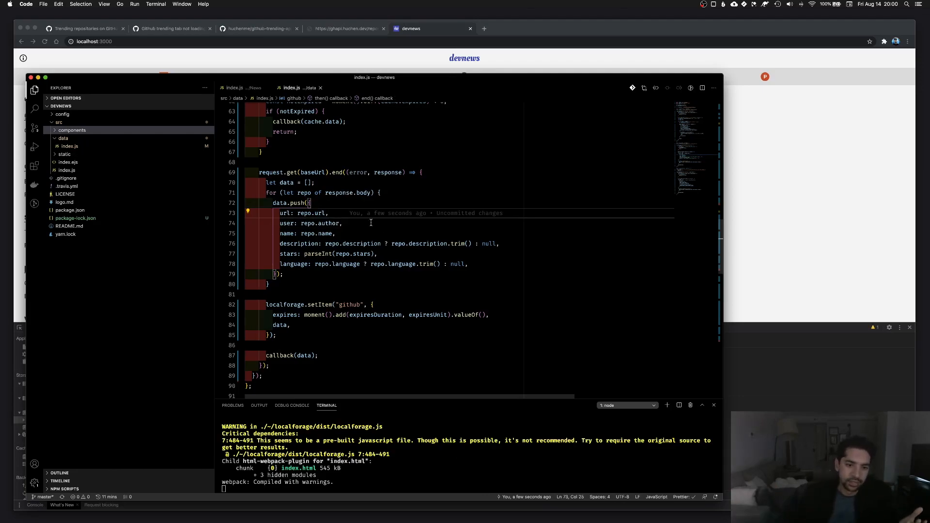
double_click(291, 203)
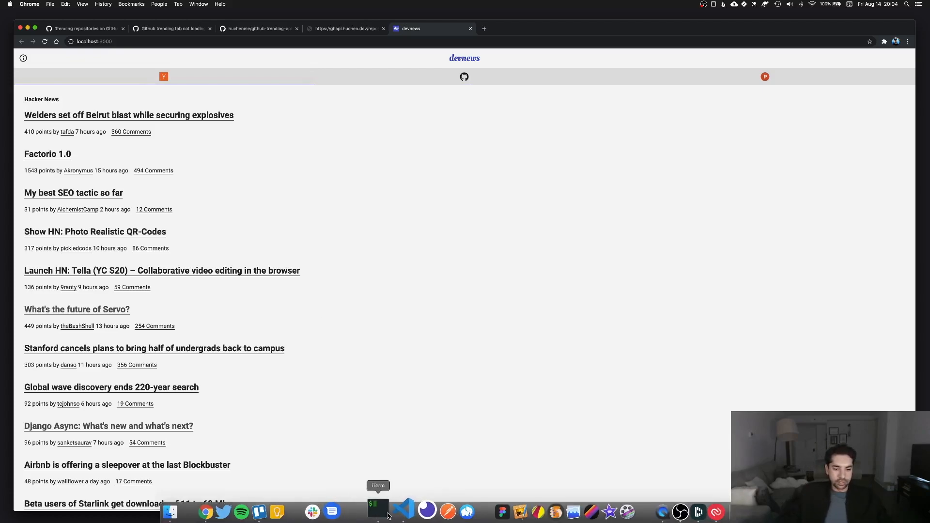
Stop the dev server with Ctrl+C and run surge --version, reporting 0.18.0.
left_click(405, 511)
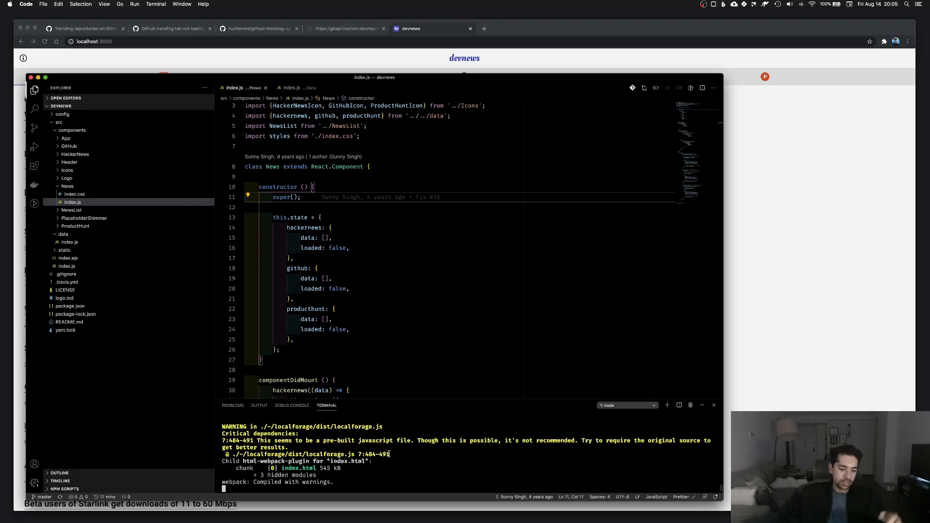
key("ctrl+c")
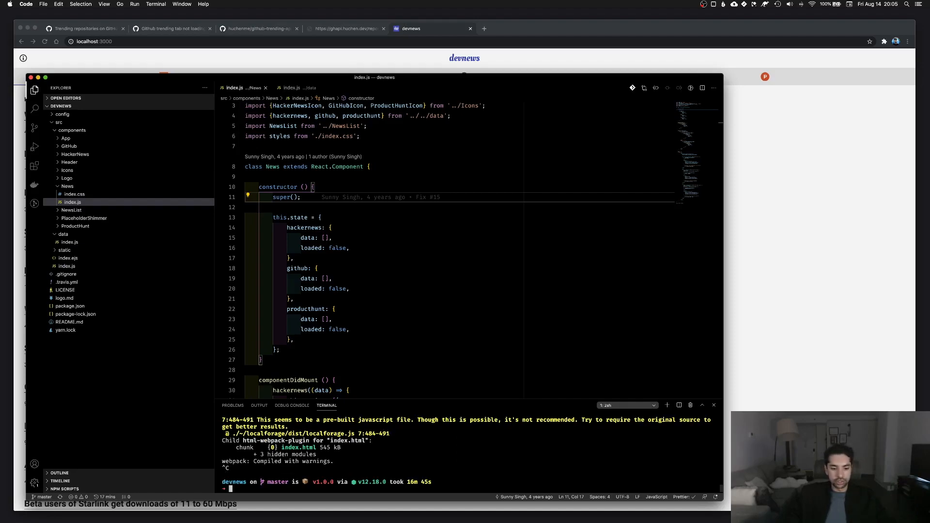
type("surge")
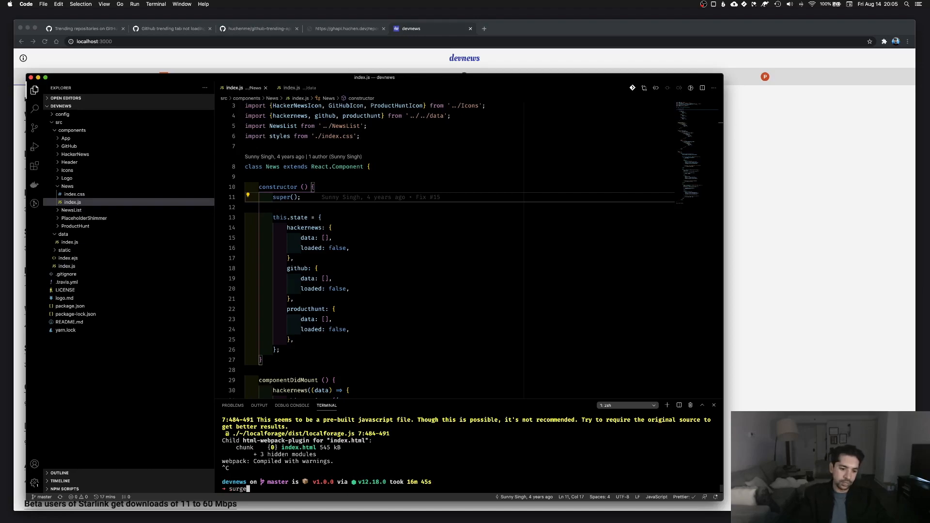
type("surge --version")
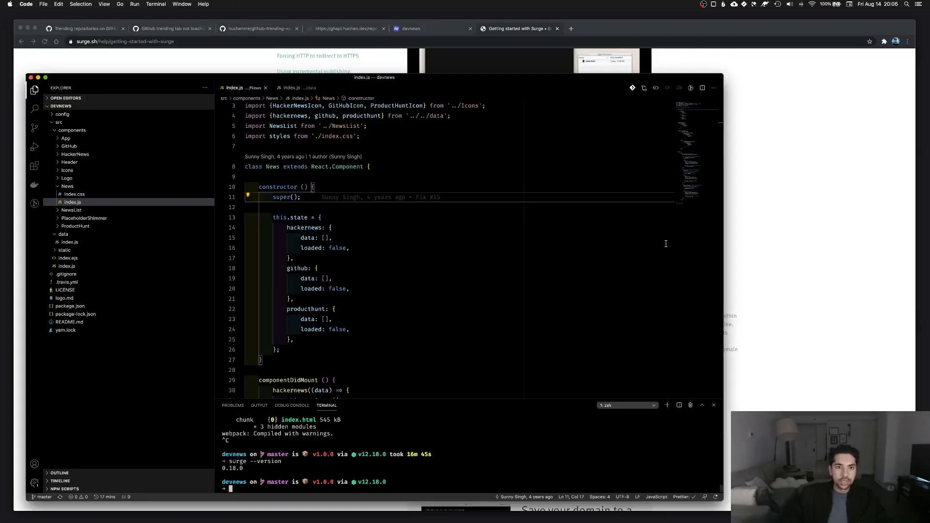
Open package.json, review the deploy and predeploy scripts, and run npm run deploy.
type("packa")
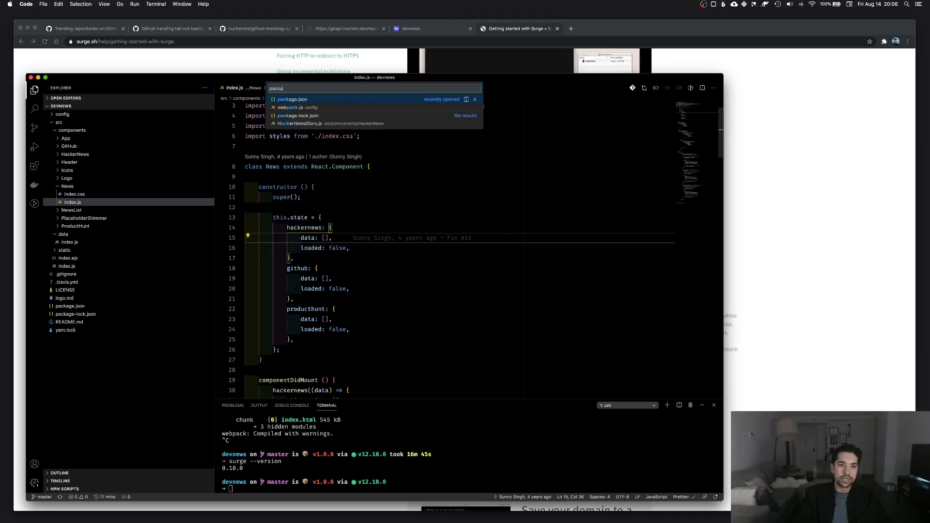
left_click(292, 98)
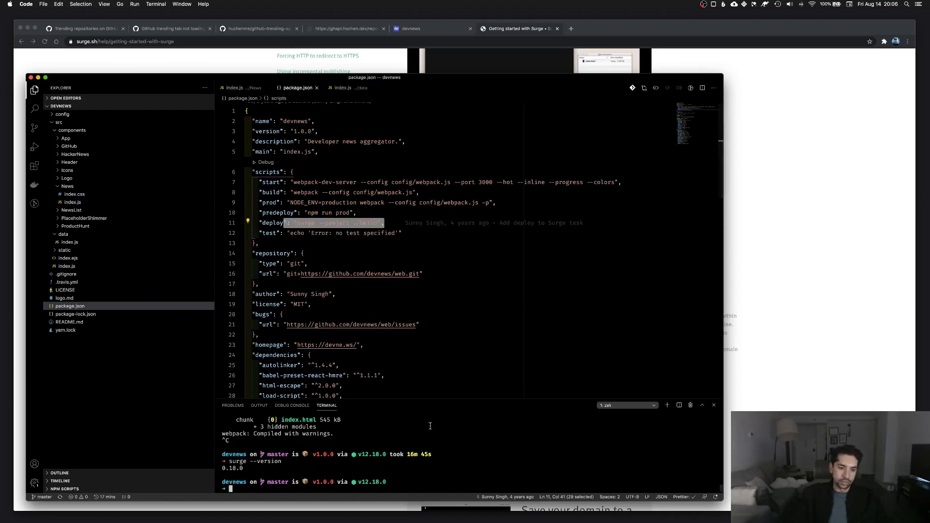
type("npm run deploy")
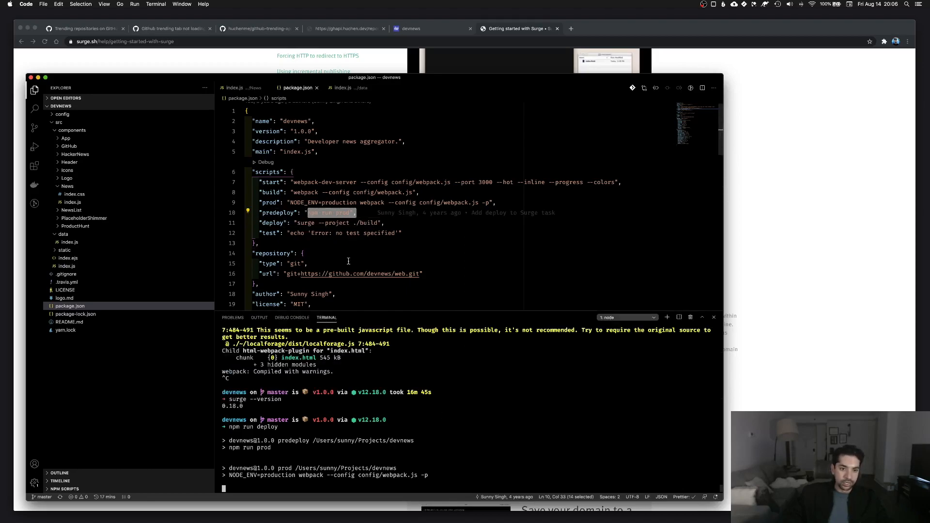
left_click(478, 243)
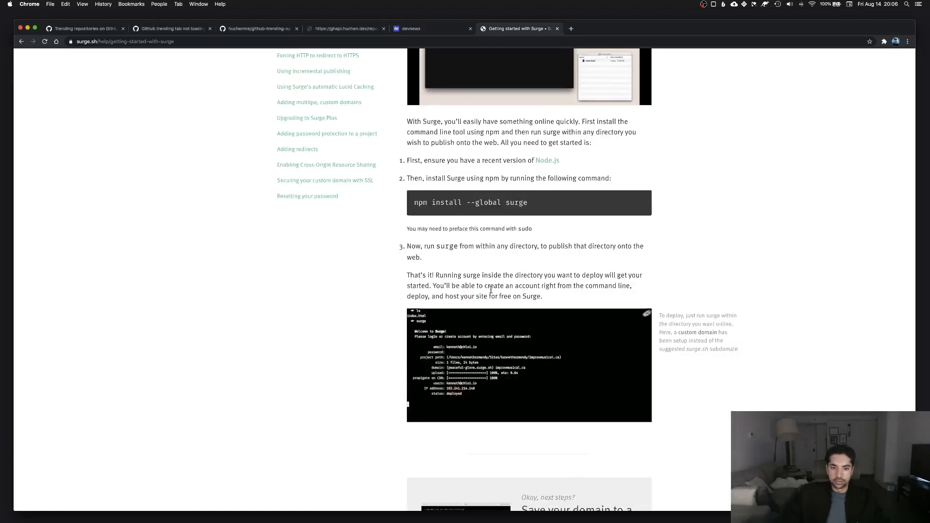
Scroll up through Surge's getting-started guide on surge.sh.
scroll("up", 3)
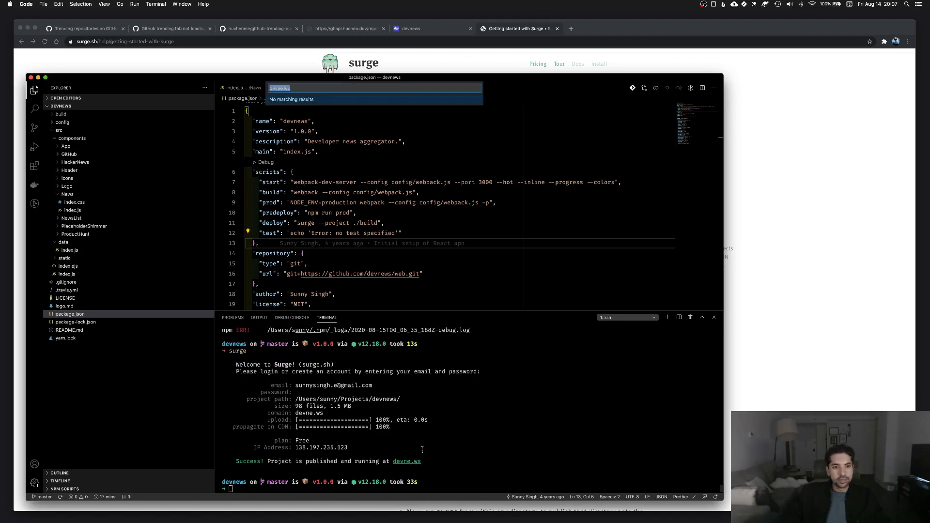
Visit devne.ws in a new tab, rerun npm run deploy, and open README.md.
left_click(658, 28)
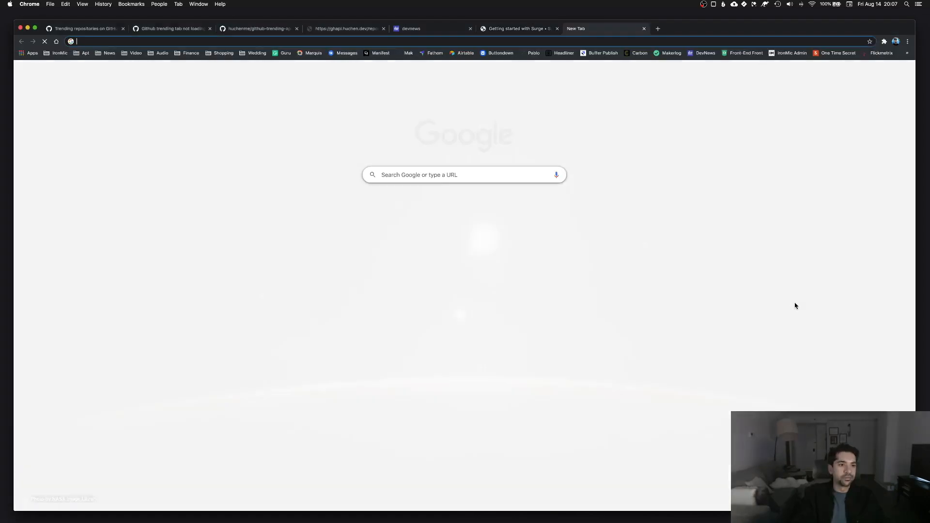
type("devne.ws")
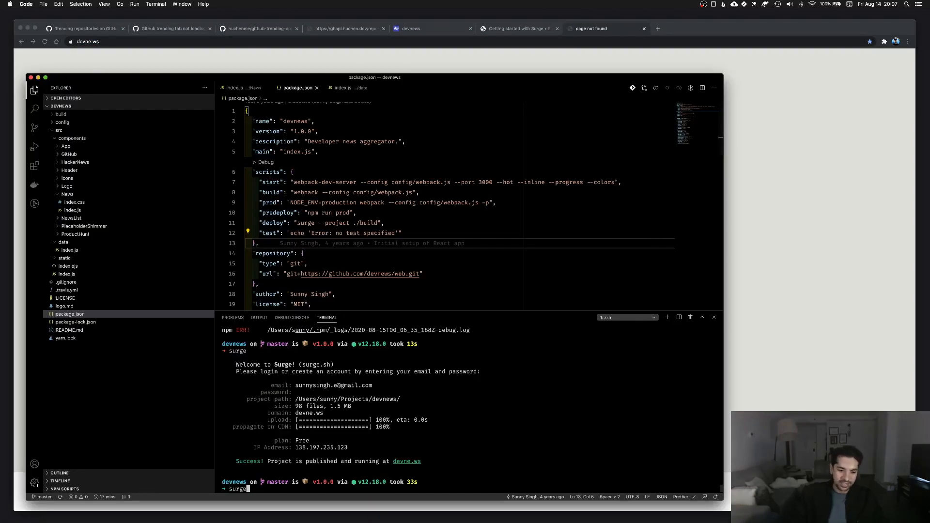
type("n")
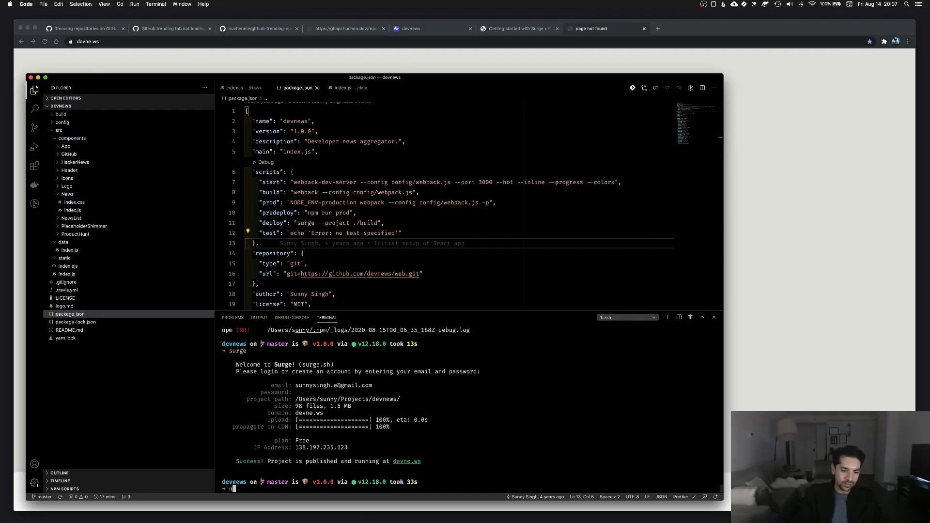
type("npm run deploy")
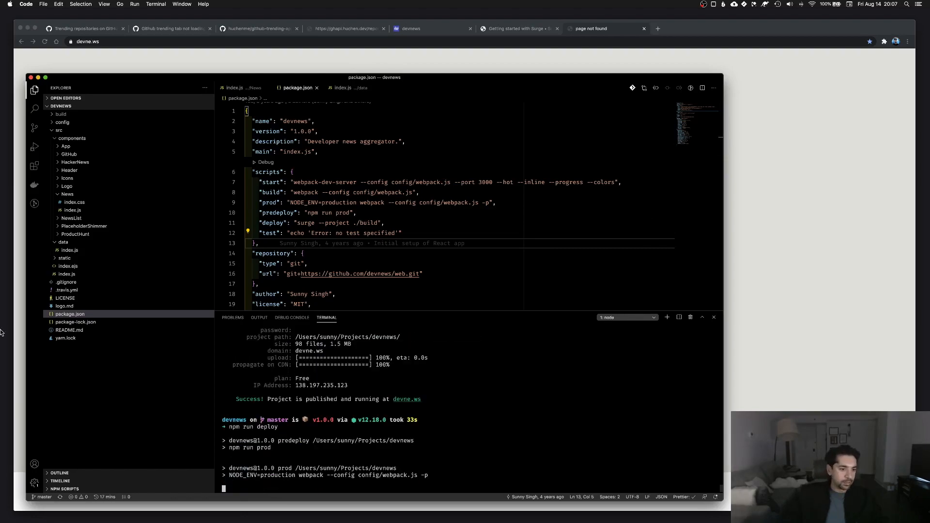
left_click(69, 330)
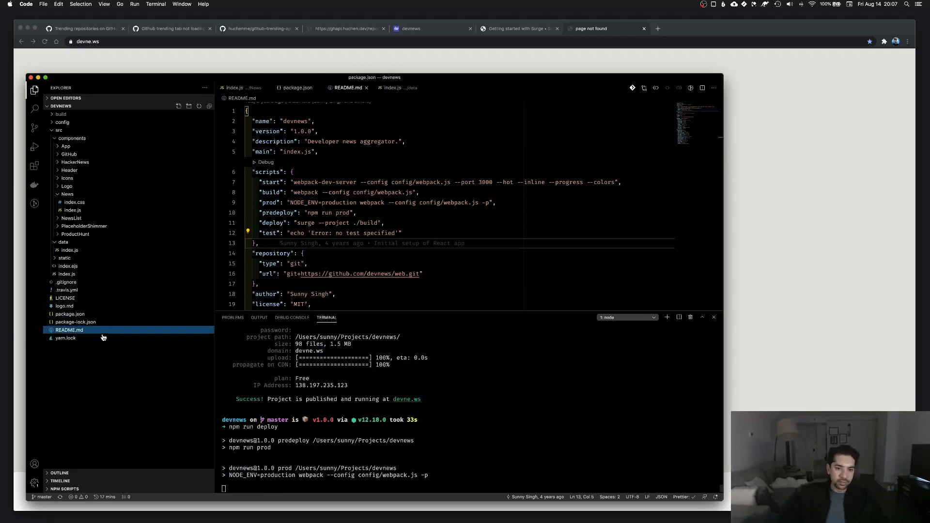
left_click(347, 87)
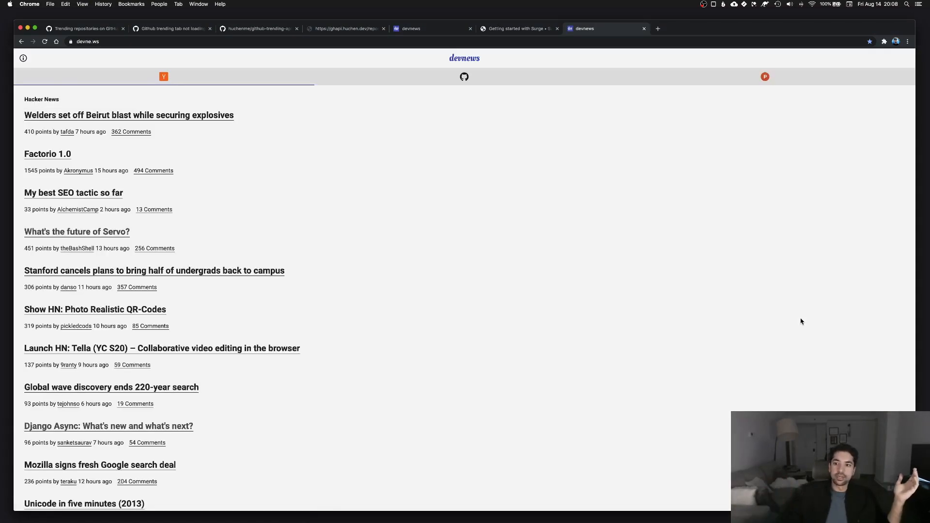
Browse the Product Hunt and GitHub Trending feeds on devne.ws, then return to Hacker News.
left_click(764, 77)
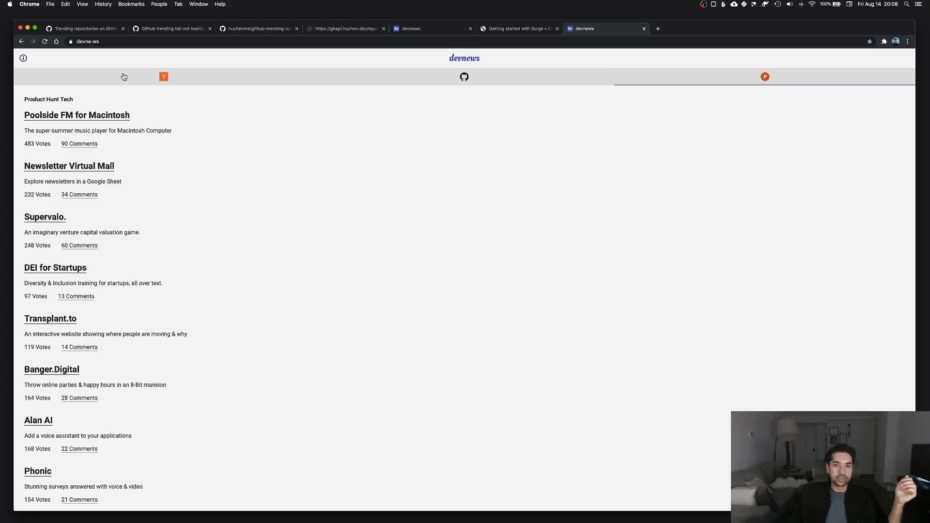
left_click(464, 76)
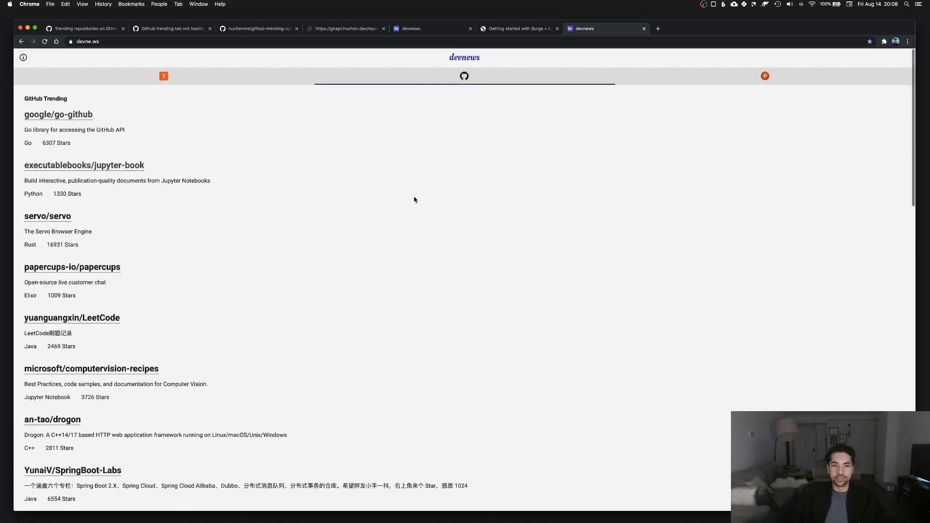
left_click(164, 76)
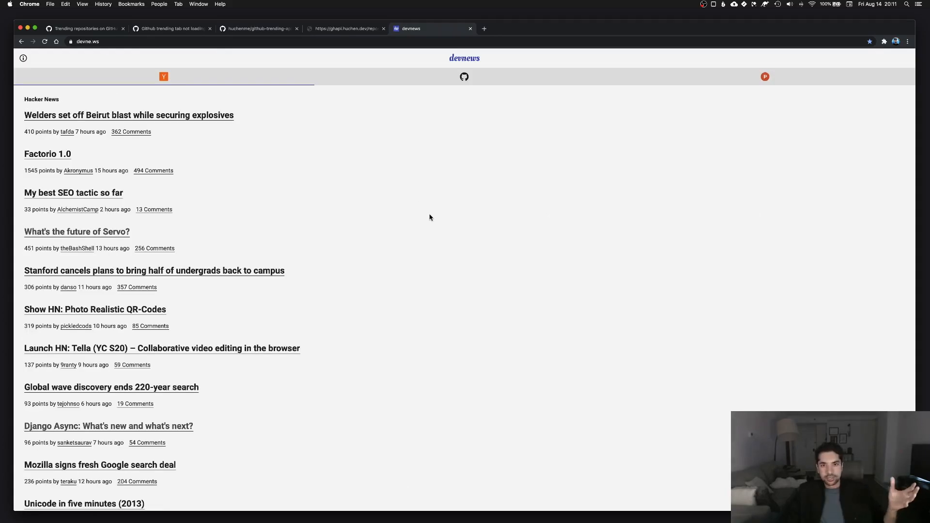